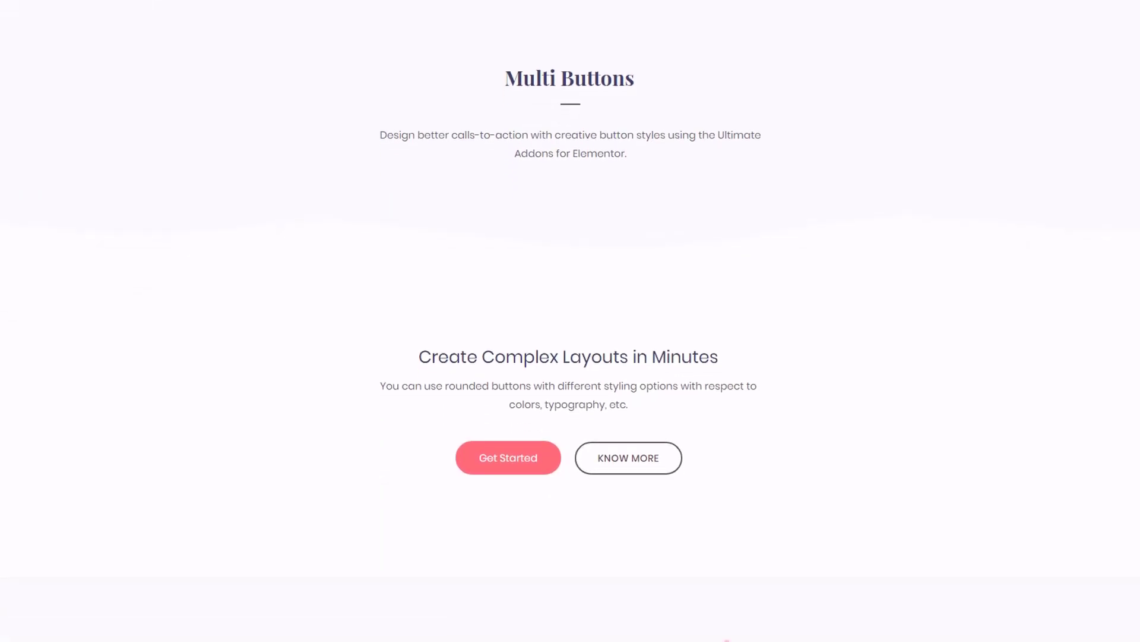
Step: Select the old 'read it online' and 'learn more' button pair under the hero paragraph and delete it
scroll("down", 3)
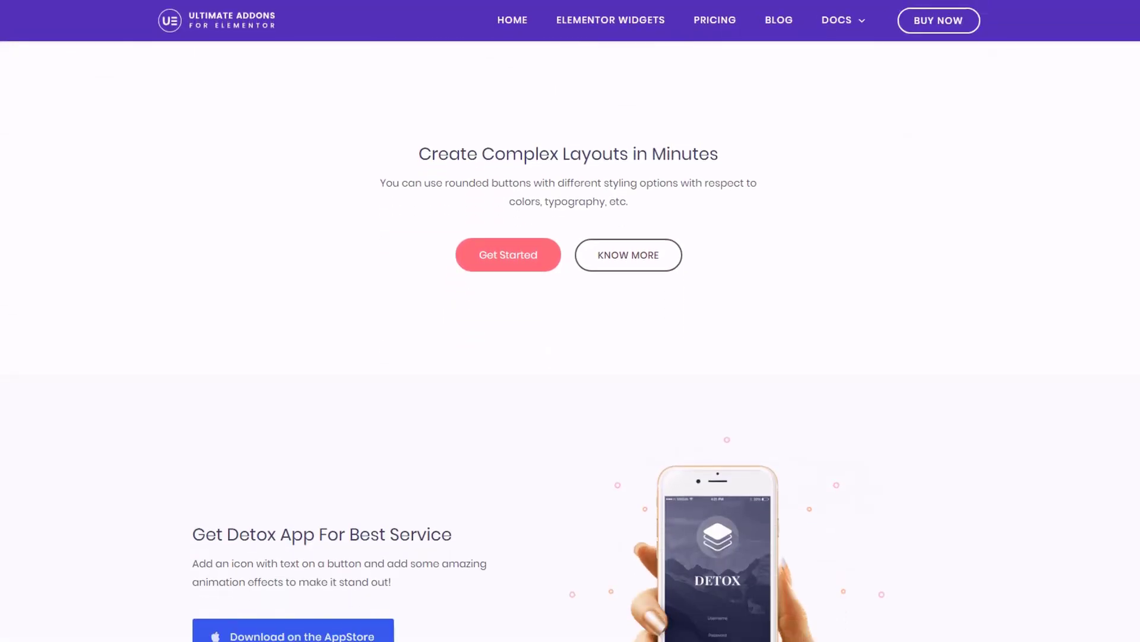
scroll("down", 3)
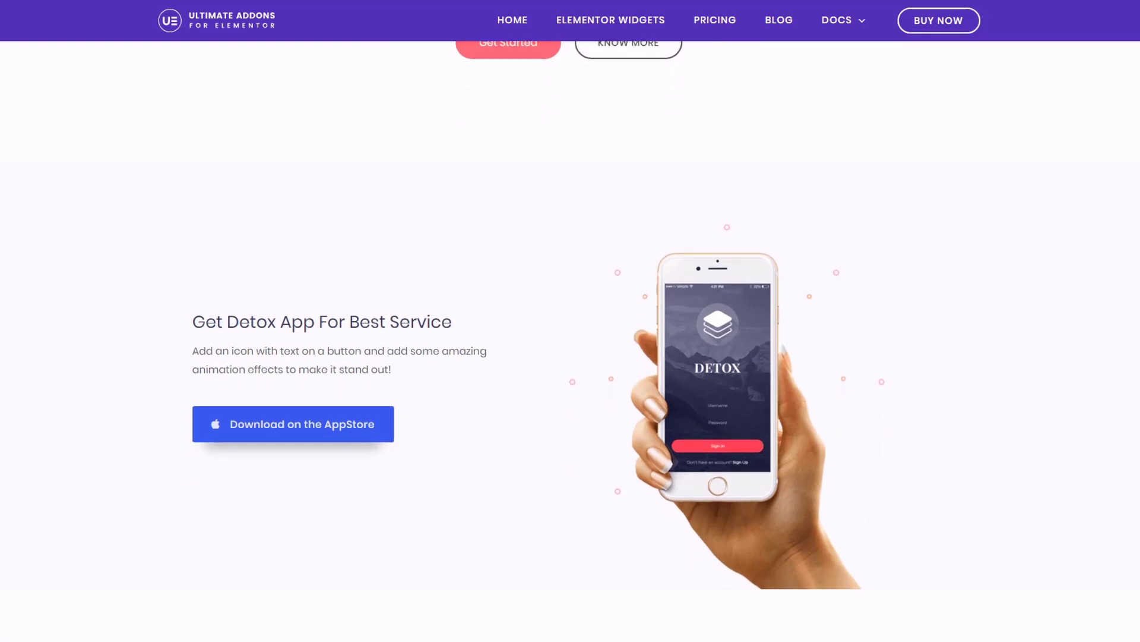
scroll("down", 3)
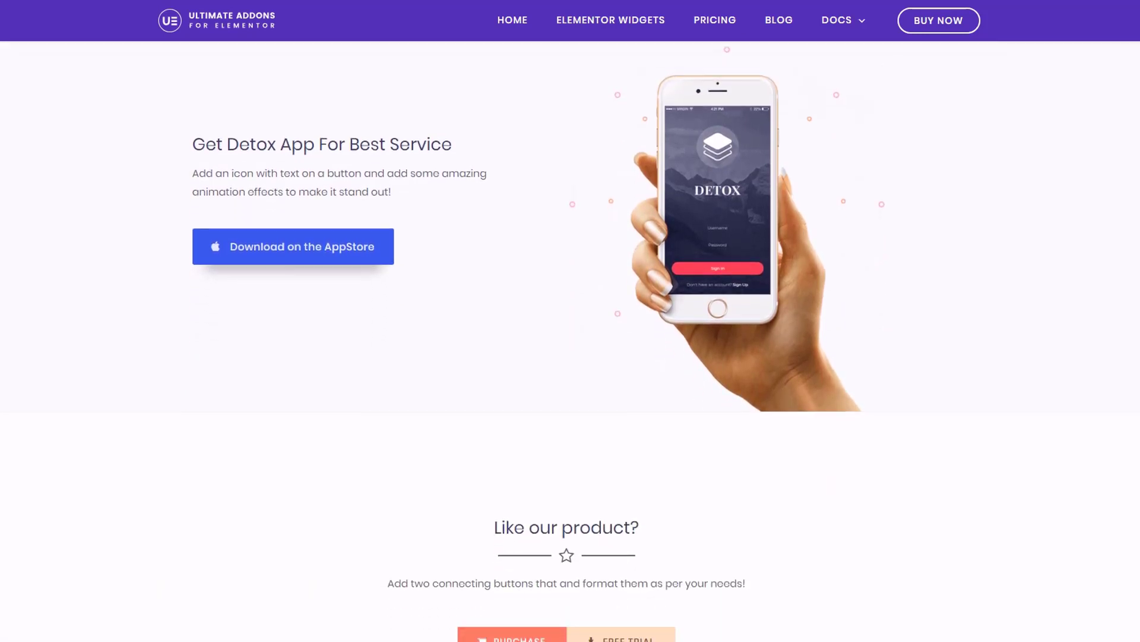
scroll("down", 3)
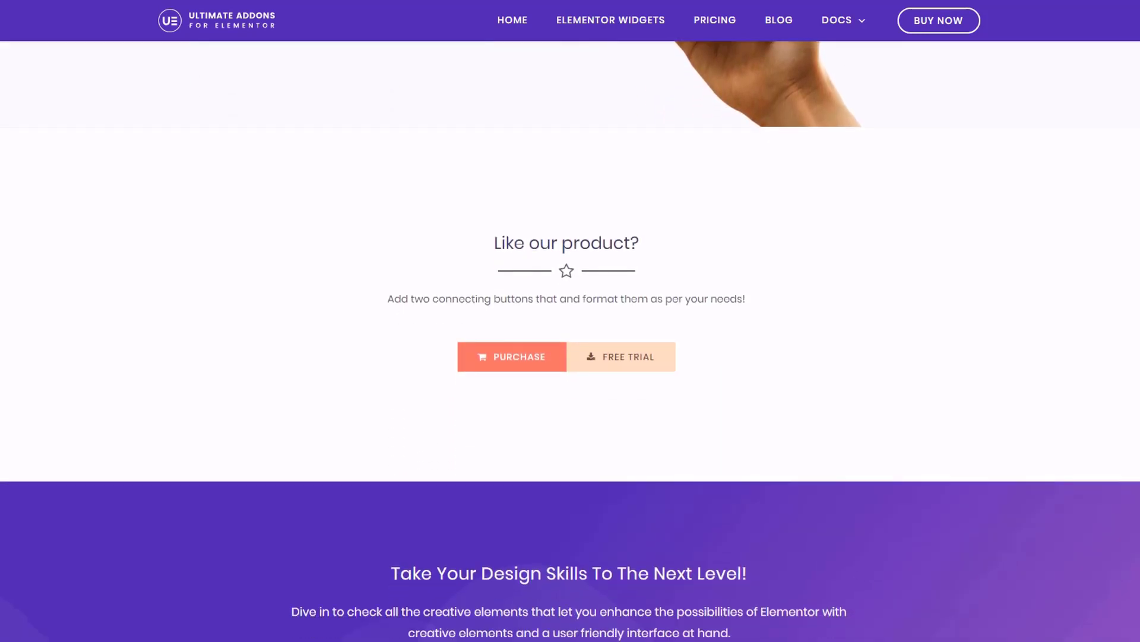
scroll("down", 3)
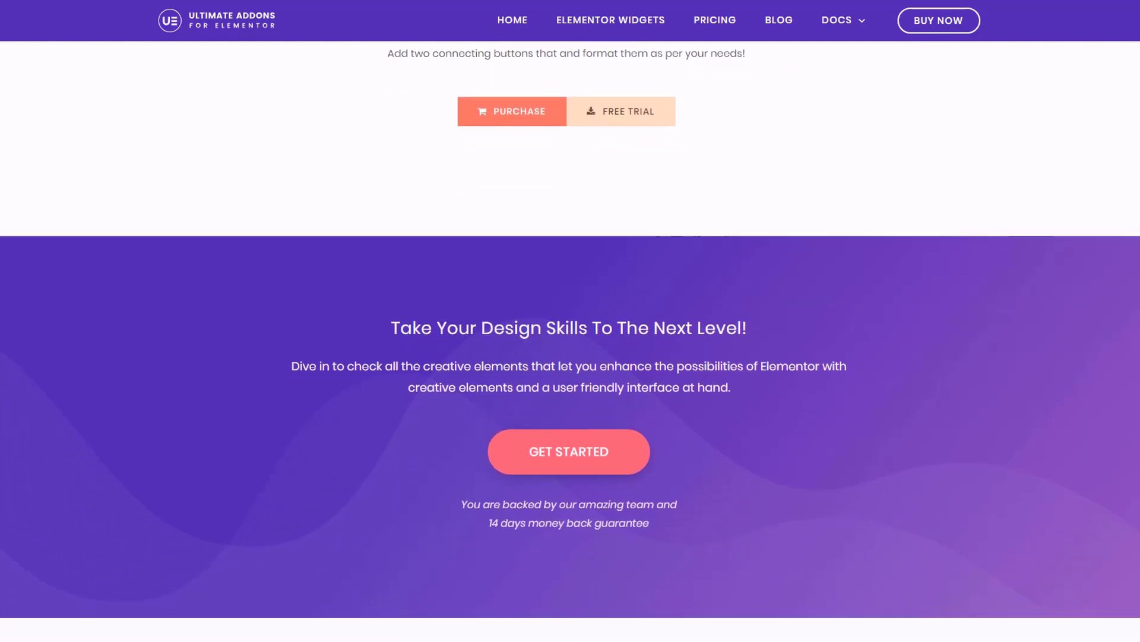
scroll("down", 3)
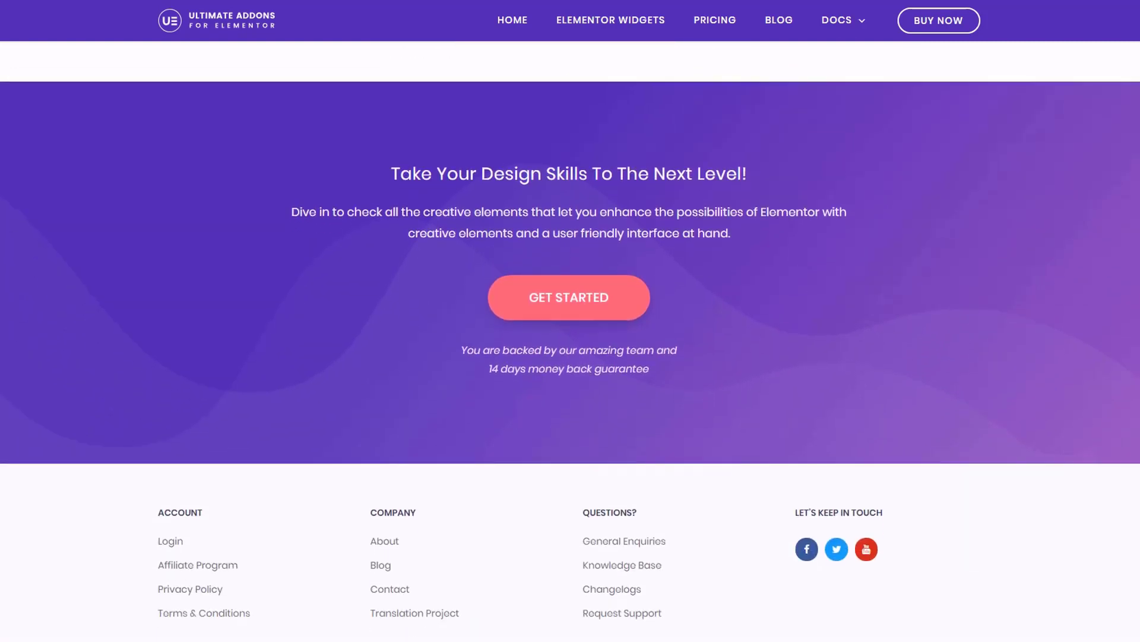
scroll("up", 3)
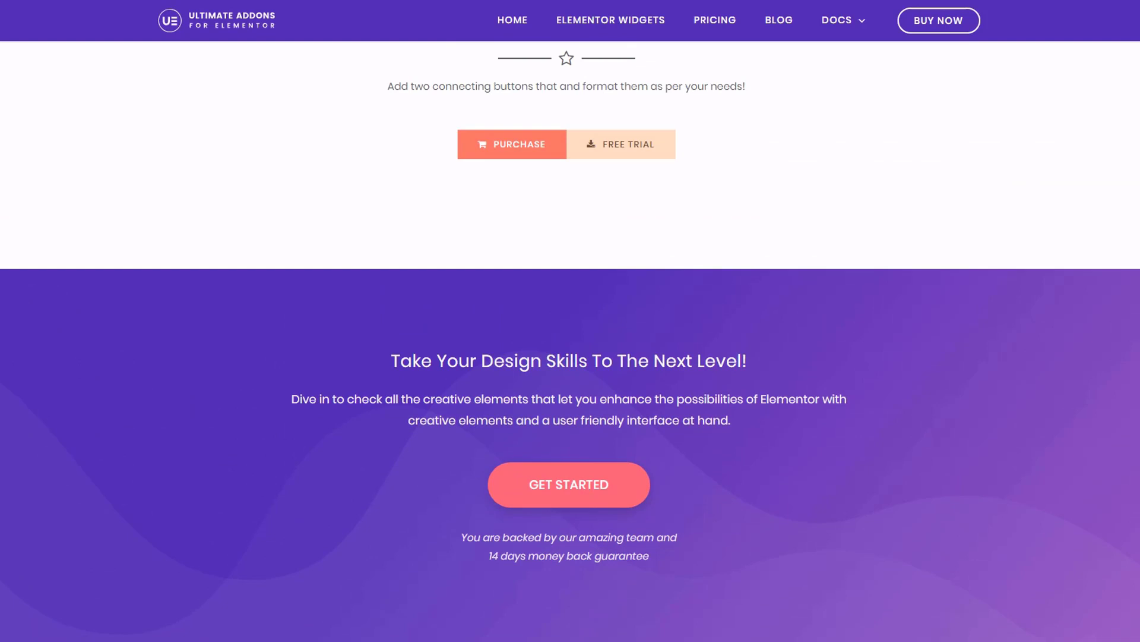
scroll("up", 3)
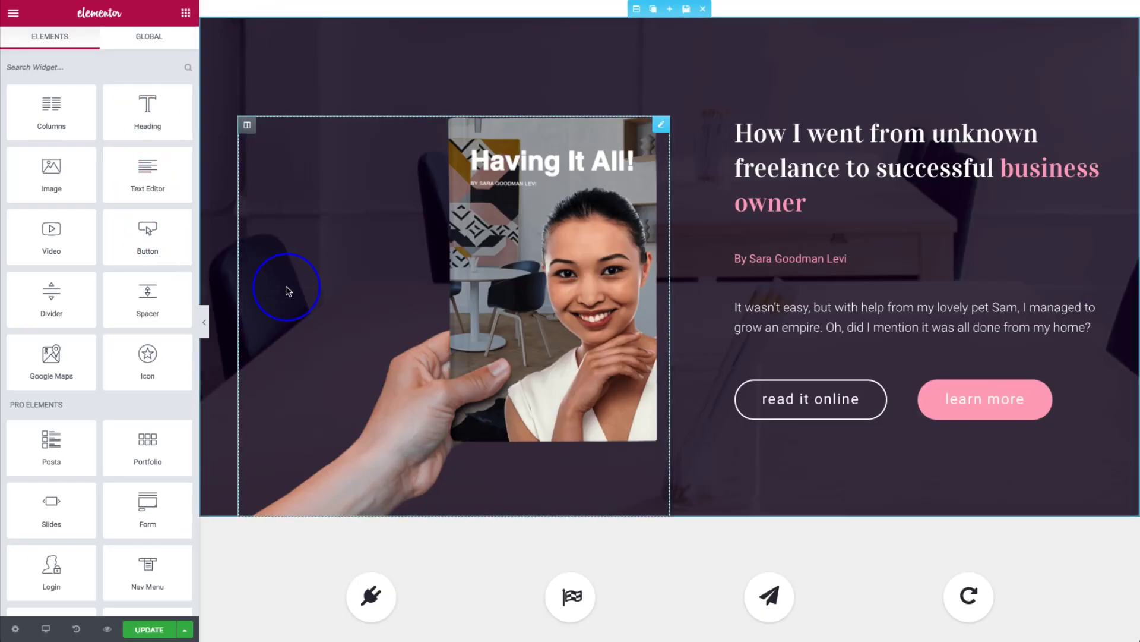
mouse_move(456, 364)
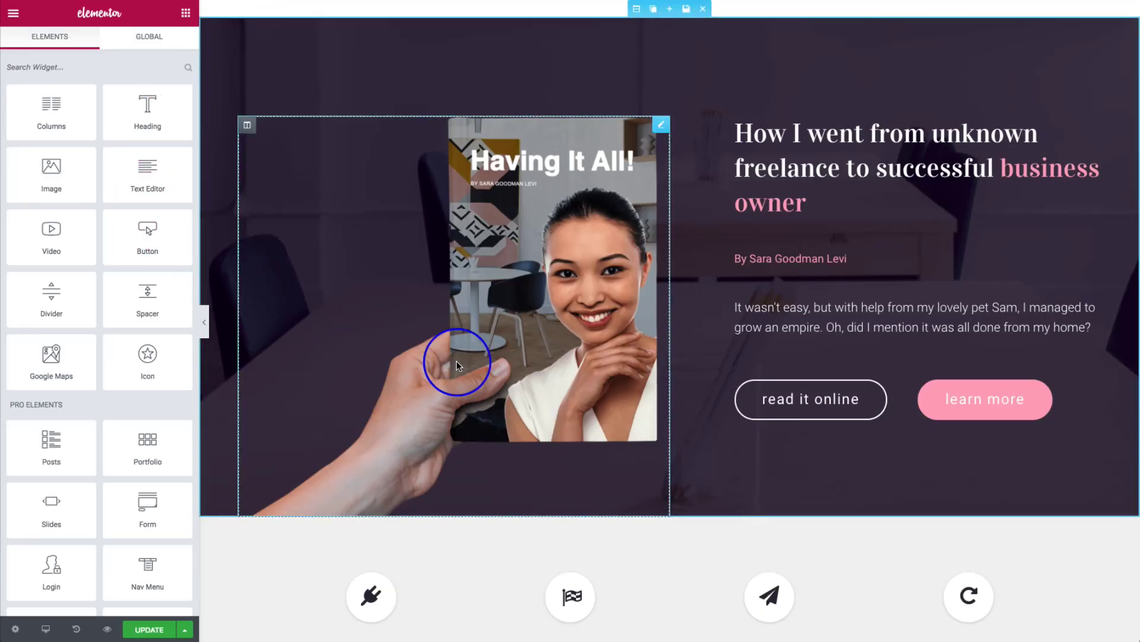
left_click(984, 399)
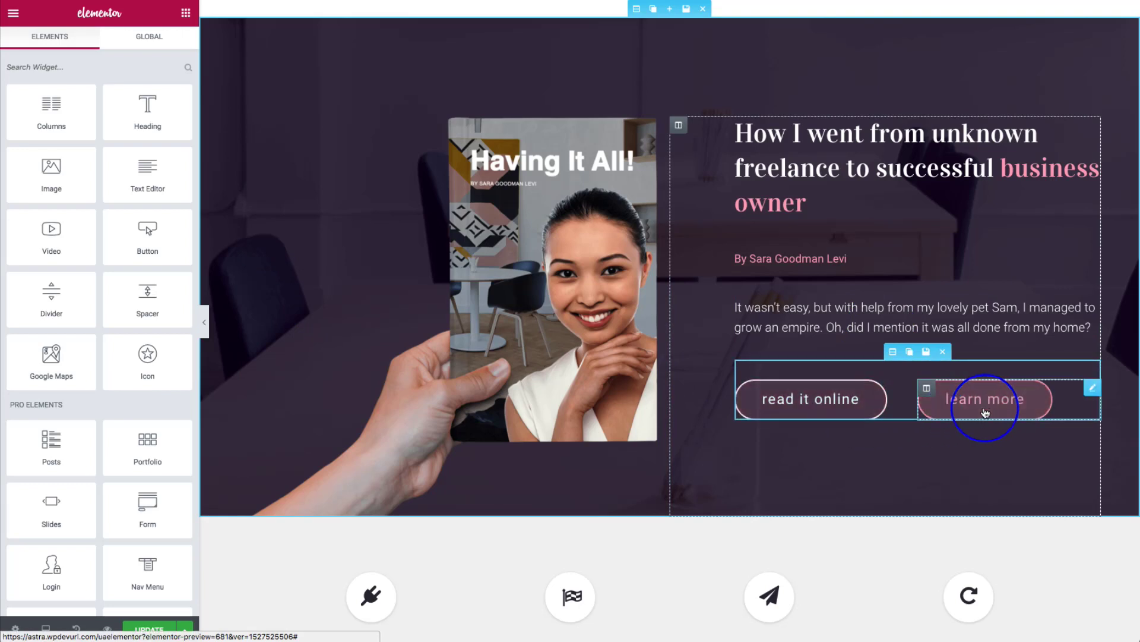
left_click(811, 399)
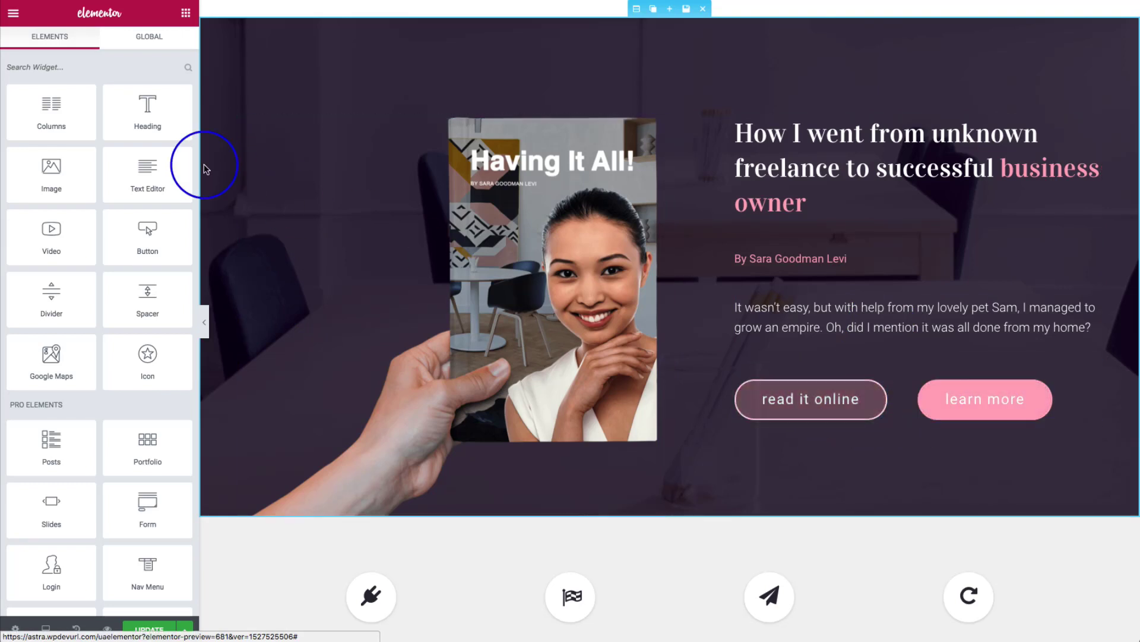
left_click(810, 398)
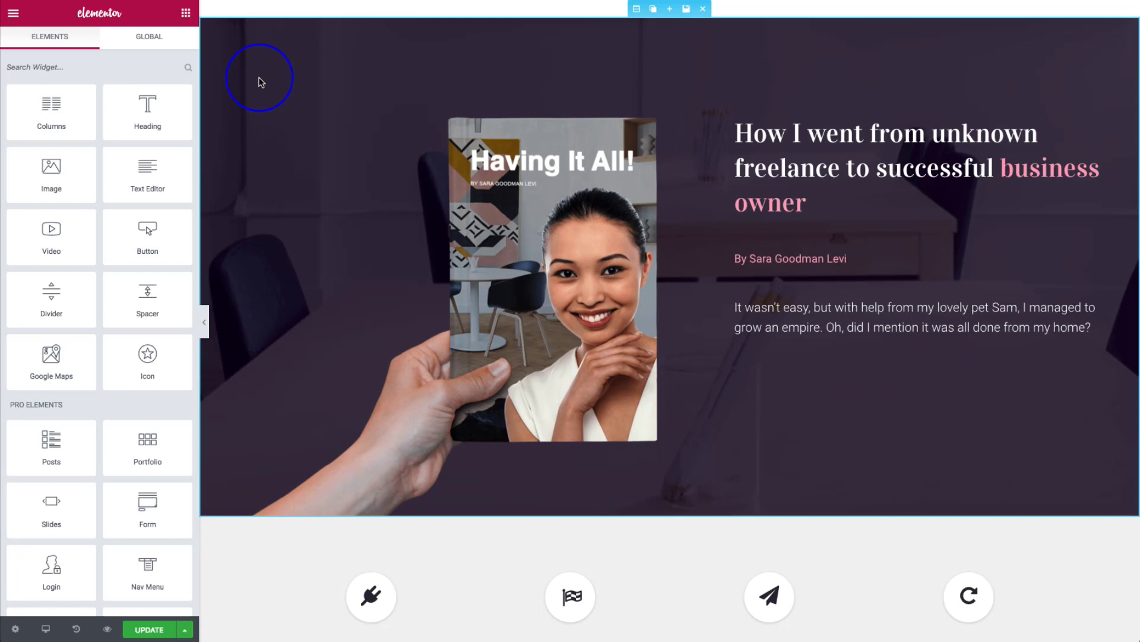
Step: Search 'multi', place Multi Buttons below the paragraph, then add and delete a third item
type("multi")
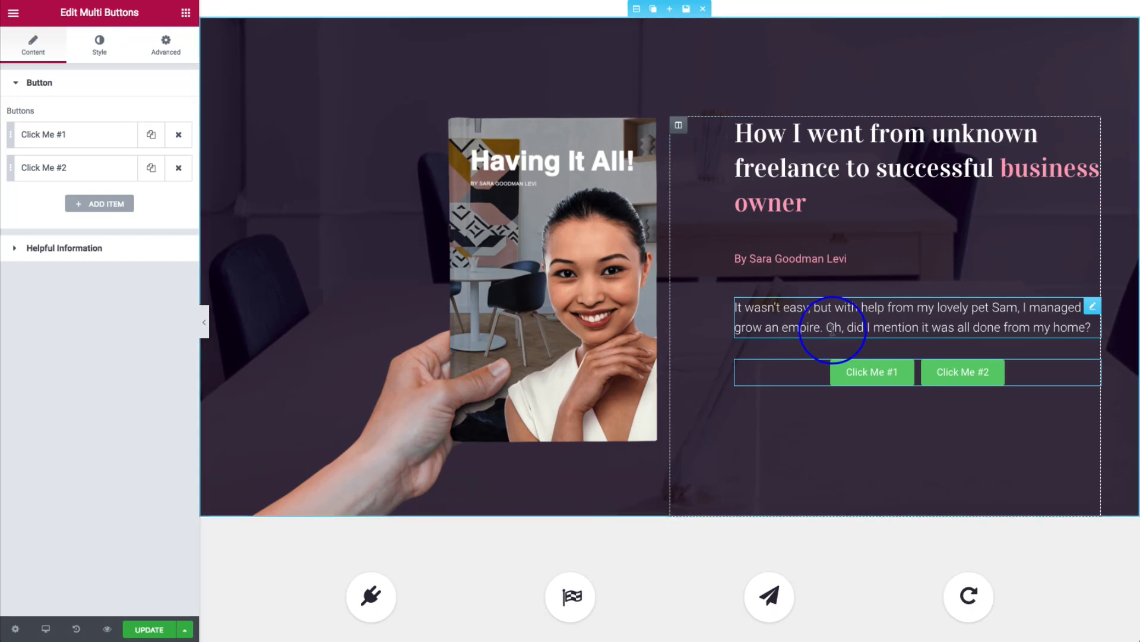
mouse_move(798, 321)
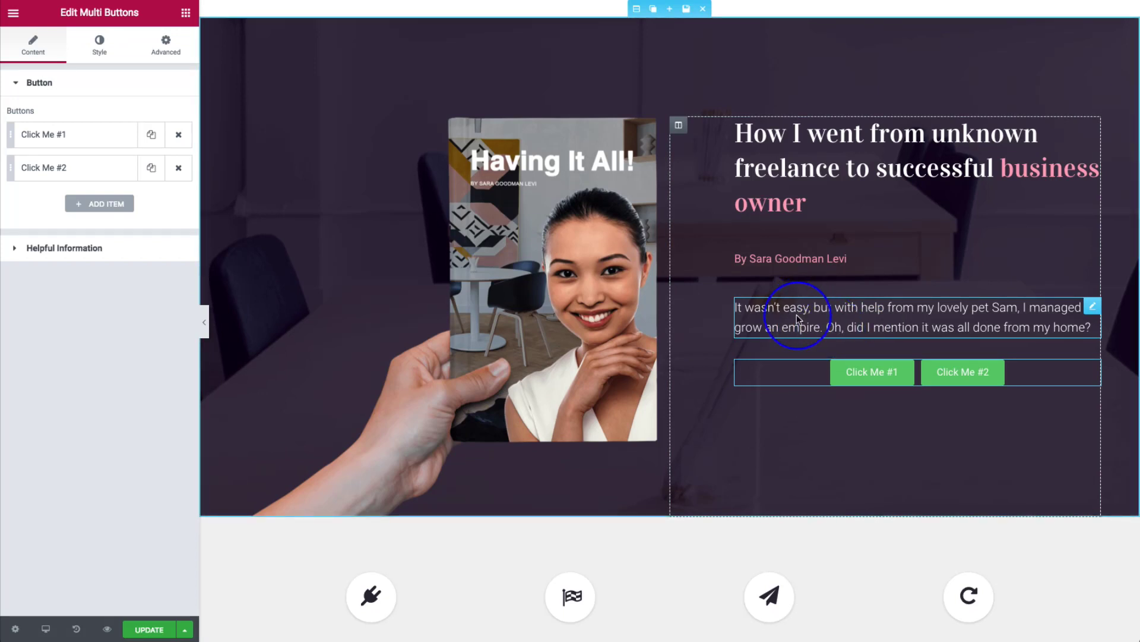
mouse_move(791, 320)
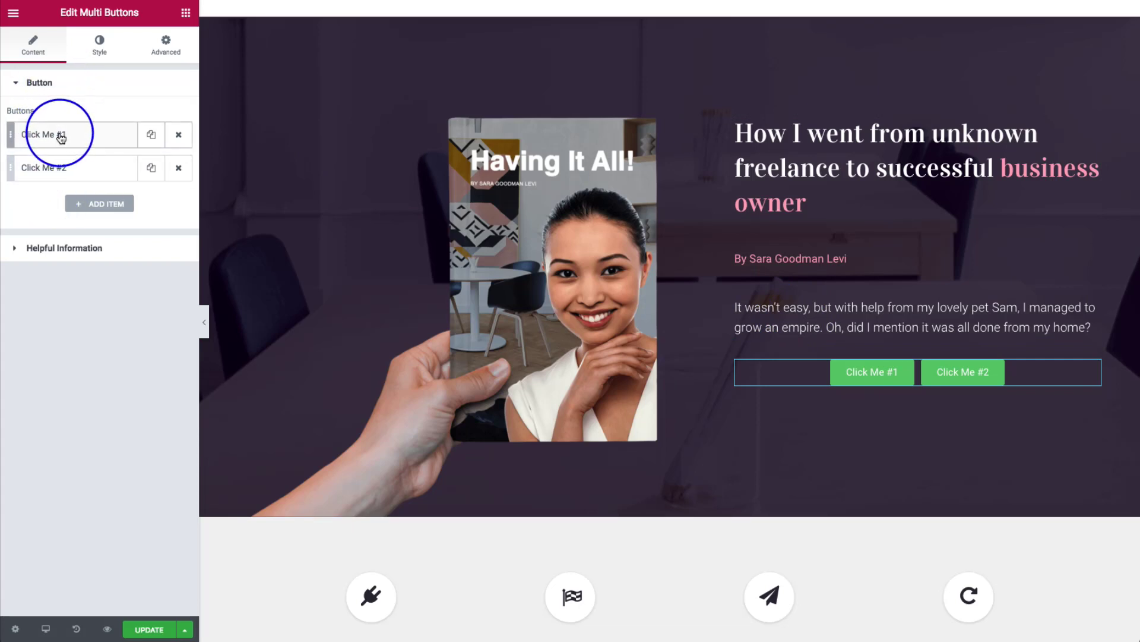
mouse_move(89, 168)
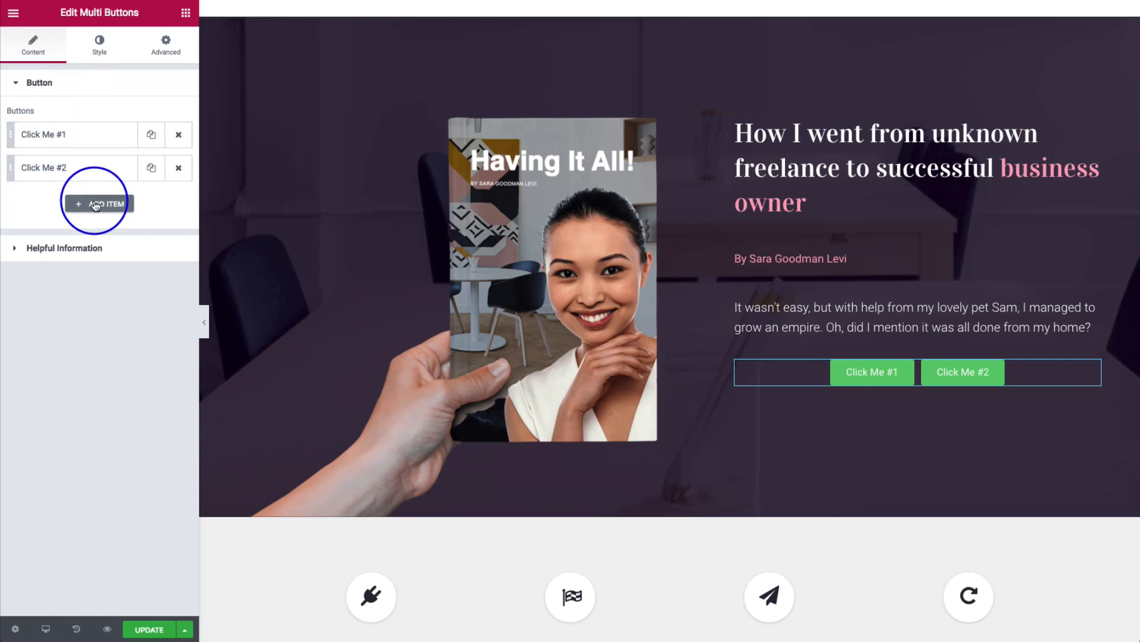
left_click(97, 203)
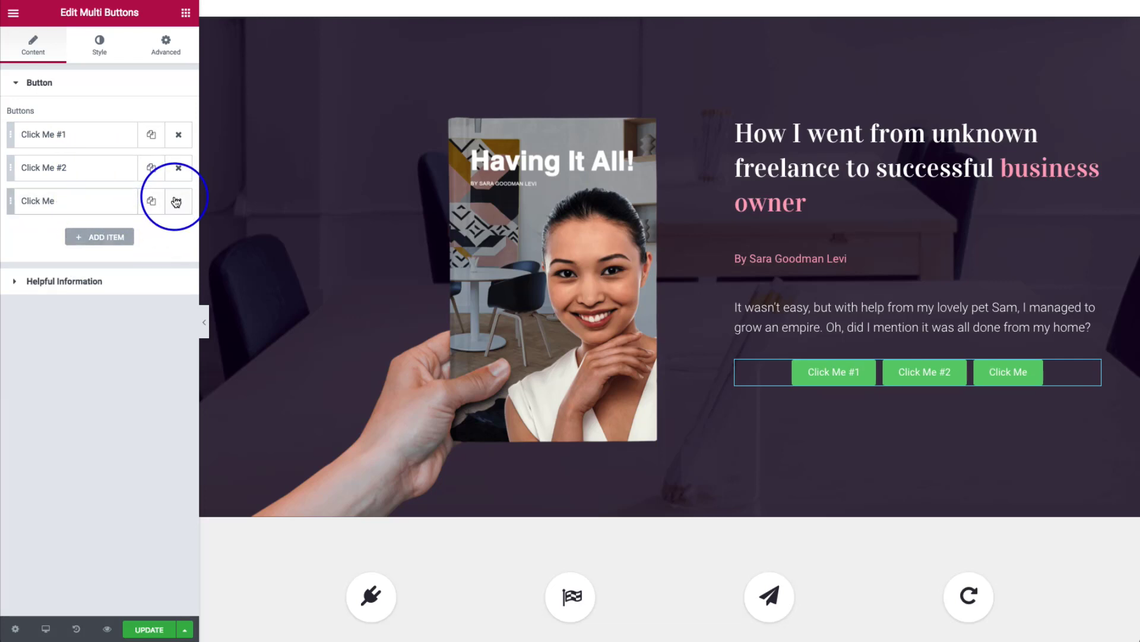
mouse_move(53, 192)
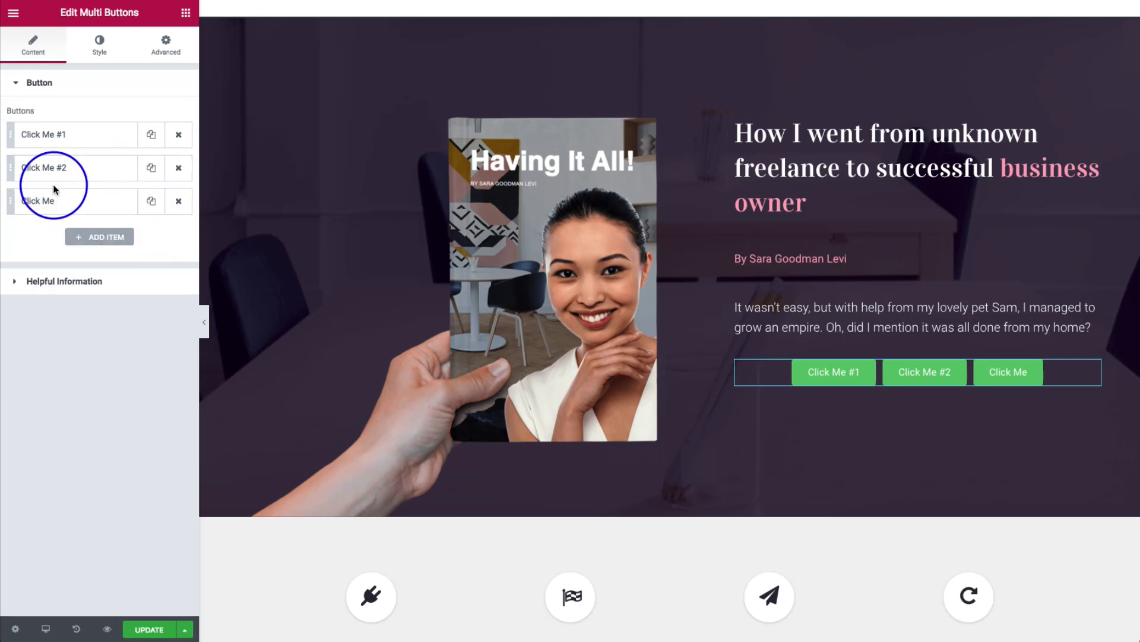
left_click(179, 201)
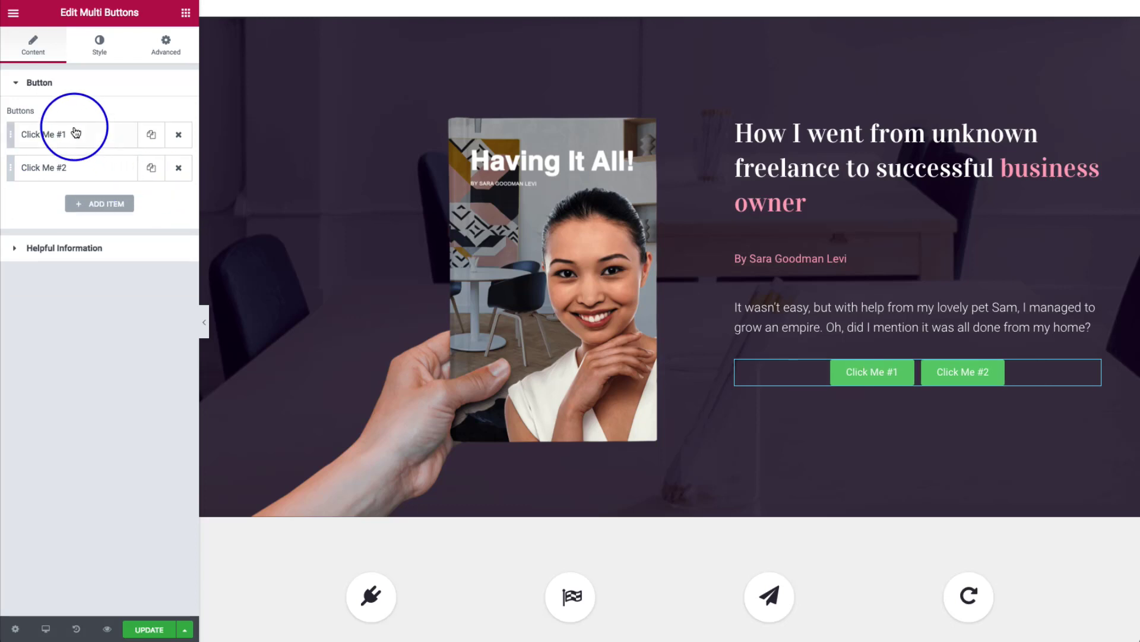
Step: Relabel the first button 'join us here'
left_click(58, 134)
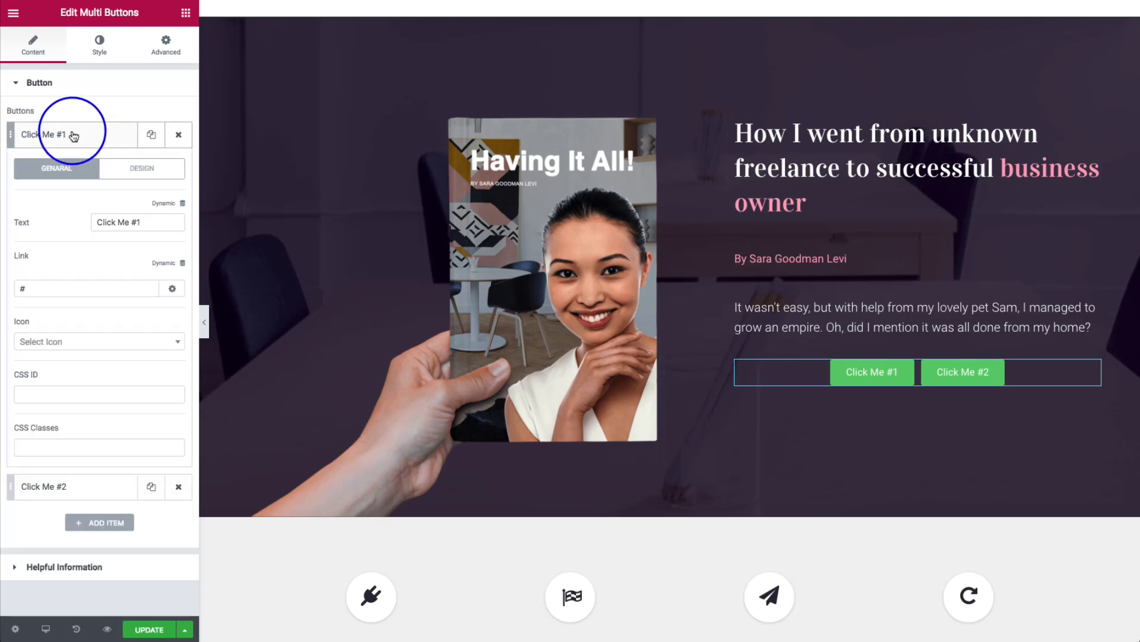
mouse_move(51, 139)
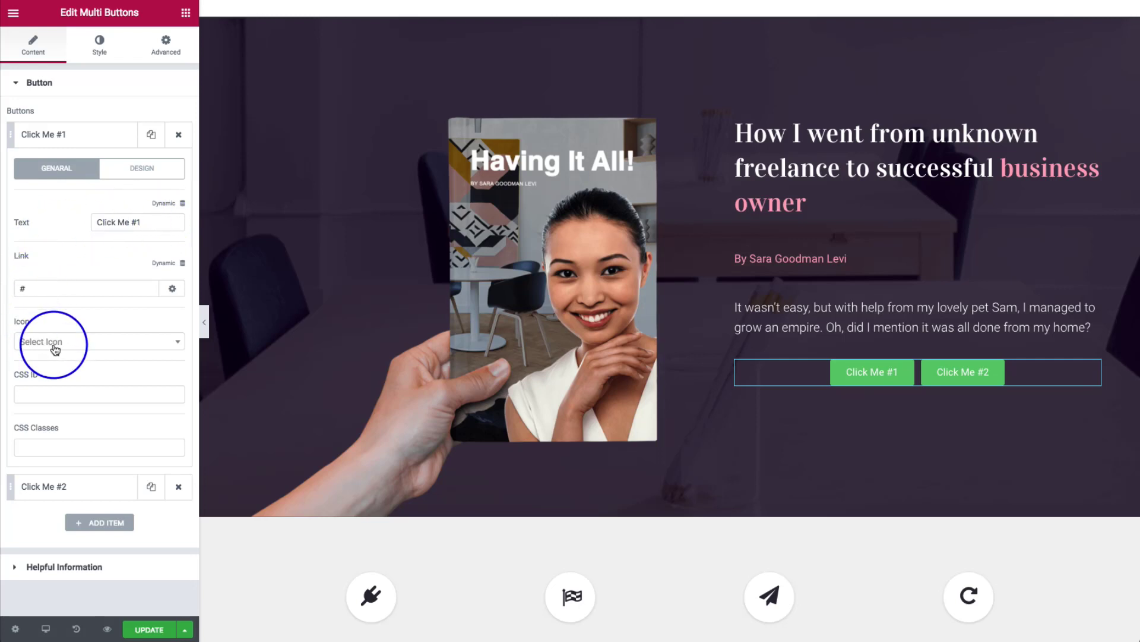
mouse_move(70, 446)
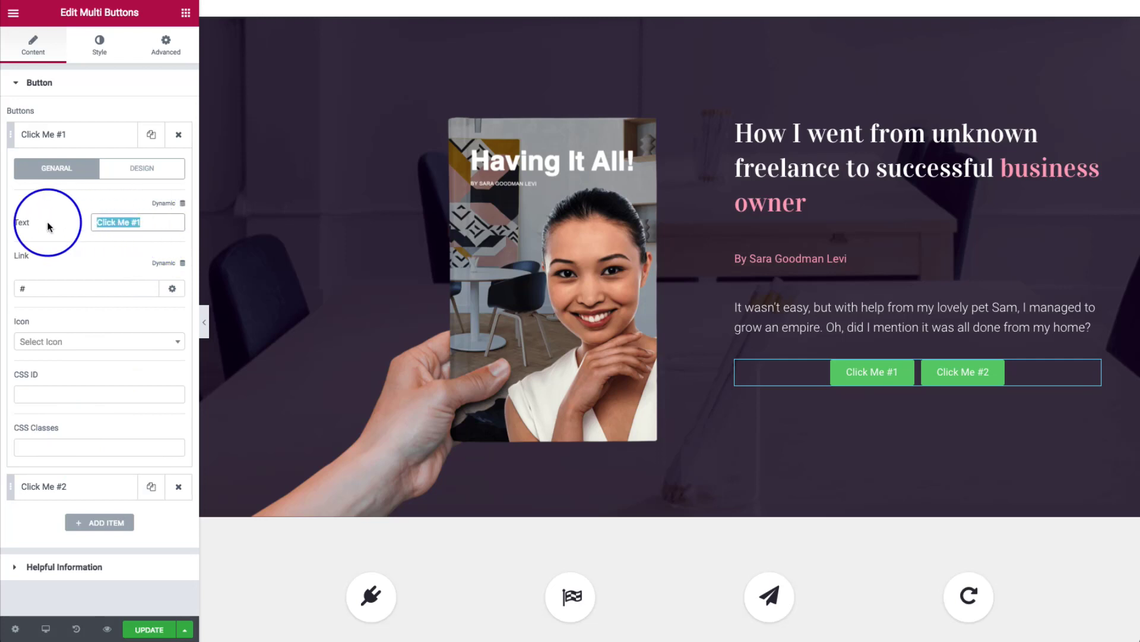
type("join u")
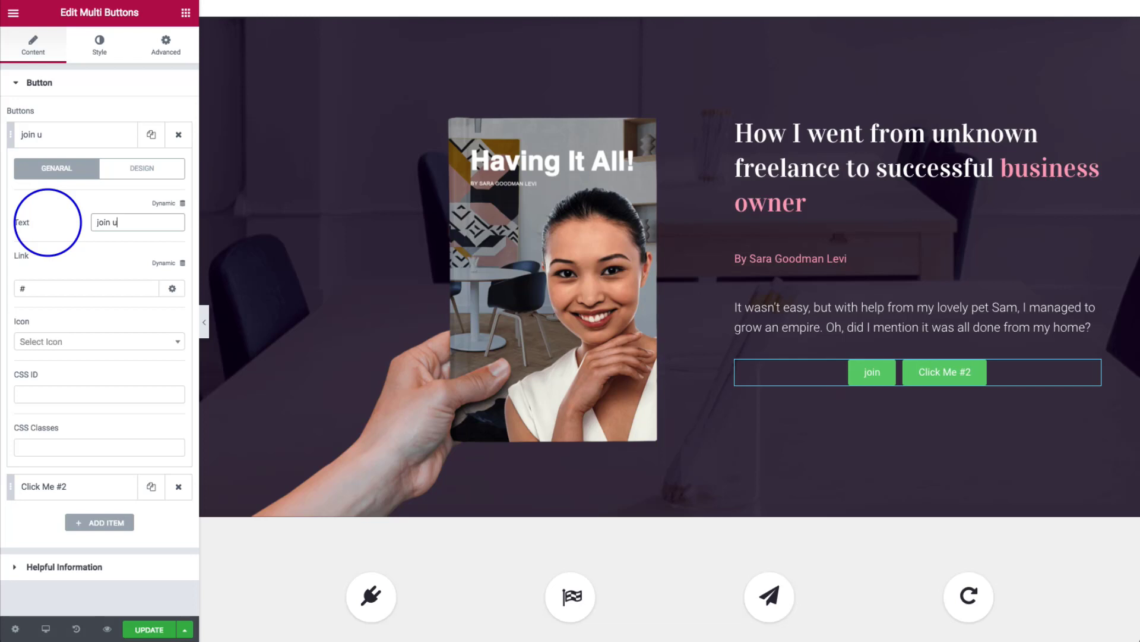
type("s here")
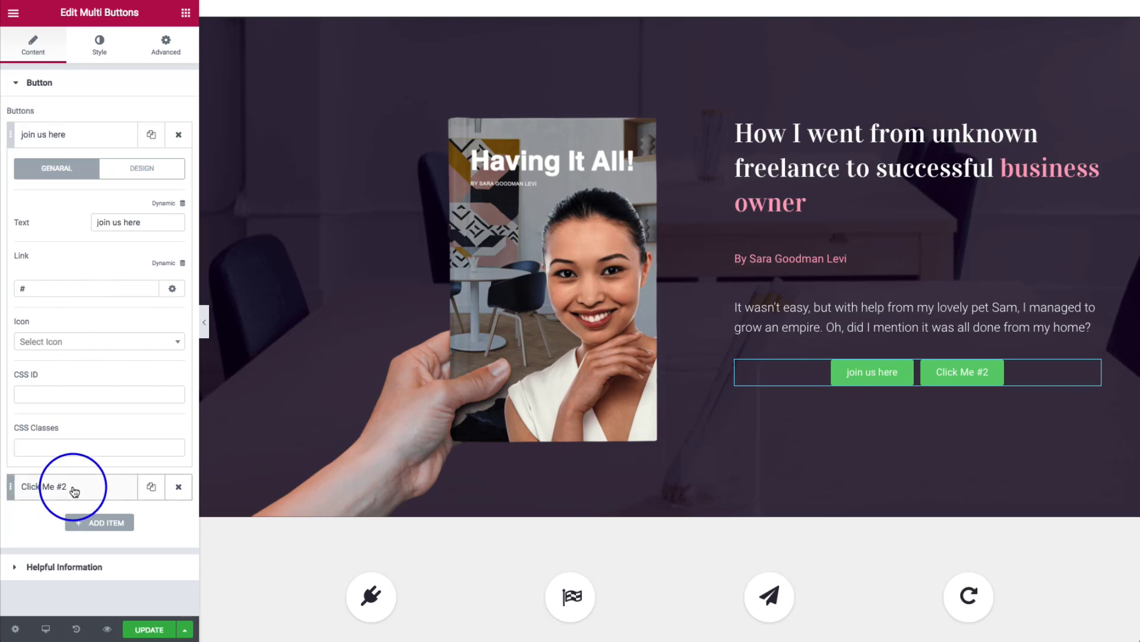
Step: Relabel the second button 'learn more today'
left_click(51, 486)
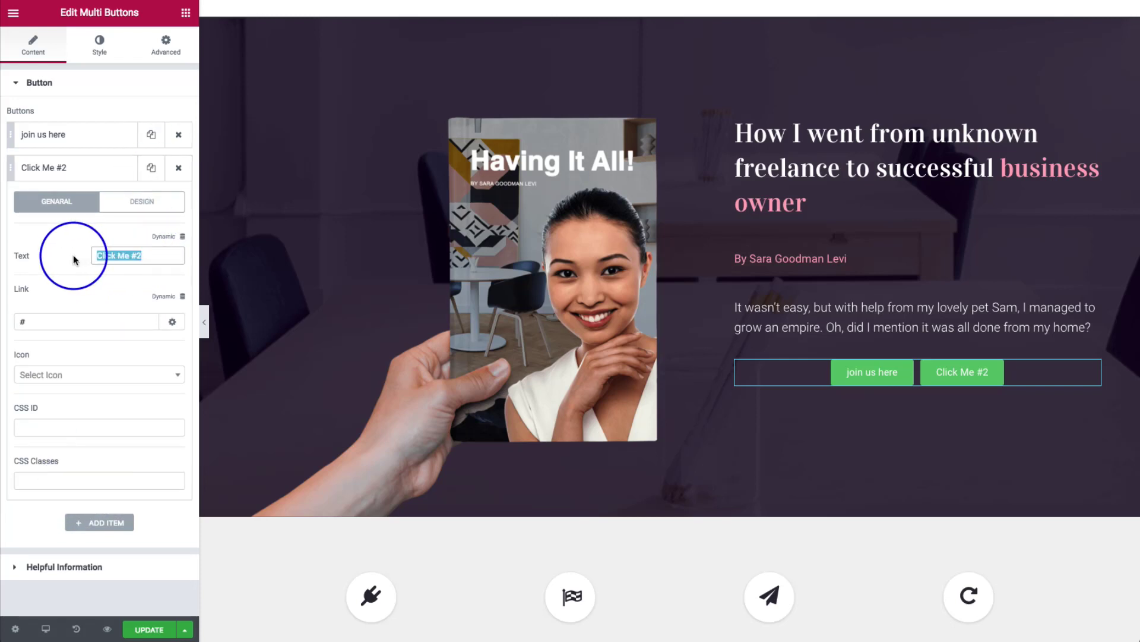
type("lea")
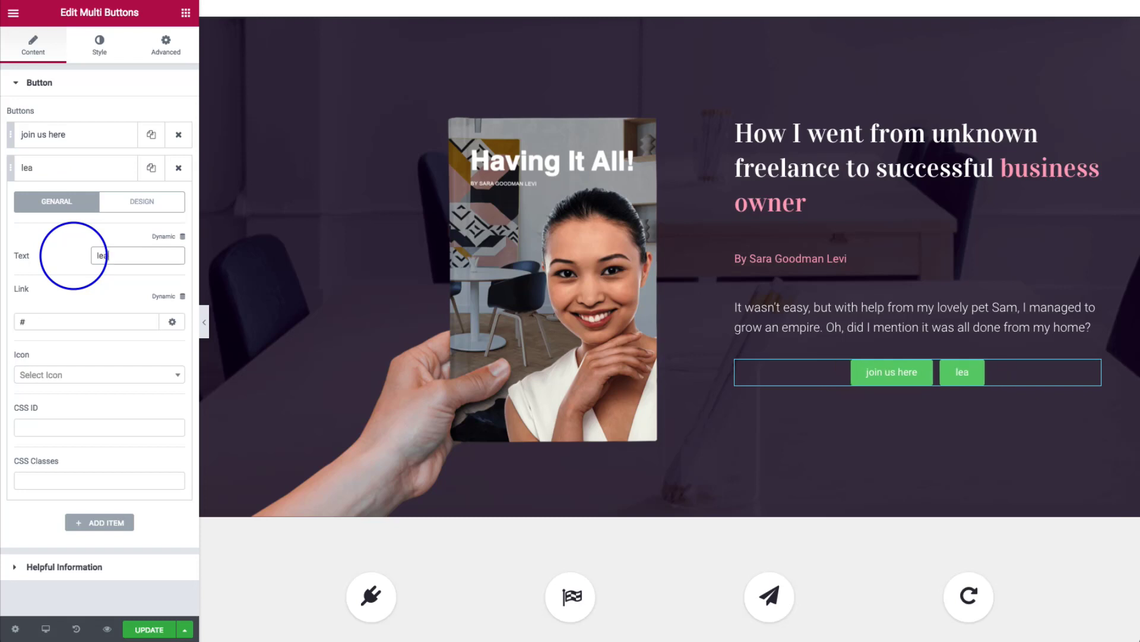
type("learn more no")
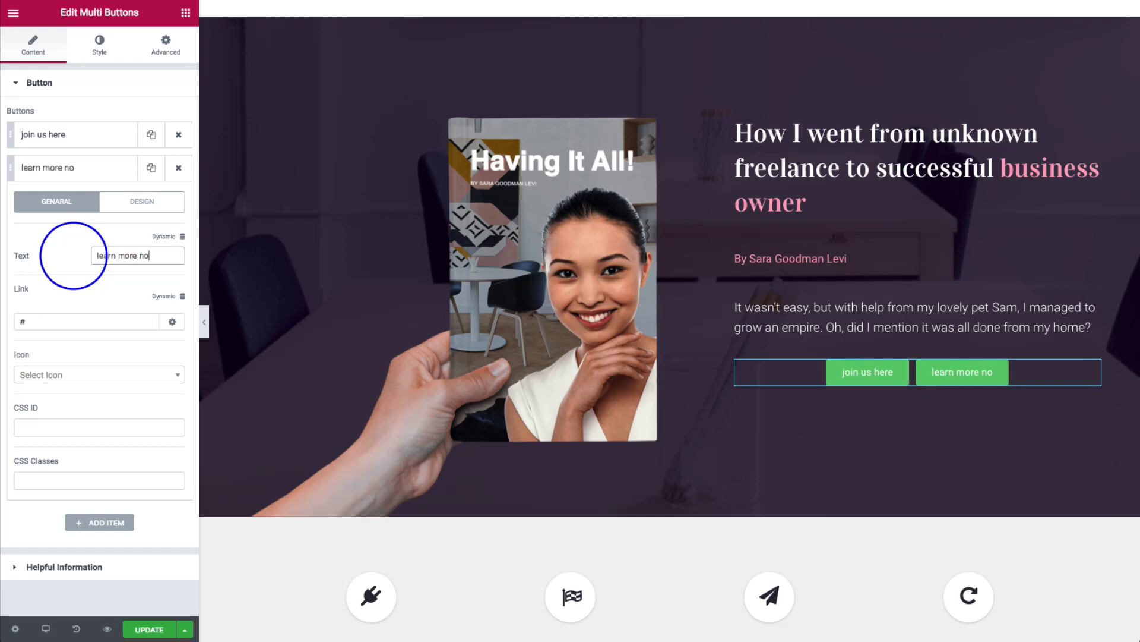
type("today")
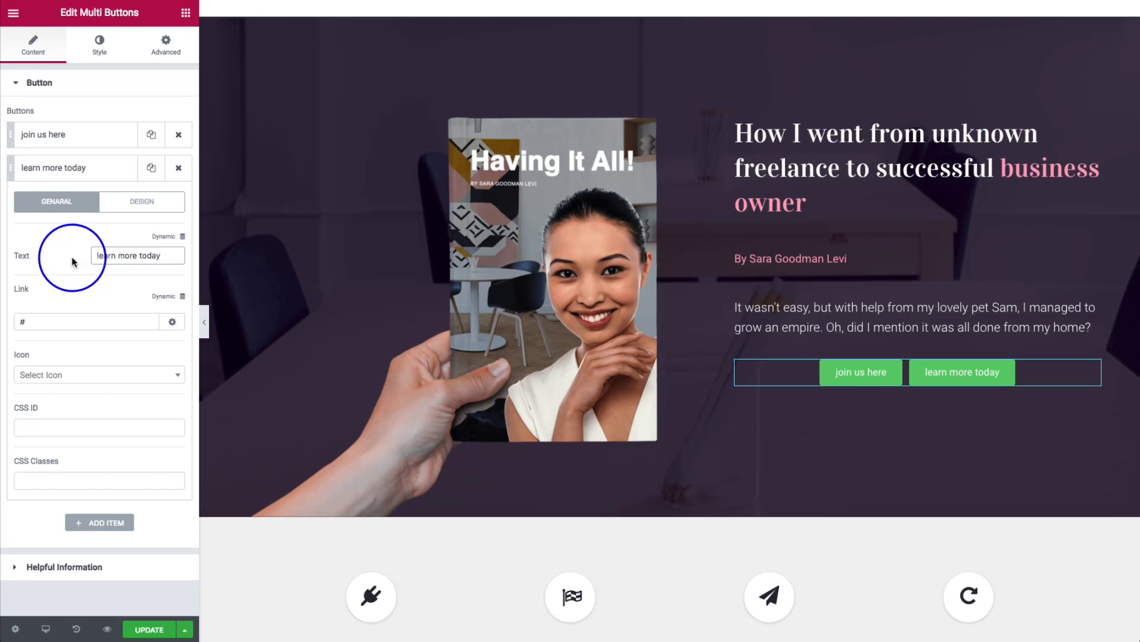
left_click(43, 133)
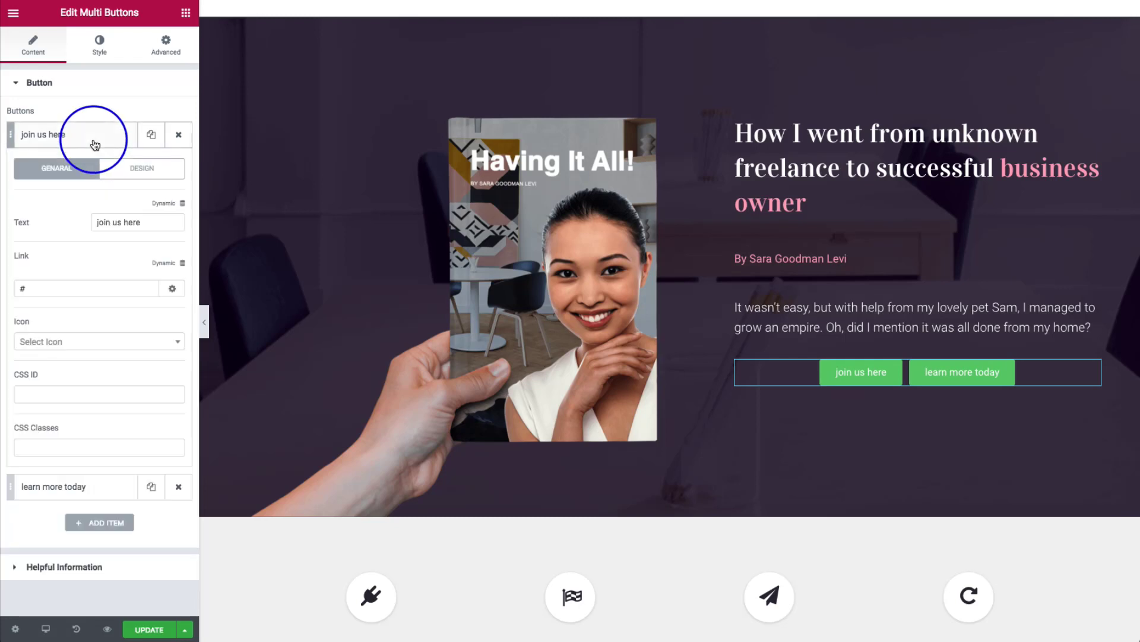
mouse_move(66, 155)
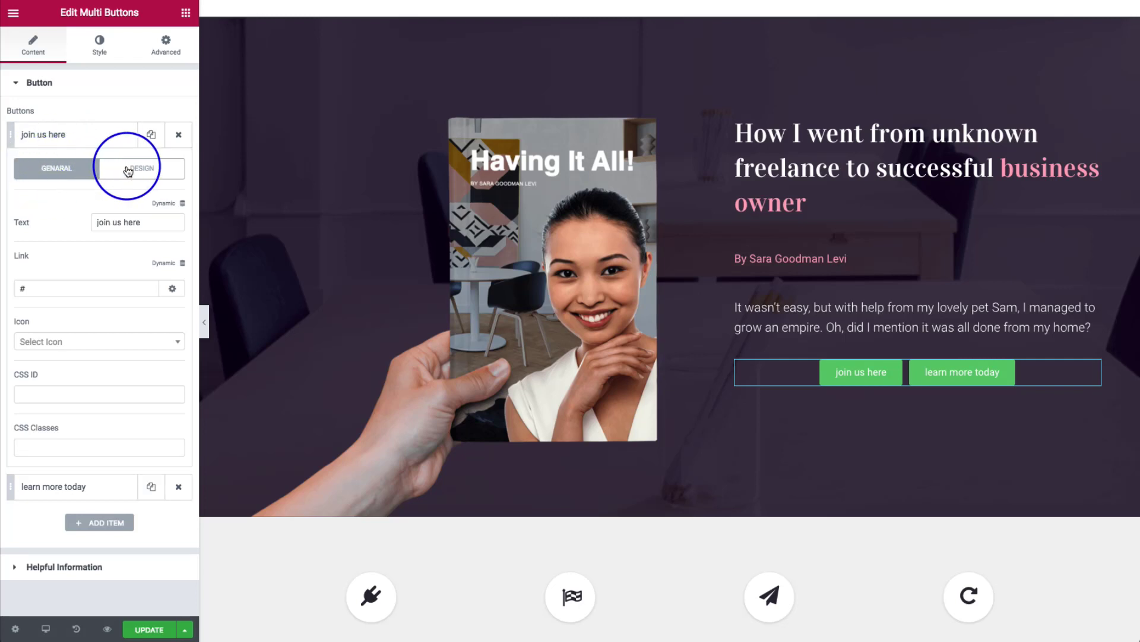
left_click(141, 168)
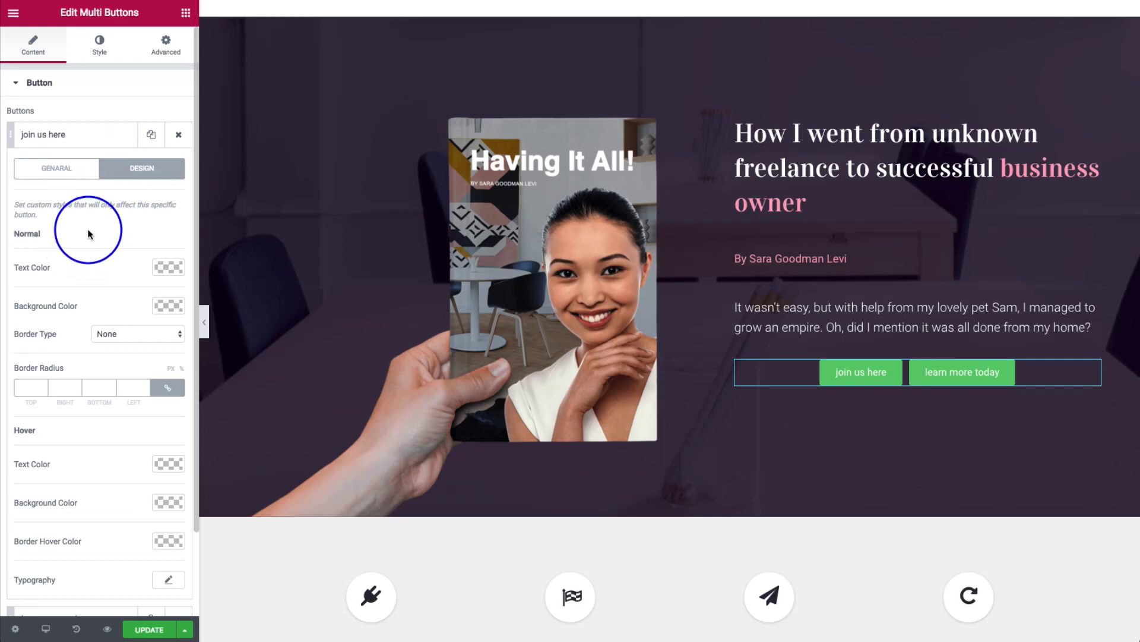
mouse_move(89, 258)
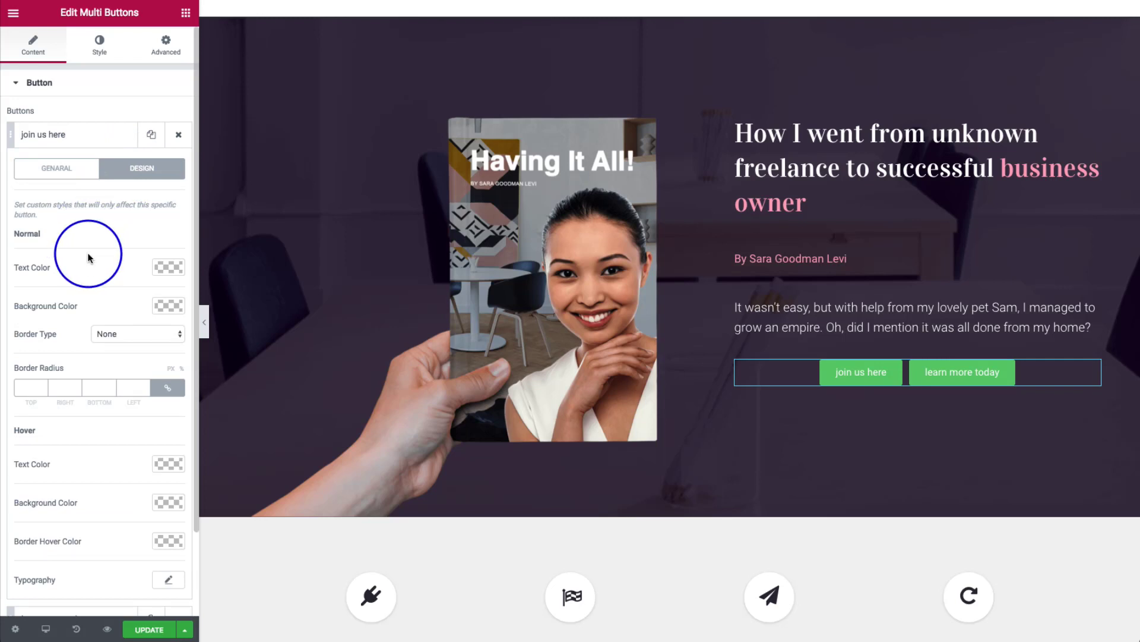
mouse_move(94, 270)
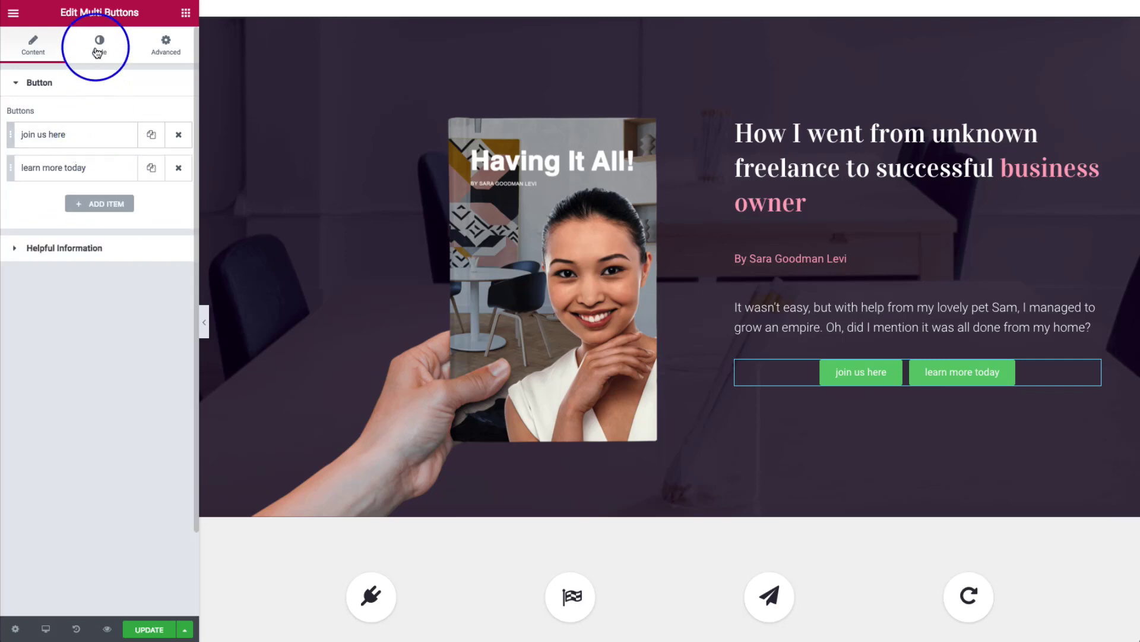
left_click(98, 45)
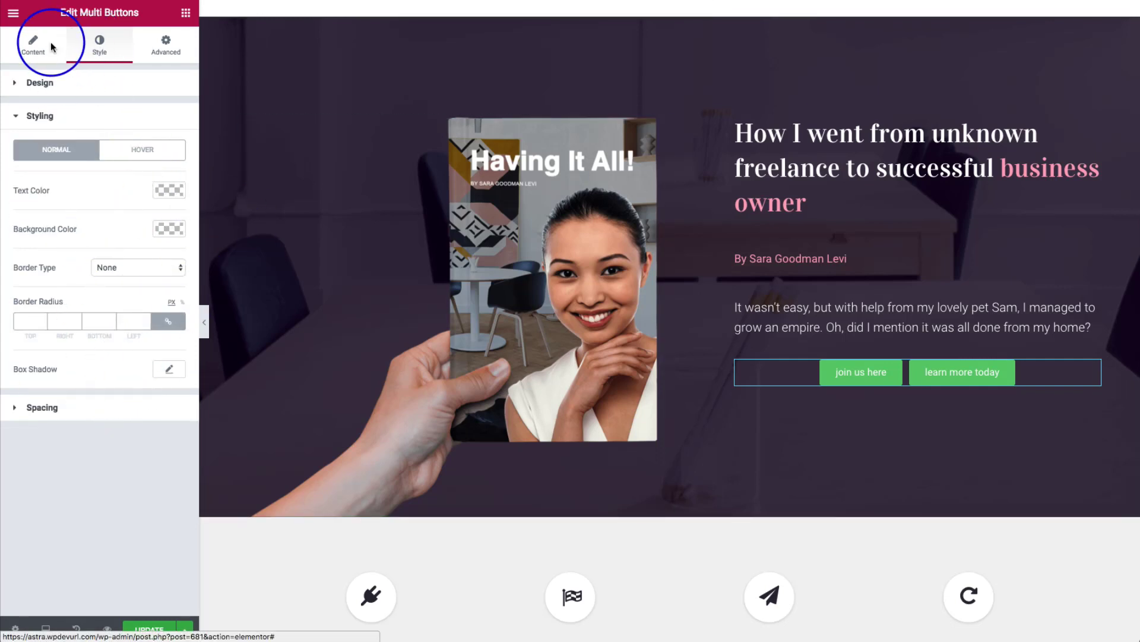
left_click(33, 45)
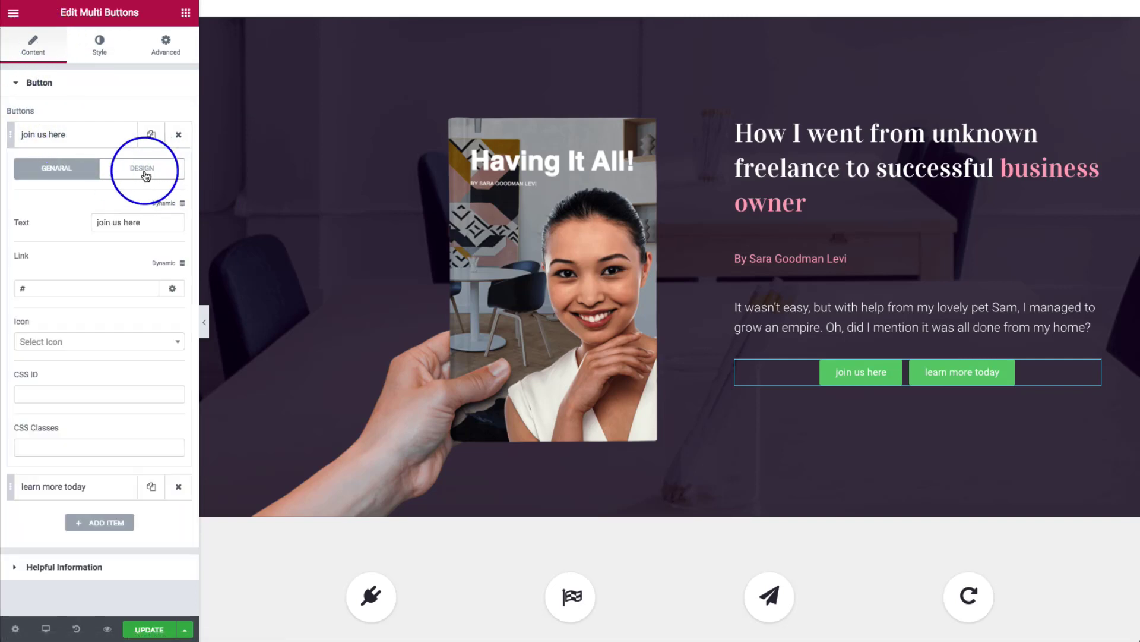
Step: Set the 'join us here' button's text colour to magenta and clear its green background
left_click(142, 168)
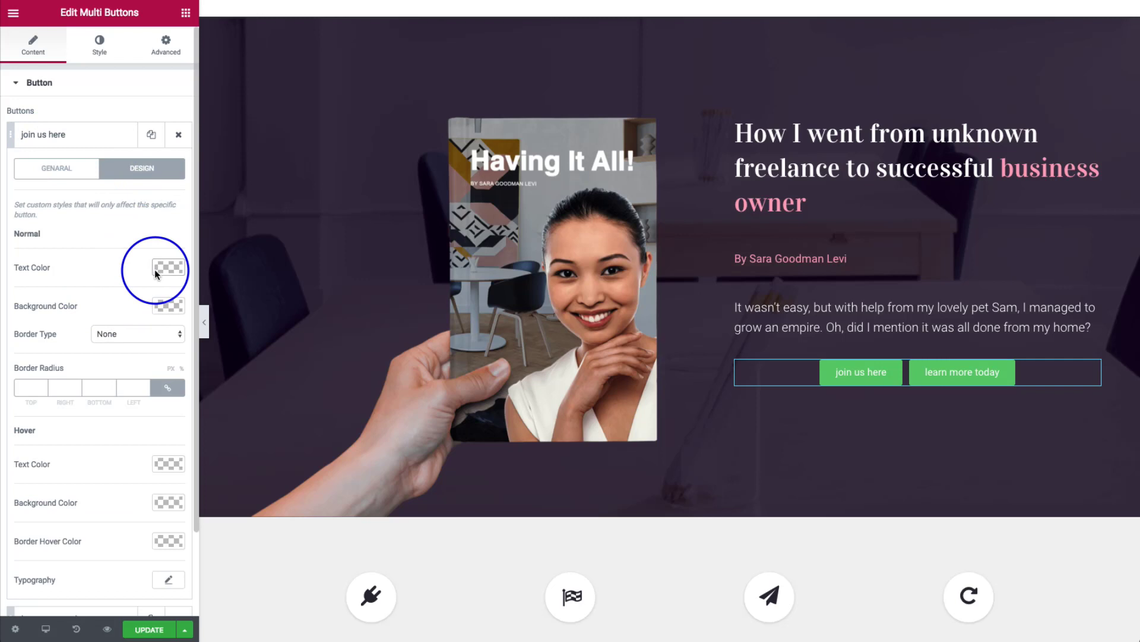
left_click(168, 266)
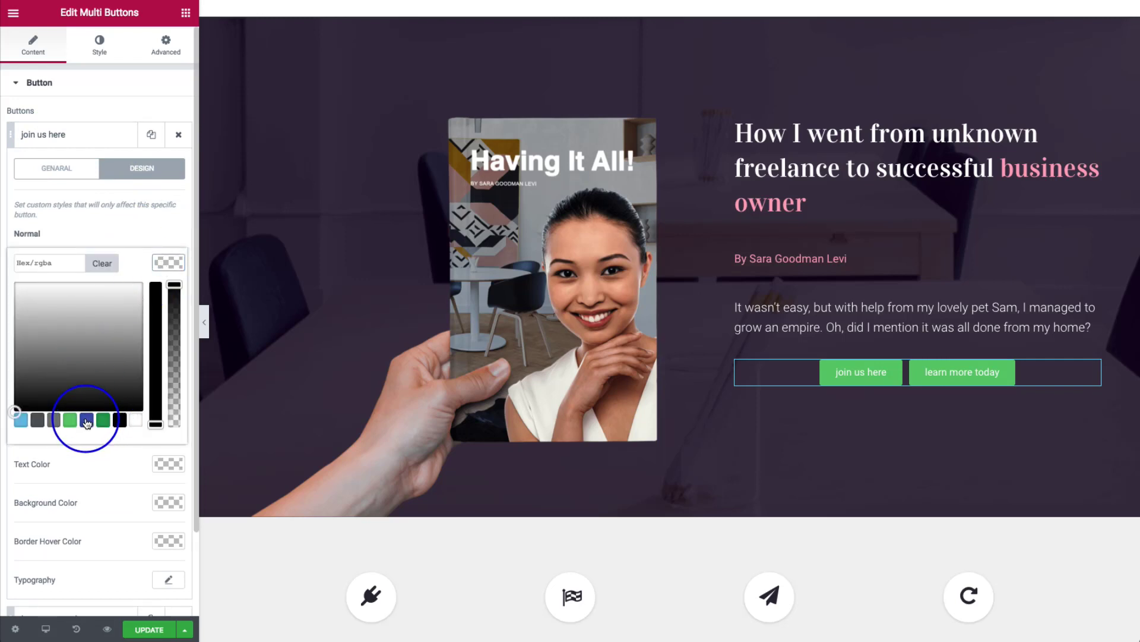
left_click(101, 263)
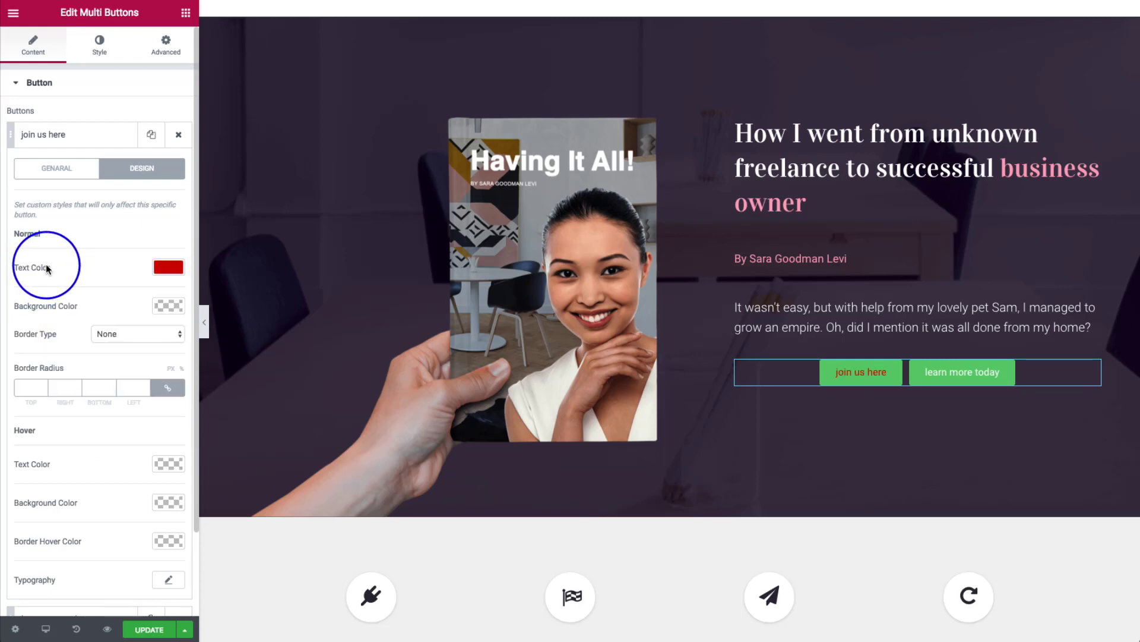
left_click(168, 266)
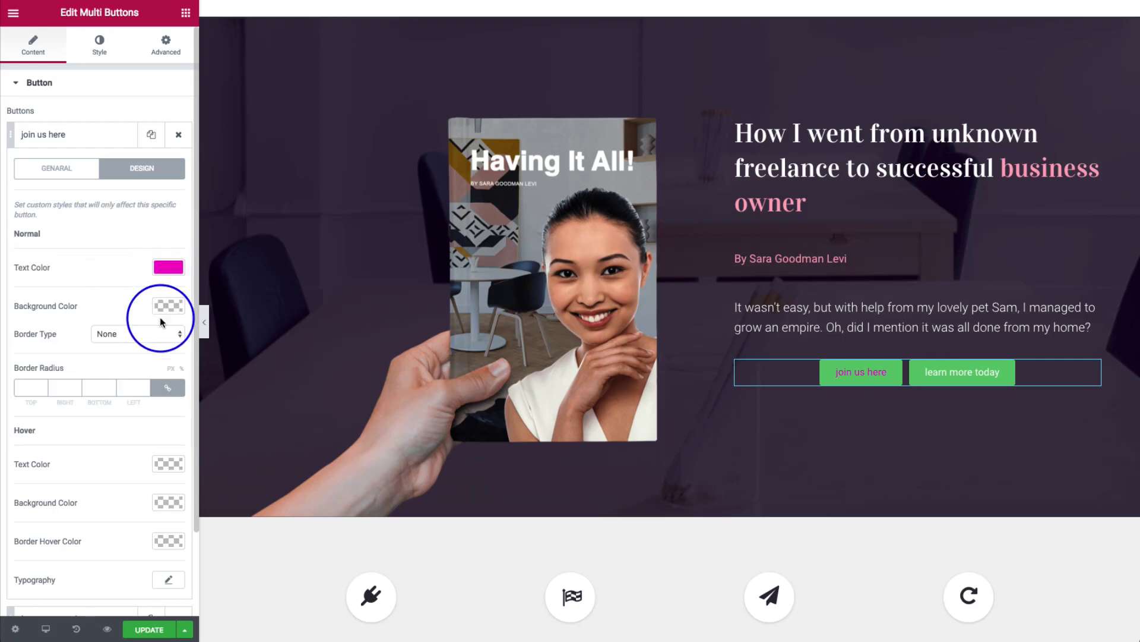
left_click(168, 305)
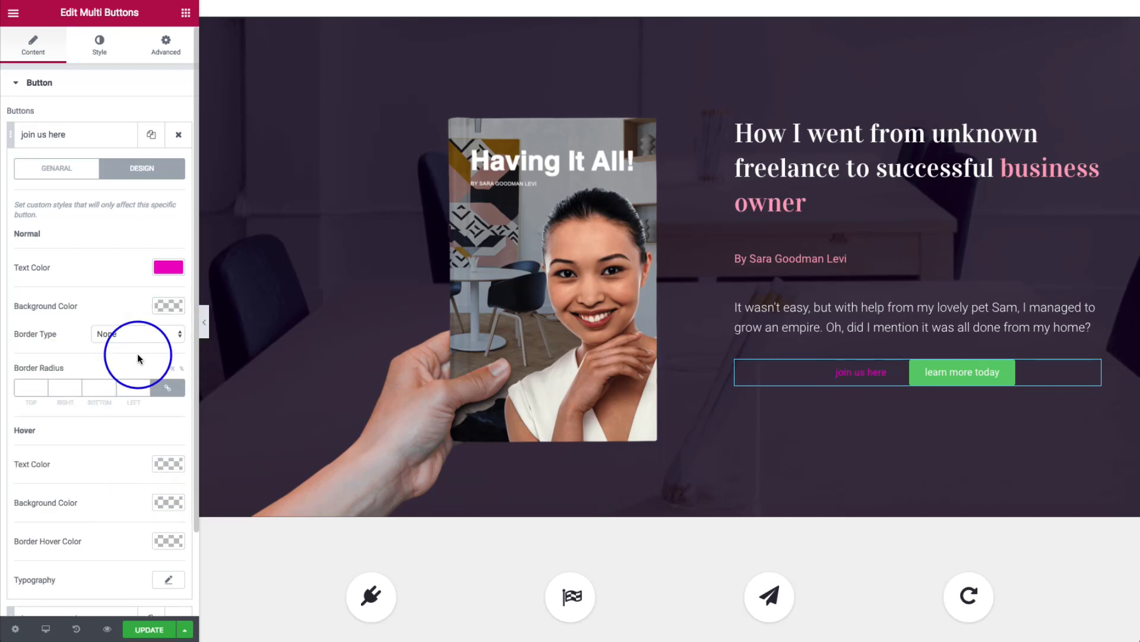
Step: Give 'join us here' a solid 2 px border with border radius 100
left_click(137, 333)
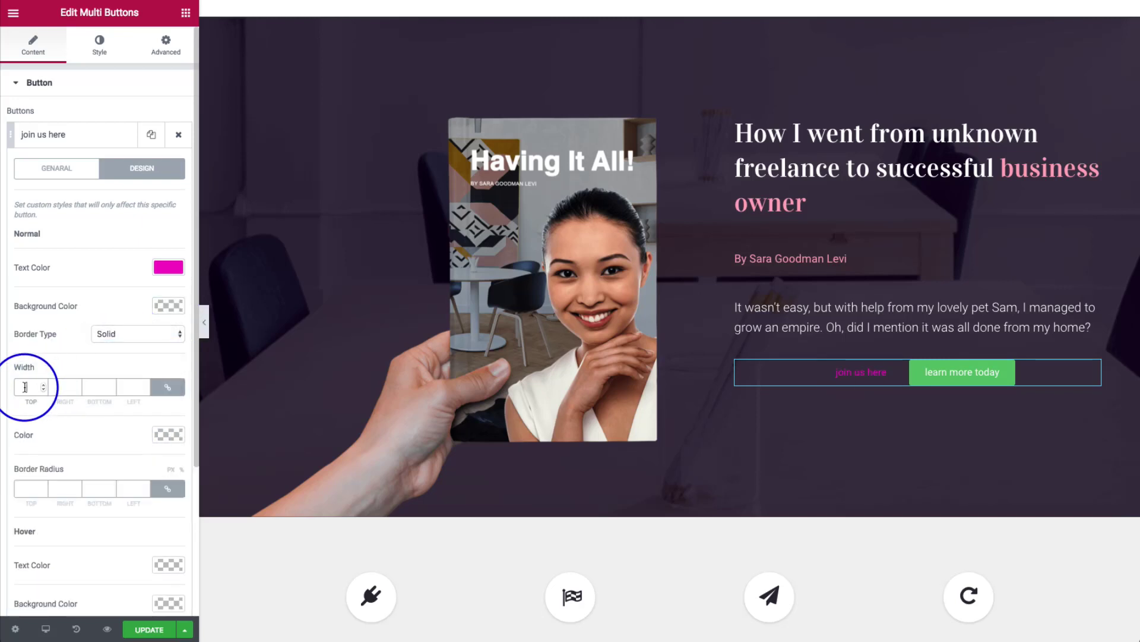
left_click(168, 435)
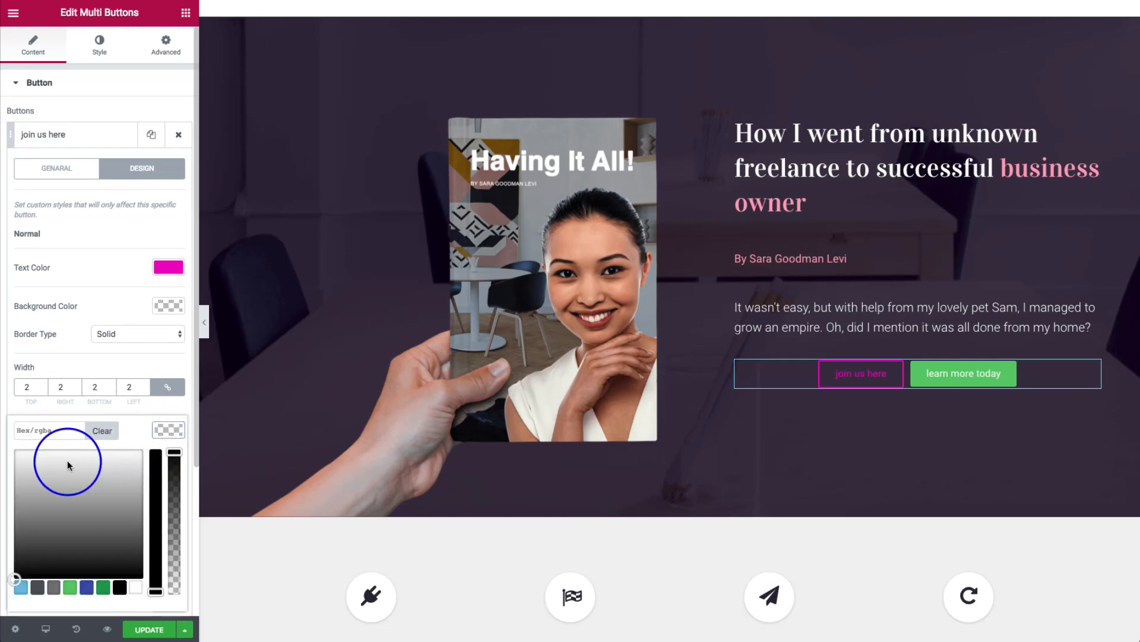
left_click(72, 362)
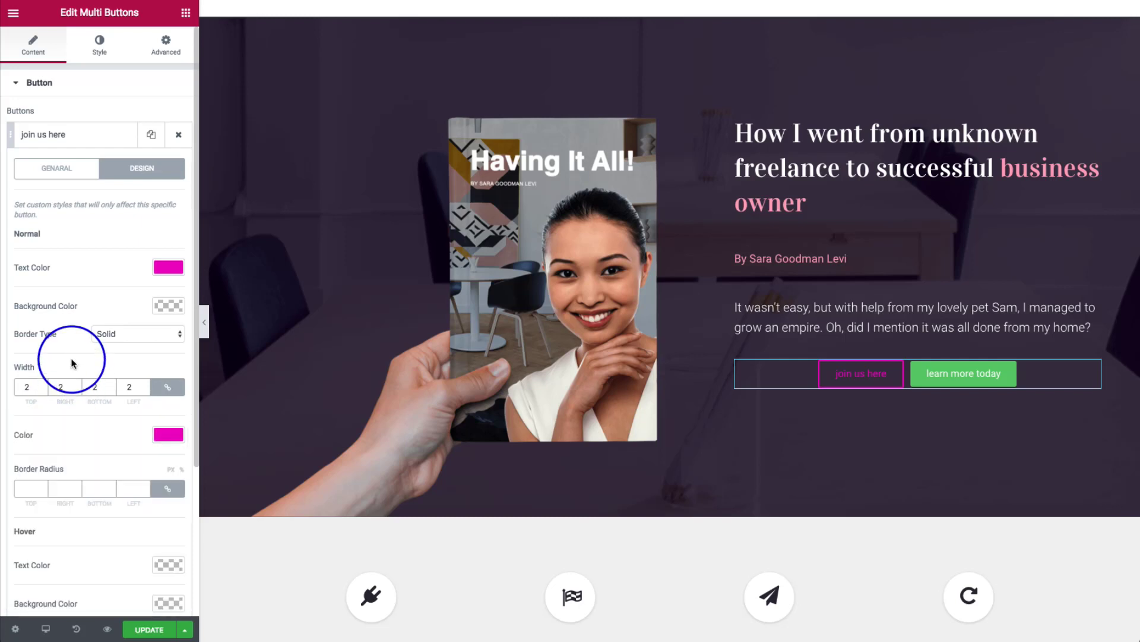
mouse_move(69, 366)
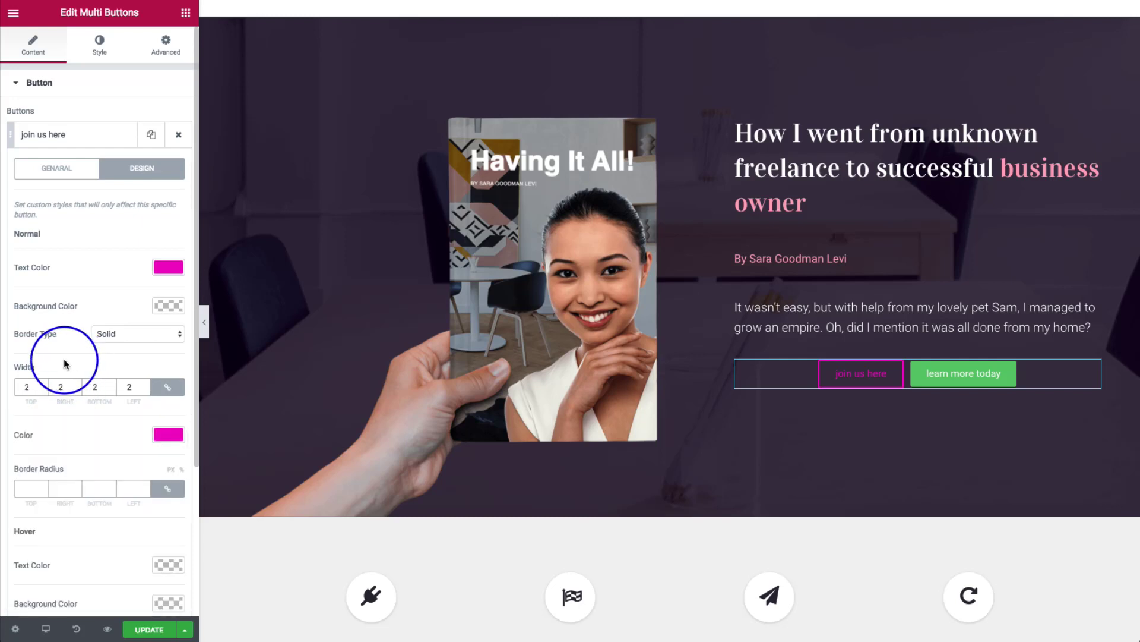
scroll("down", 3)
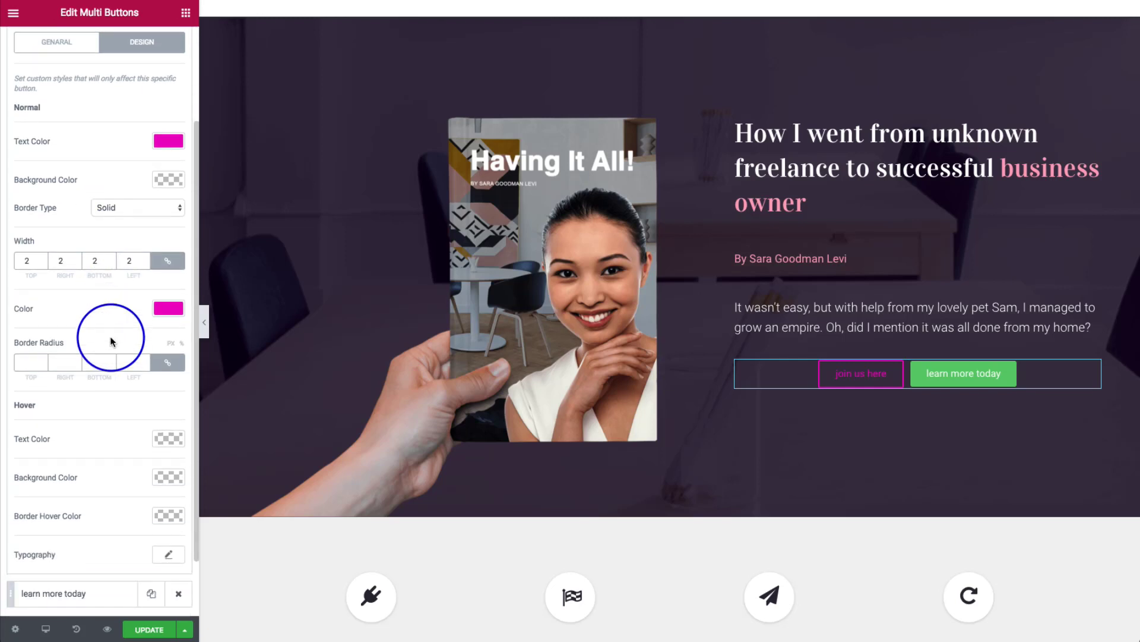
left_click(29, 363)
type("100")
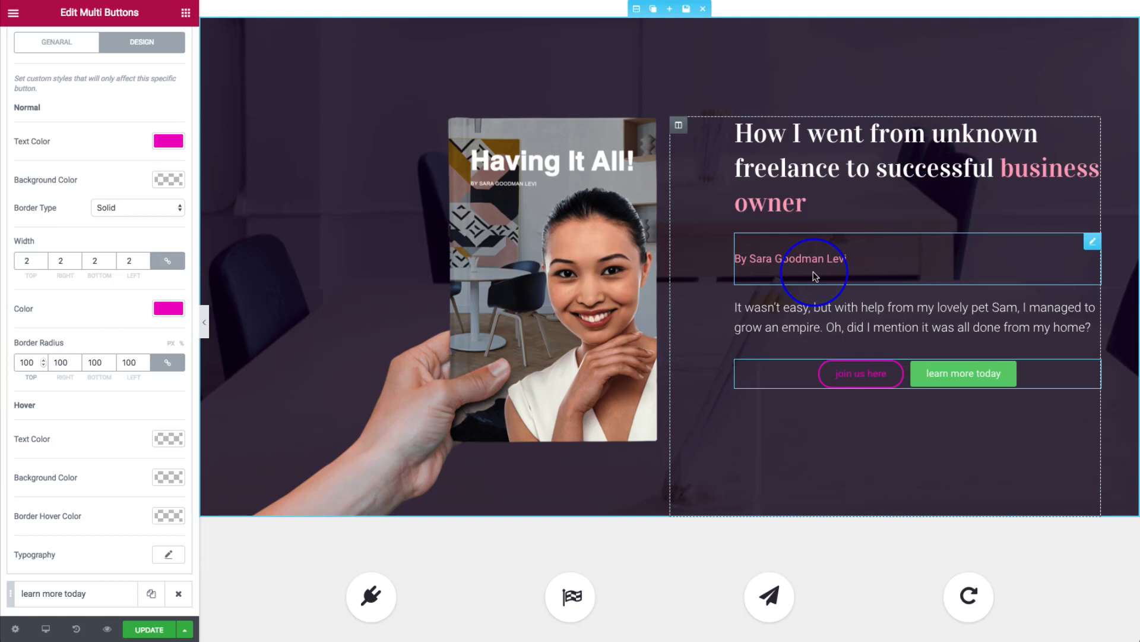
Step: Copy the author heading's pink #fda5bb into the button's text and border colours
left_click(792, 258)
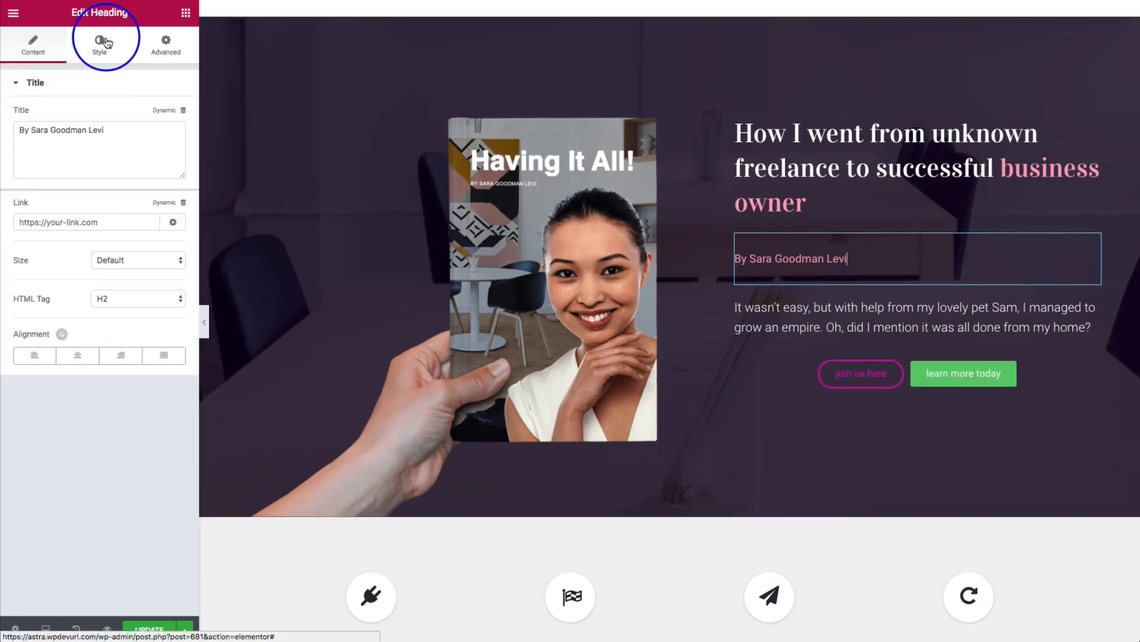
left_click(99, 45)
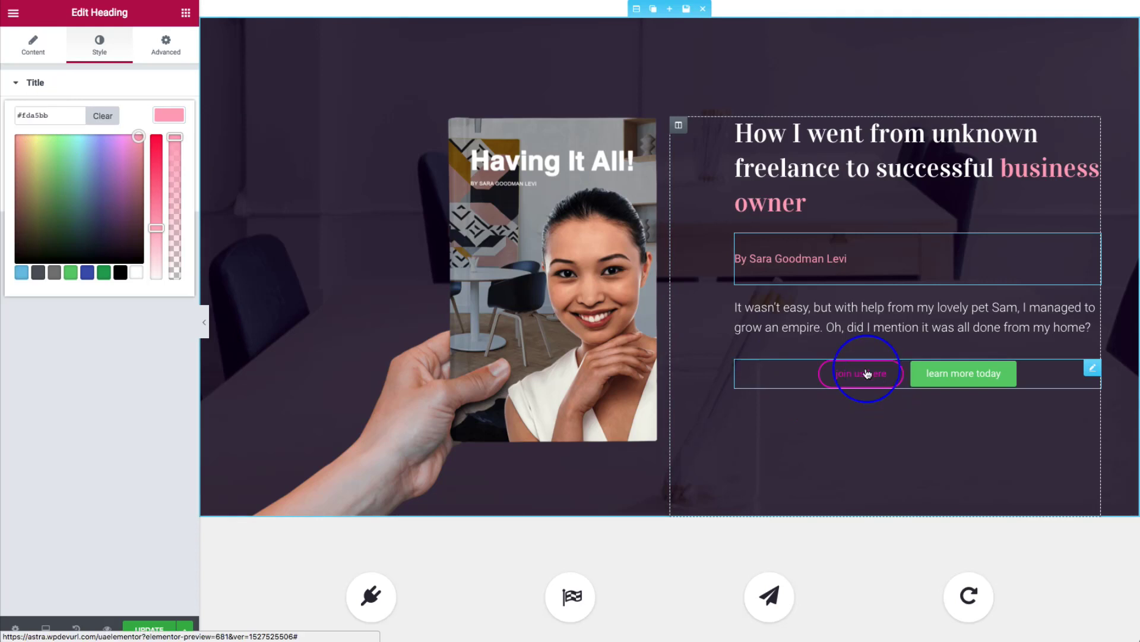
left_click(861, 373)
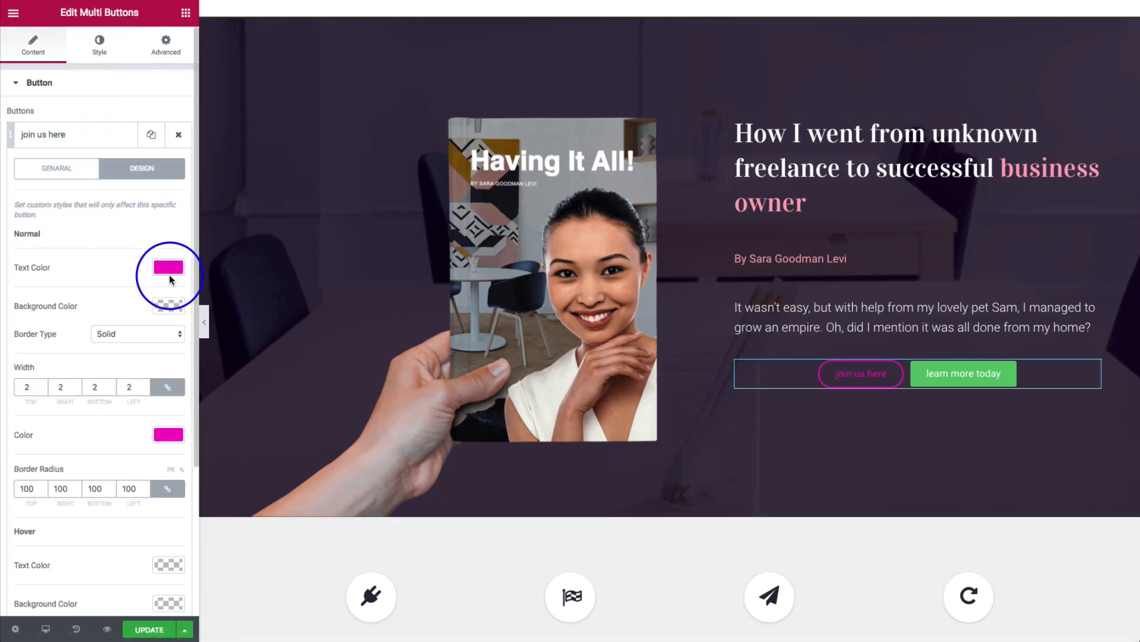
left_click(168, 267)
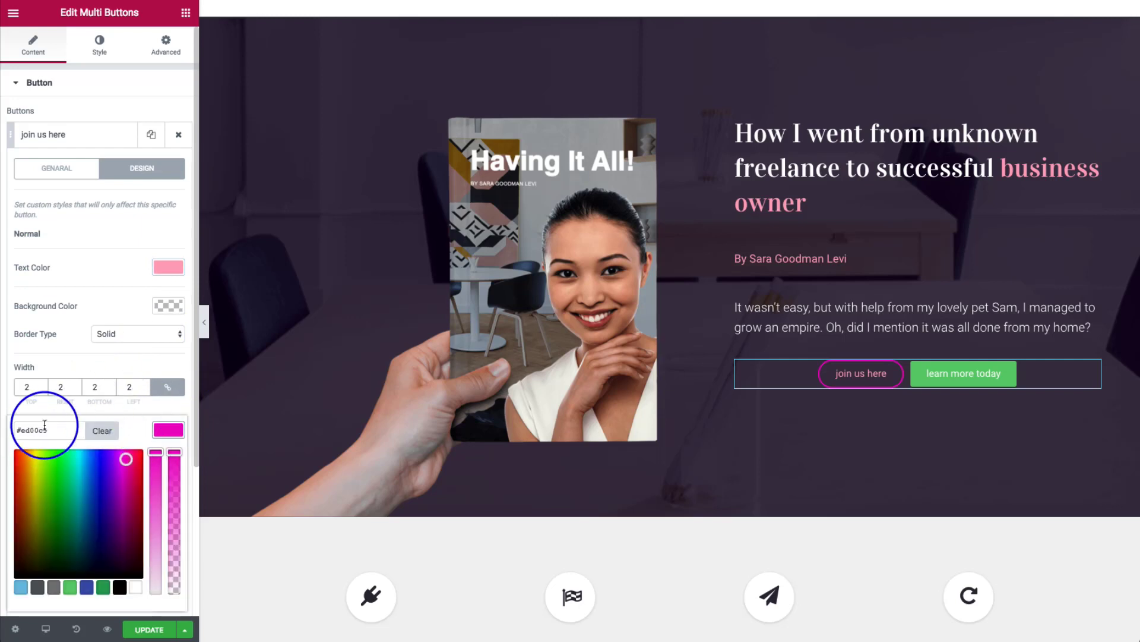
left_click(499, 442)
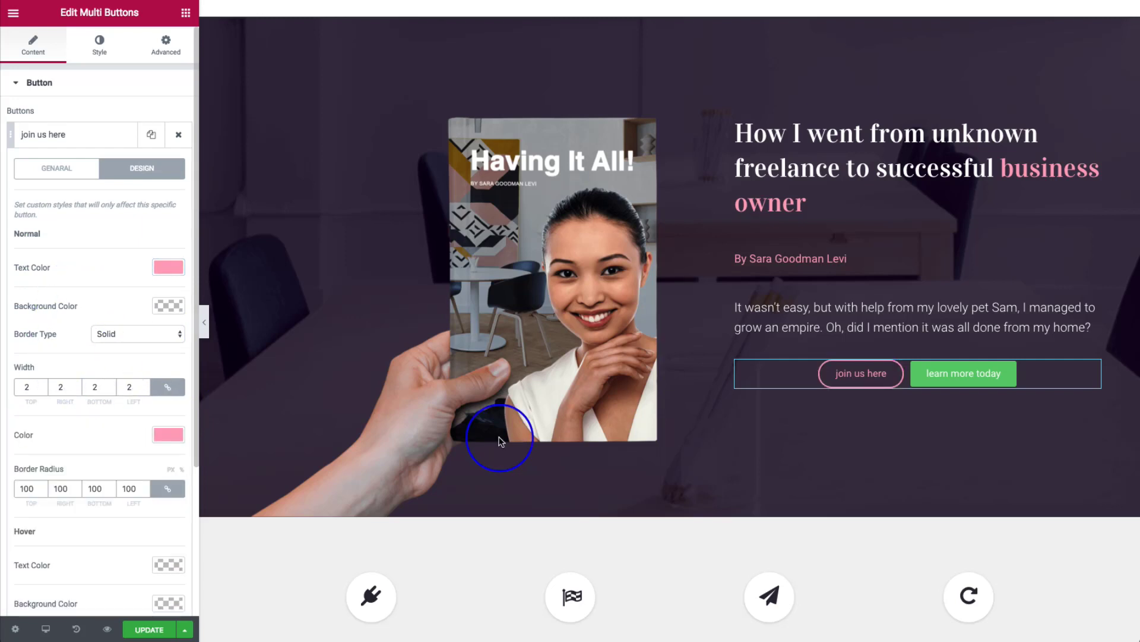
Step: Scroll the 'join us here' design options, briefly opening and closing its typography settings
scroll("down", 3)
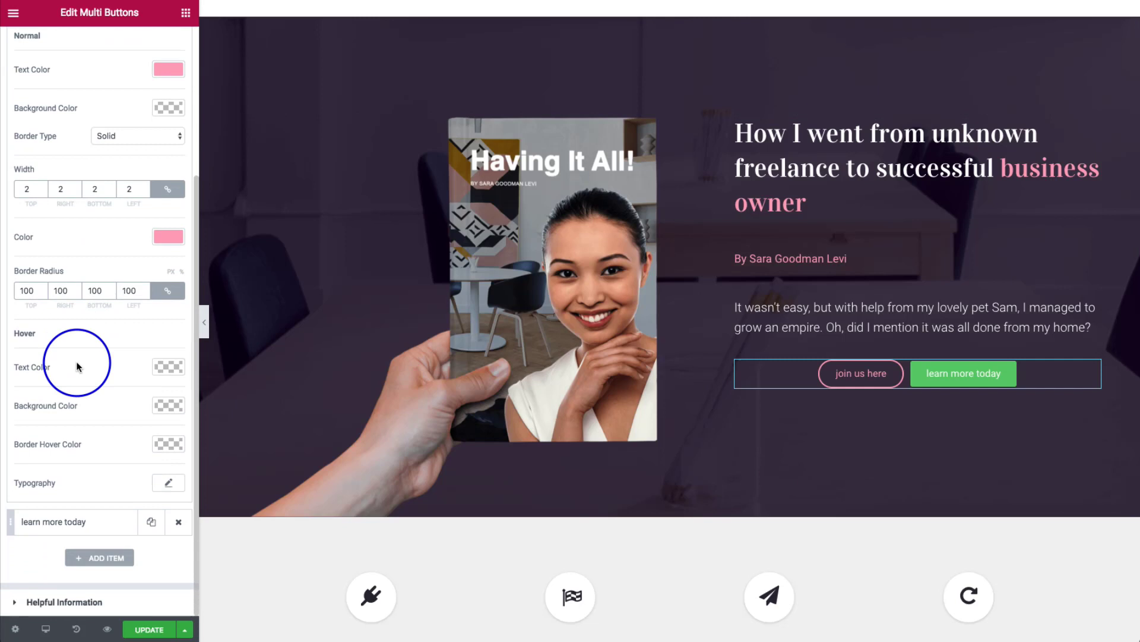
mouse_move(42, 369)
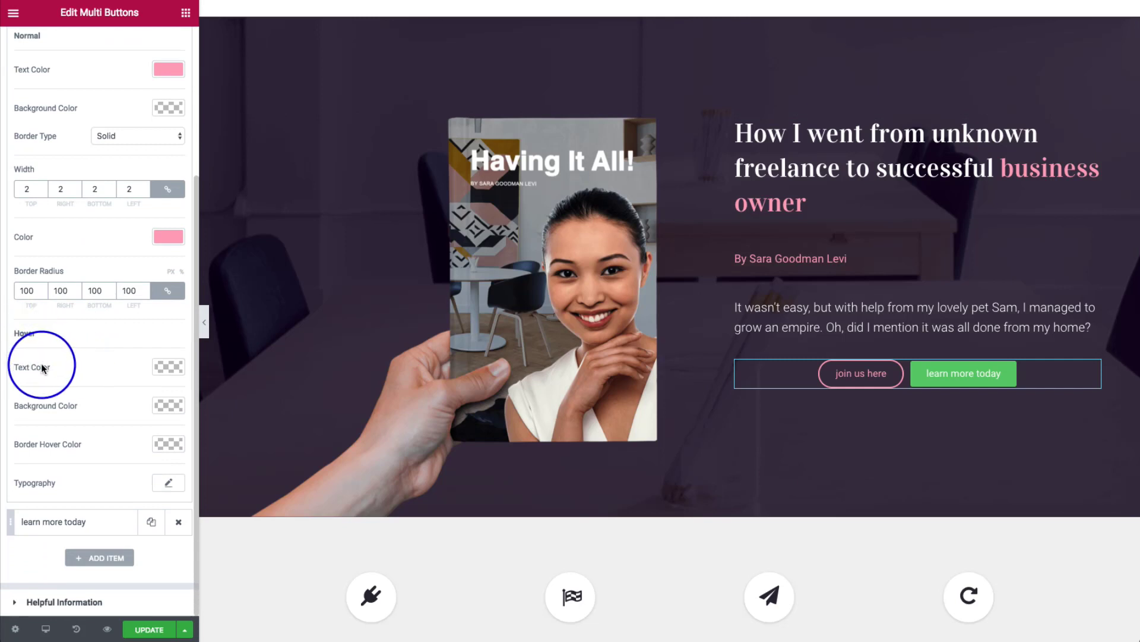
mouse_move(168, 367)
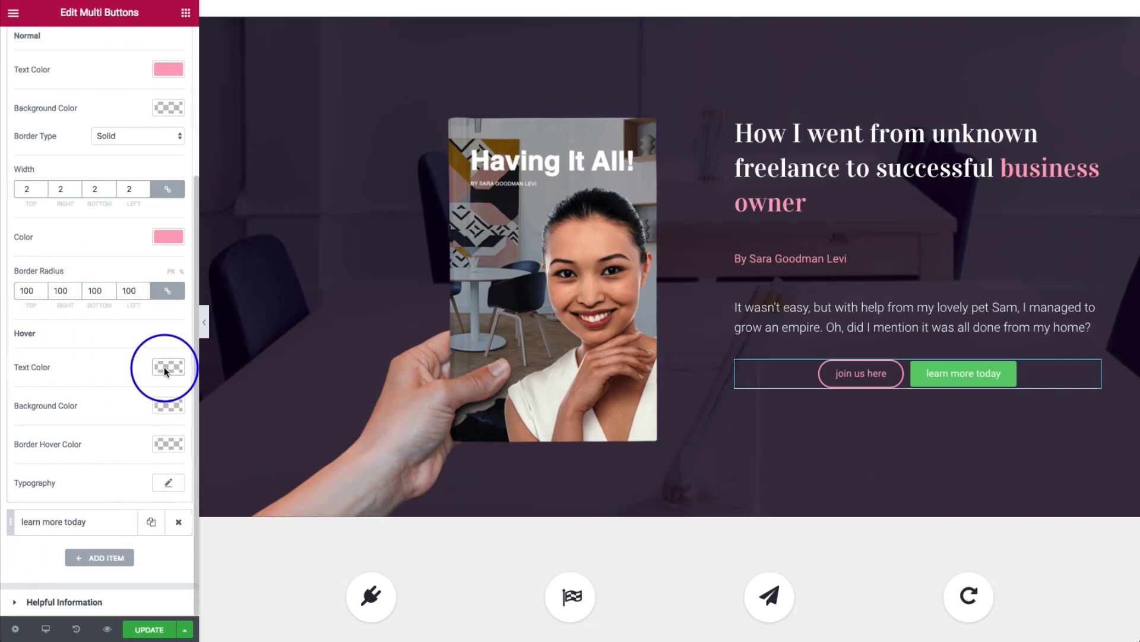
mouse_move(163, 409)
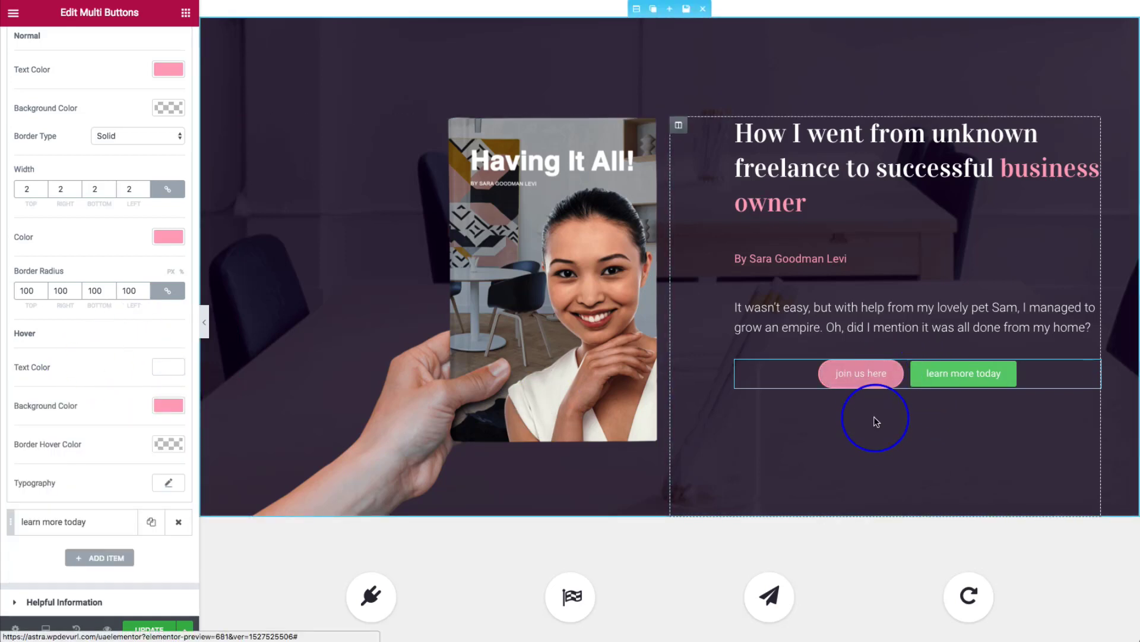
mouse_move(100, 405)
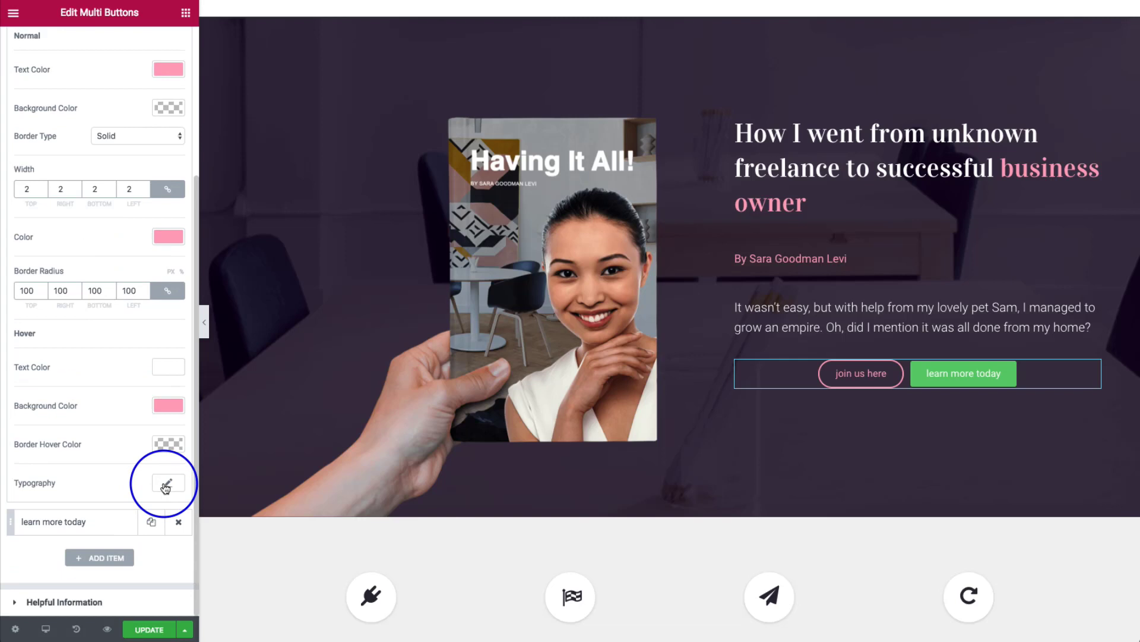
left_click(168, 483)
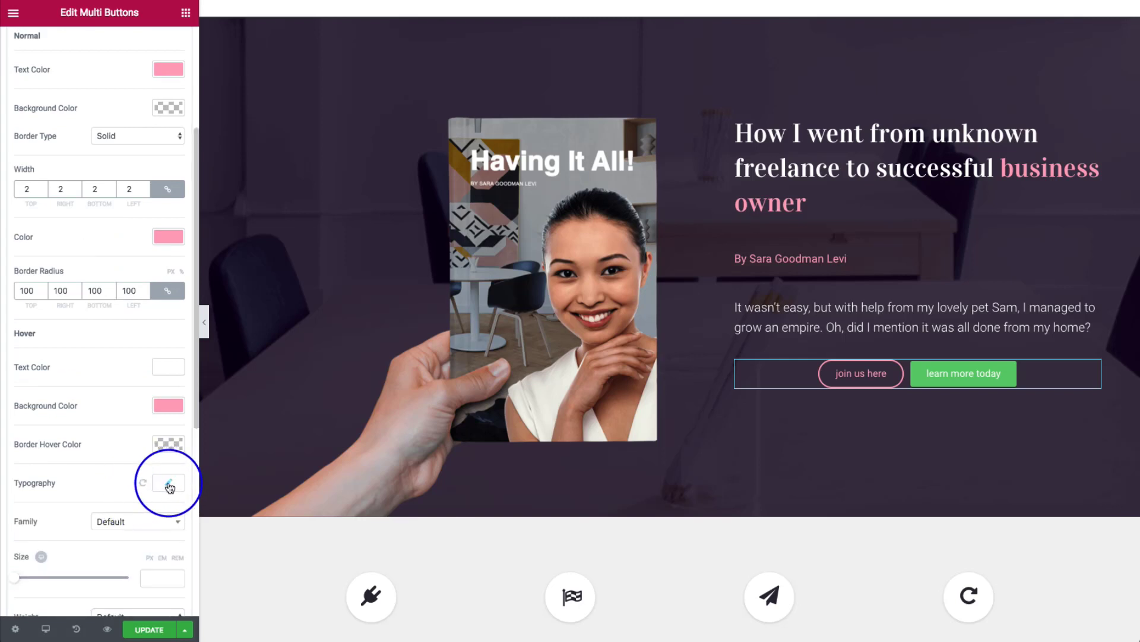
left_click(168, 482)
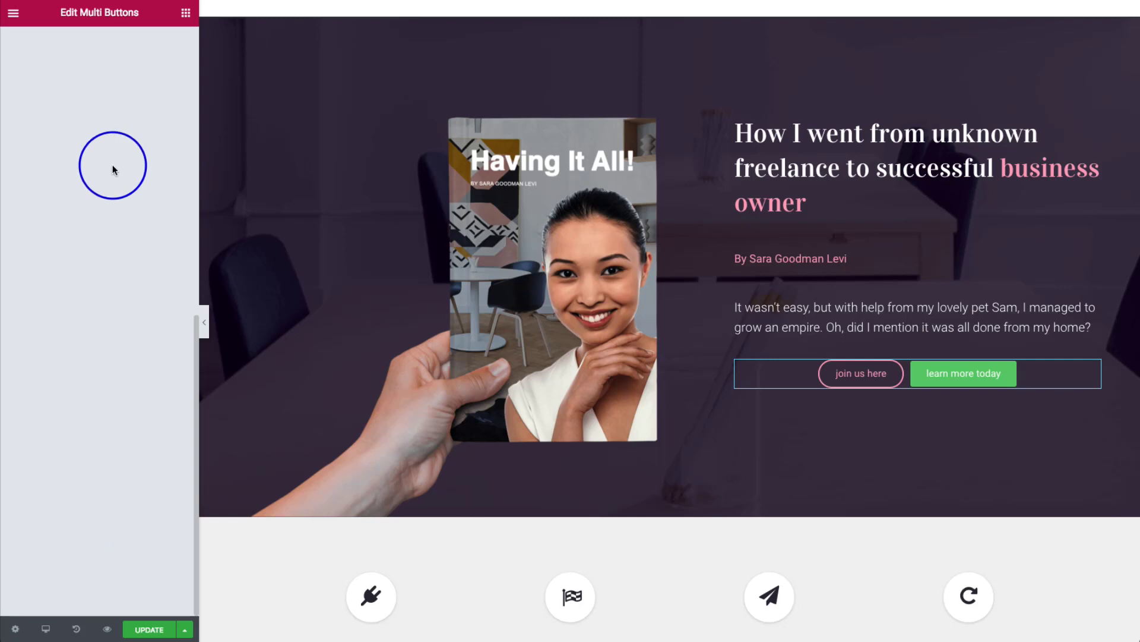
Step: Open the 'learn more today' item's custom styling and set its text colour to white
left_click(66, 168)
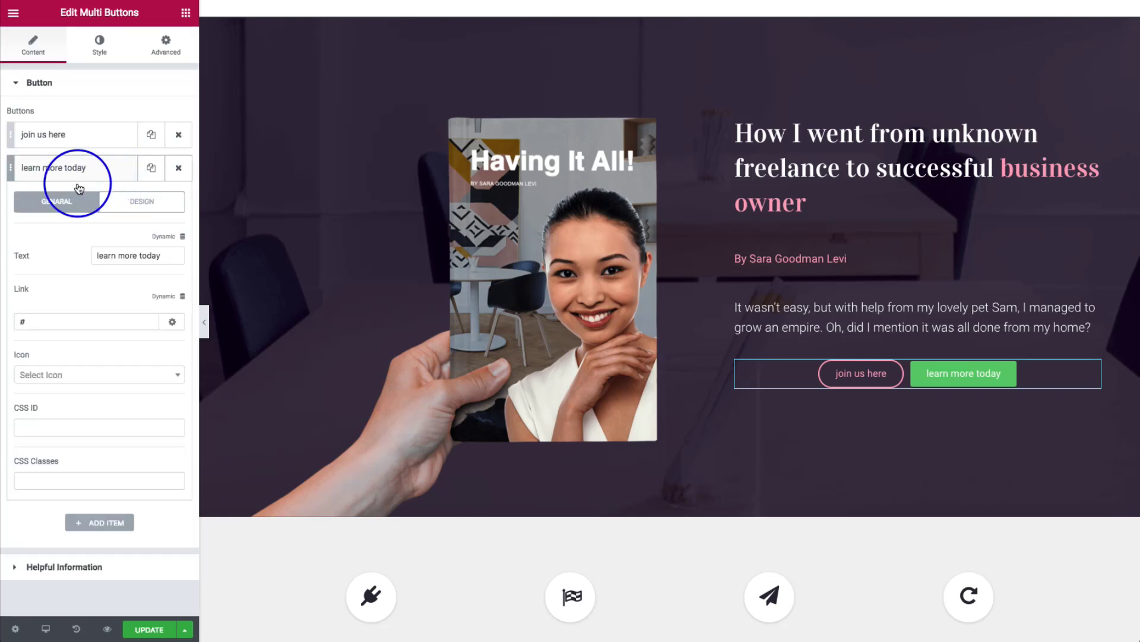
left_click(142, 201)
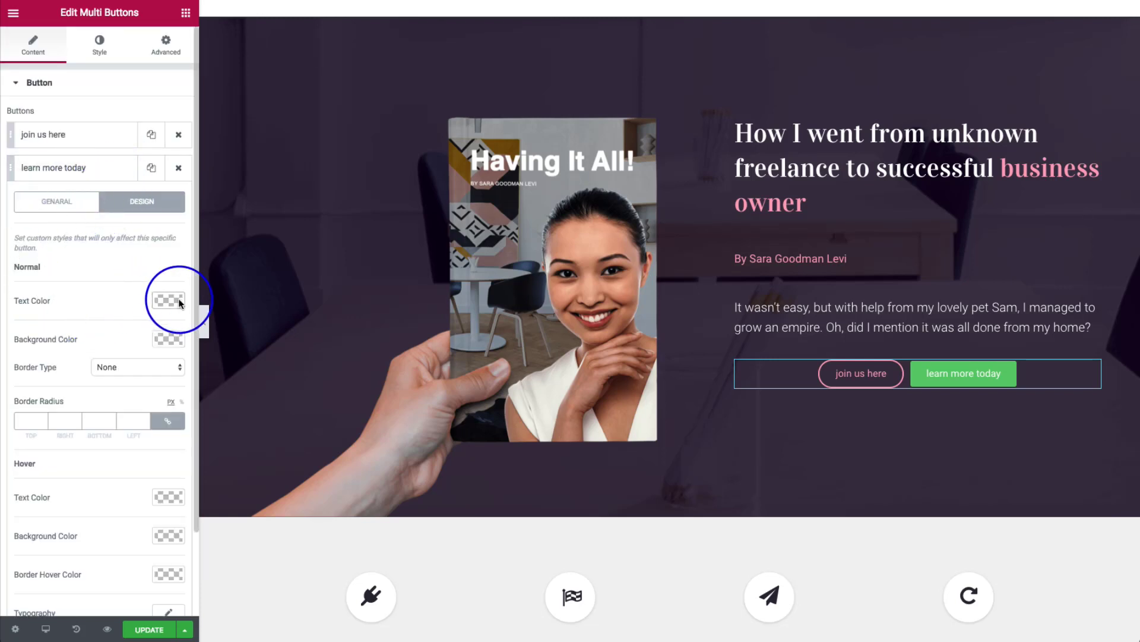
left_click(168, 300)
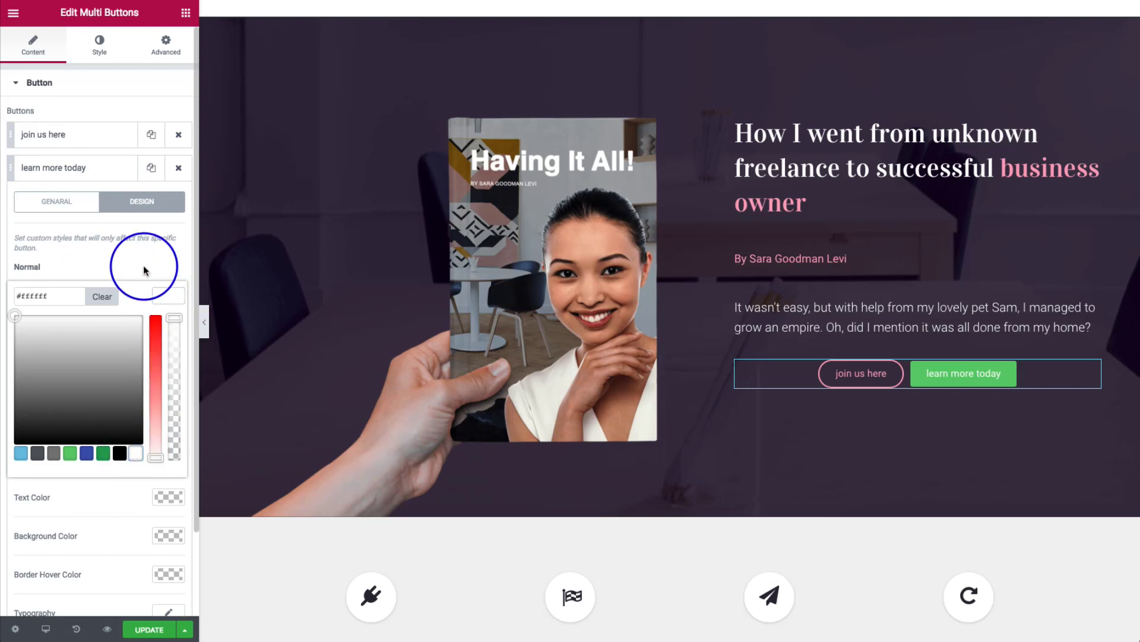
left_click(168, 498)
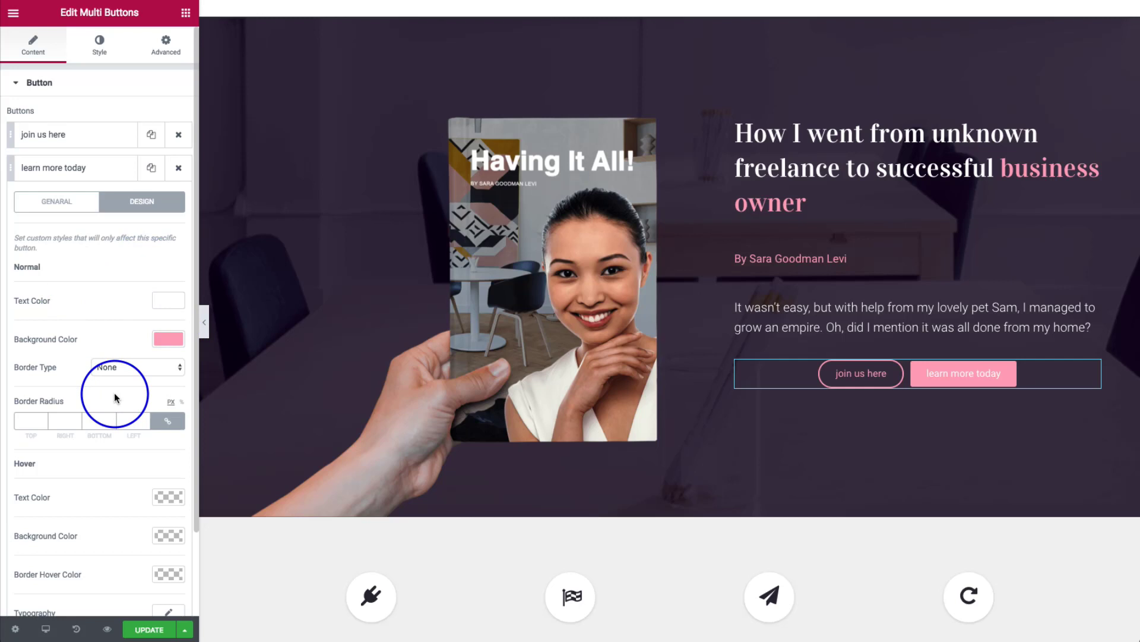
scroll("down", 3)
type("100")
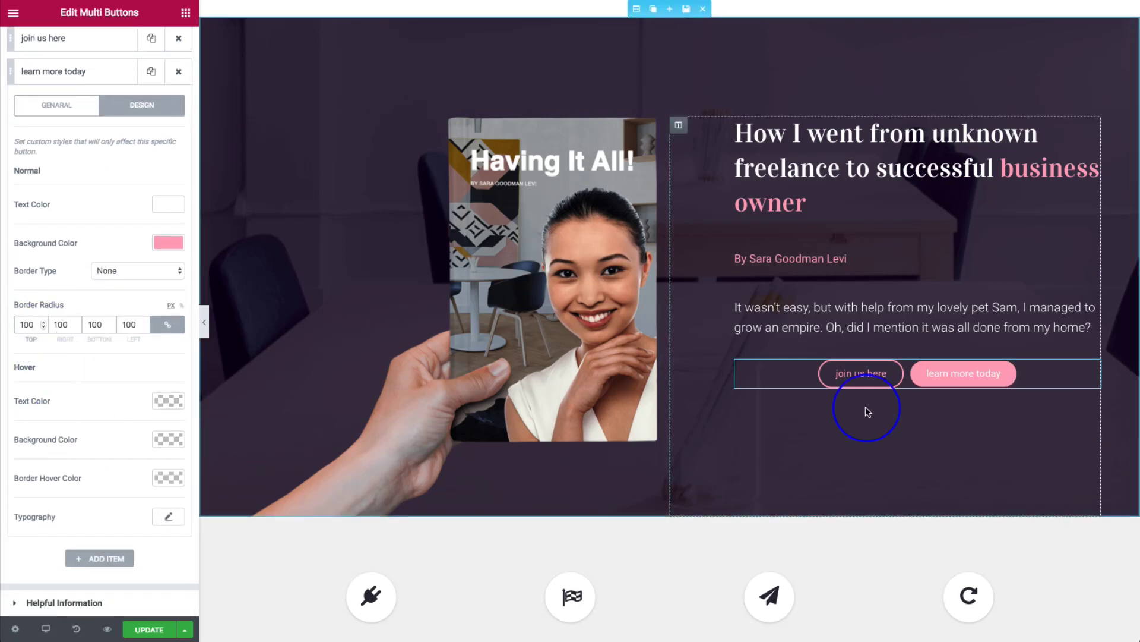
mouse_move(959, 380)
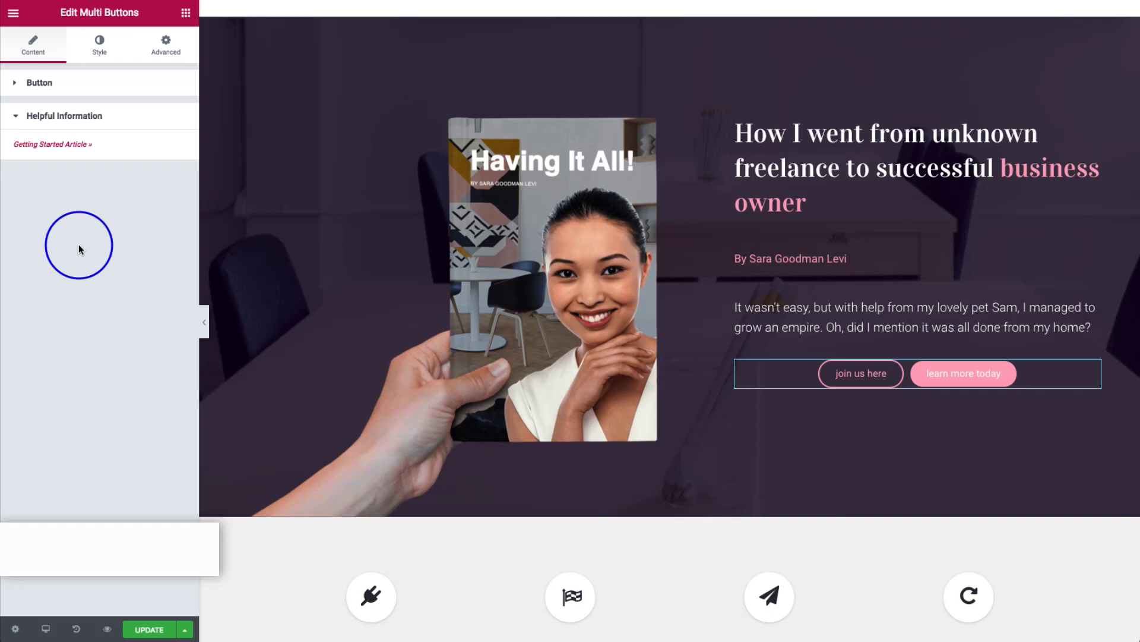
mouse_move(33, 149)
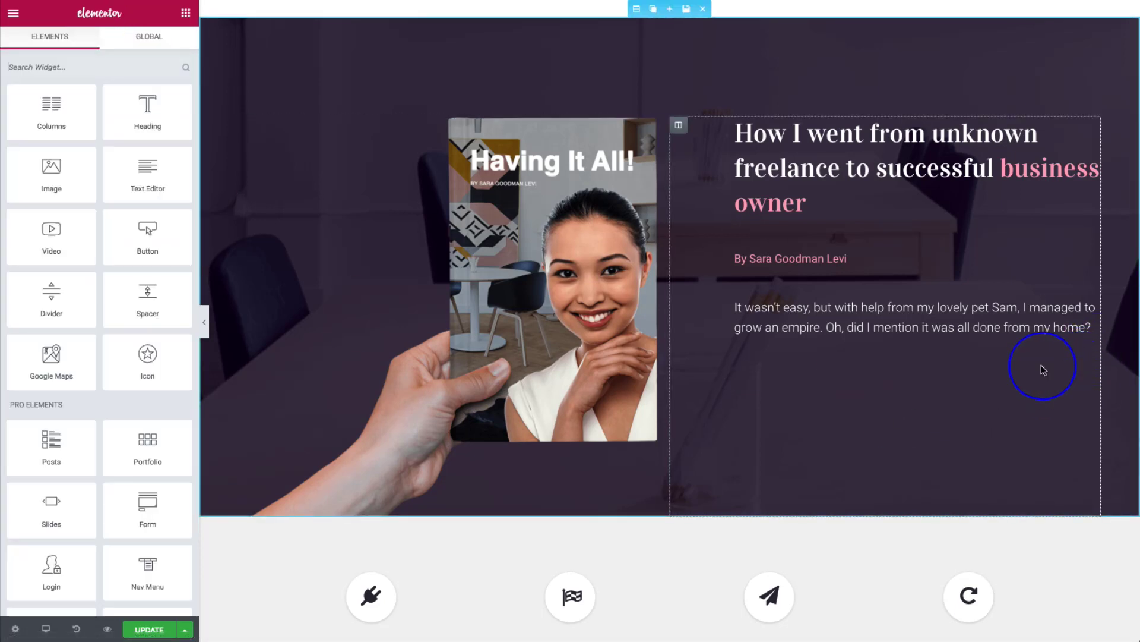
Step: Search 'mu', add Multi Buttons under the paragraph, and label items 'join us here' and 'learn more today'
type("mu")
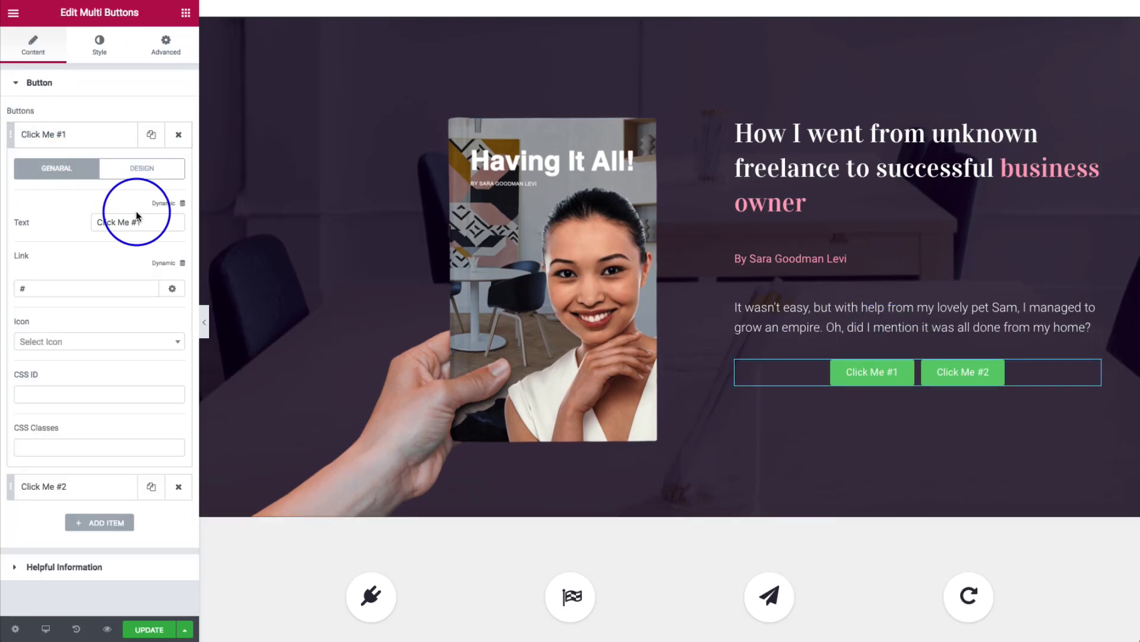
type("join us here")
type("learn more today")
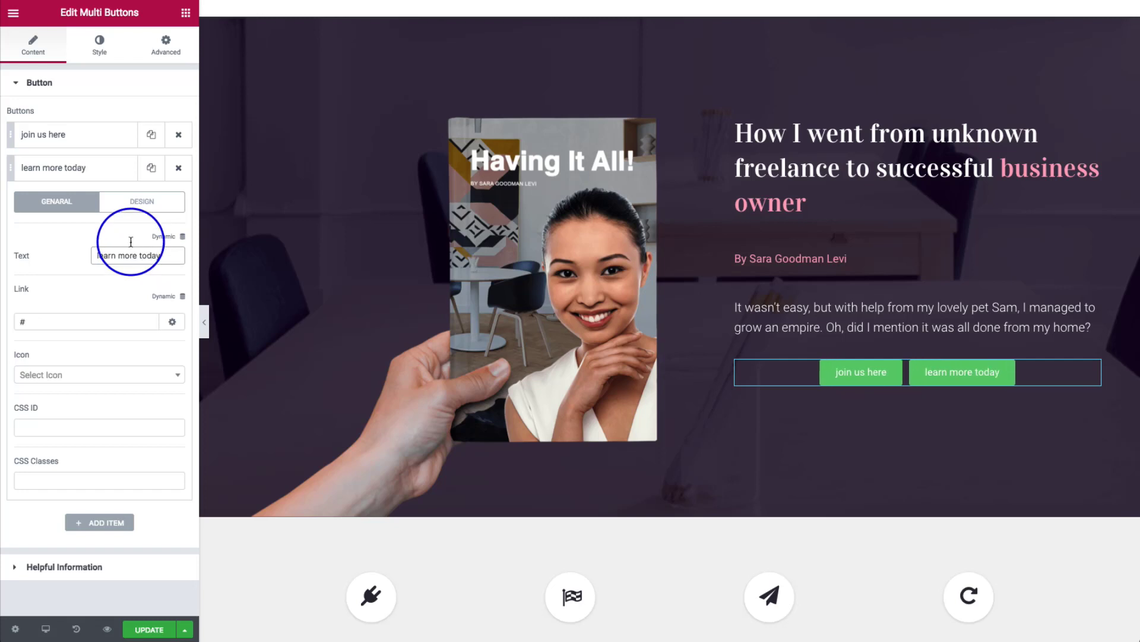
left_click(99, 46)
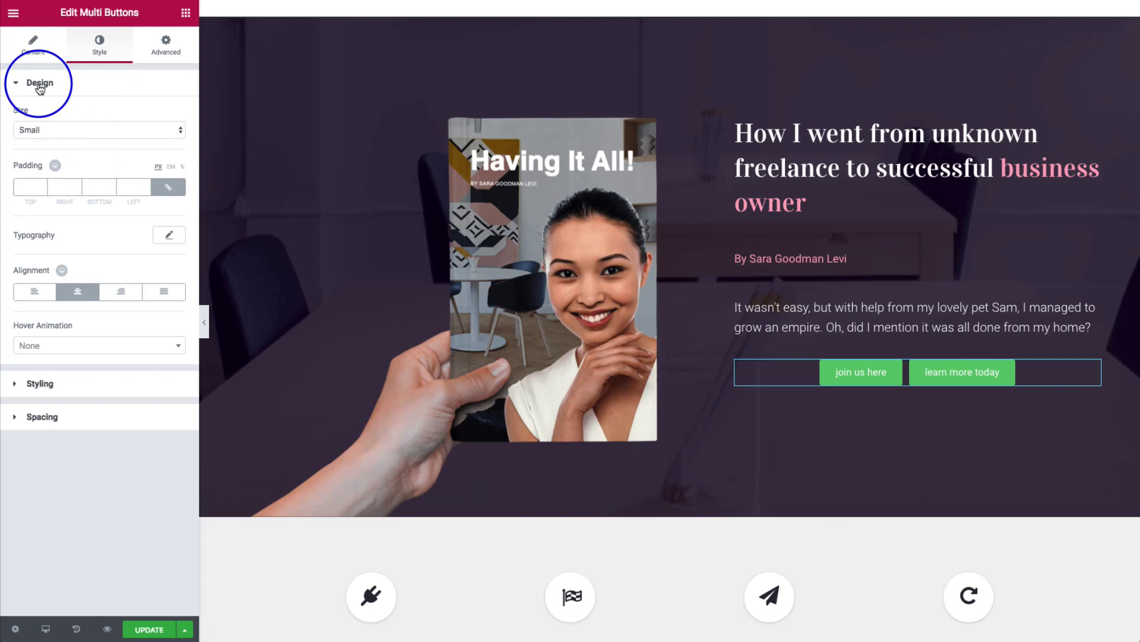
Step: Set the button size to Medium and unlink padding for 10, 50, 10, 50 px
left_click(99, 130)
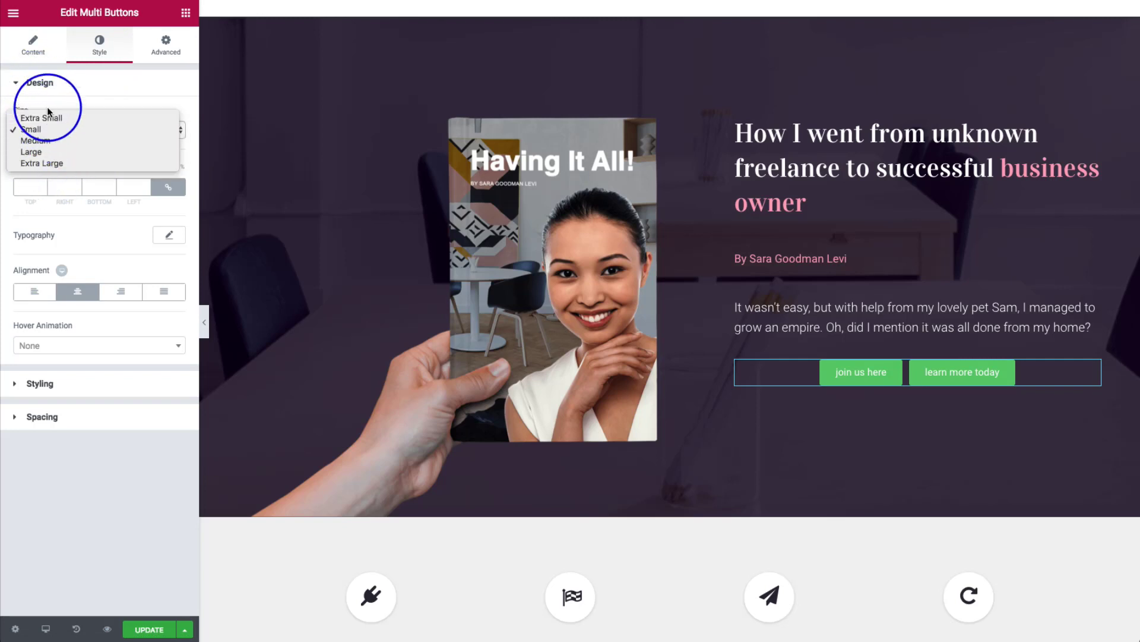
left_click(32, 151)
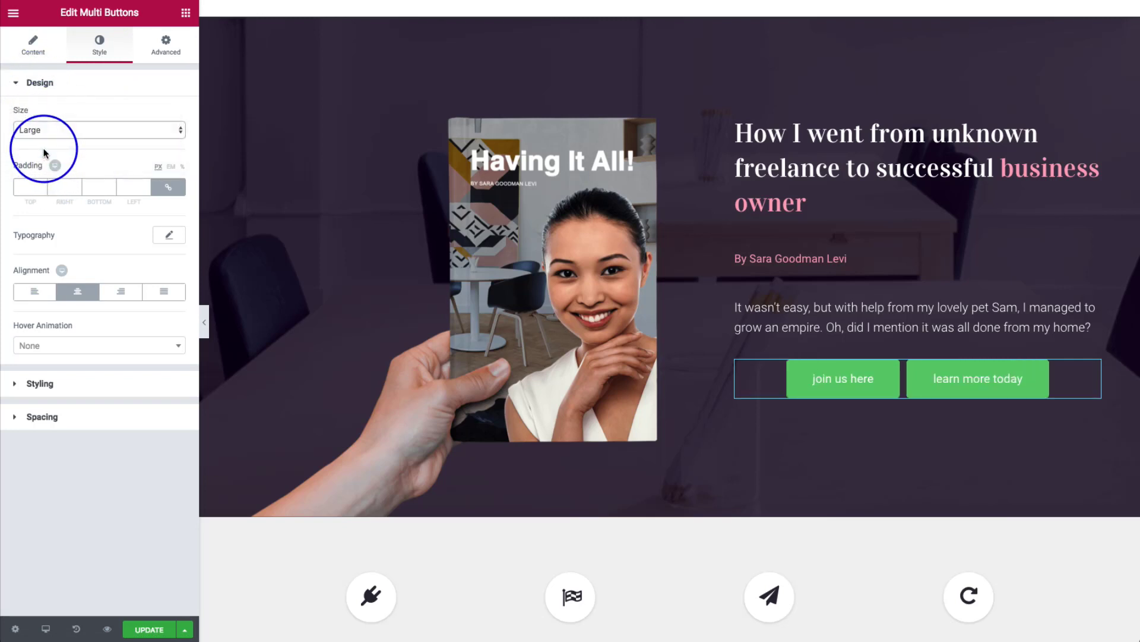
left_click(98, 129)
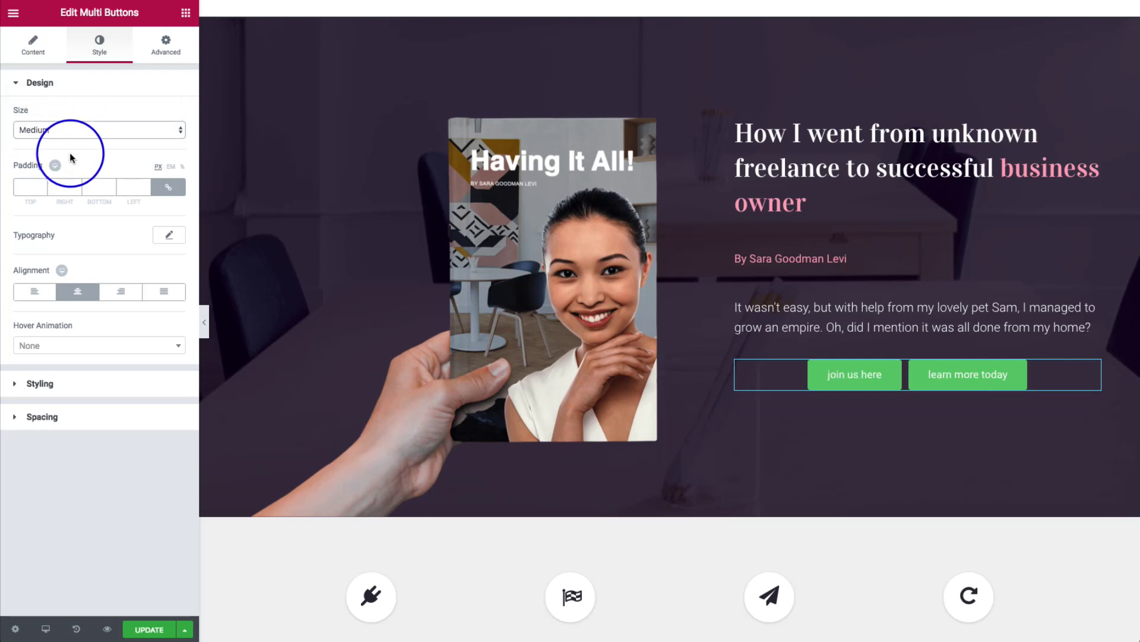
mouse_move(169, 187)
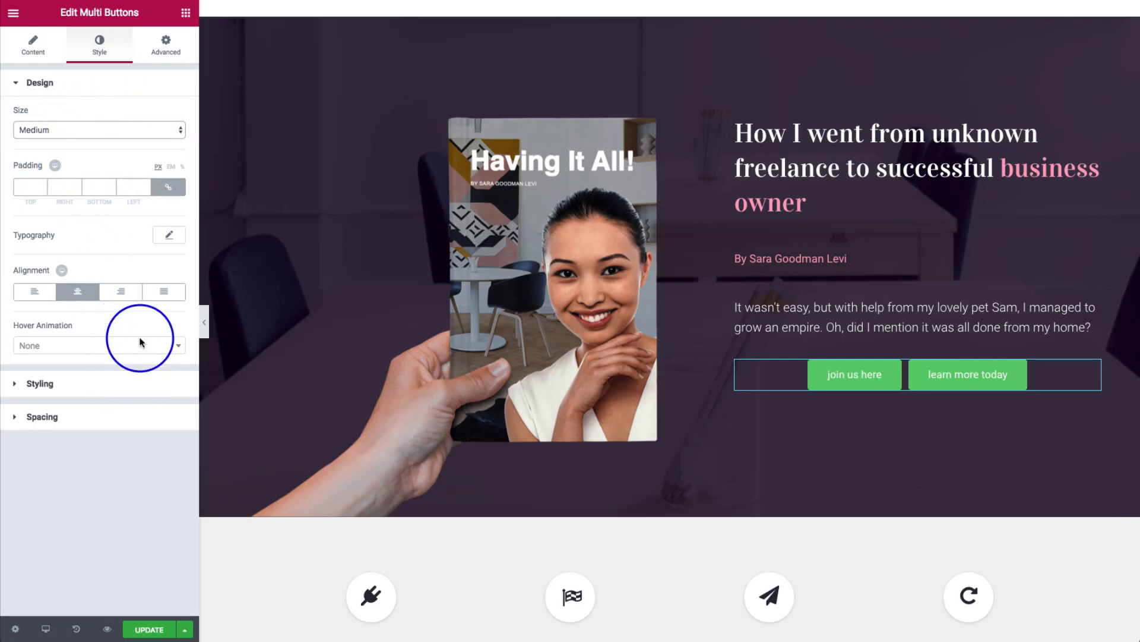
mouse_move(168, 186)
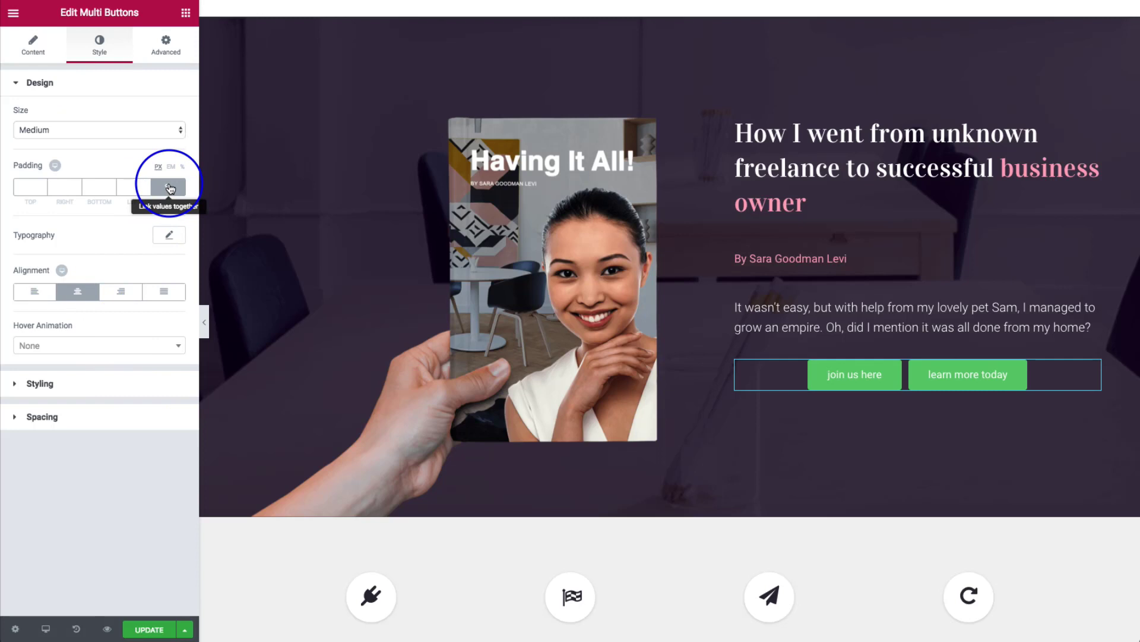
left_click(169, 187)
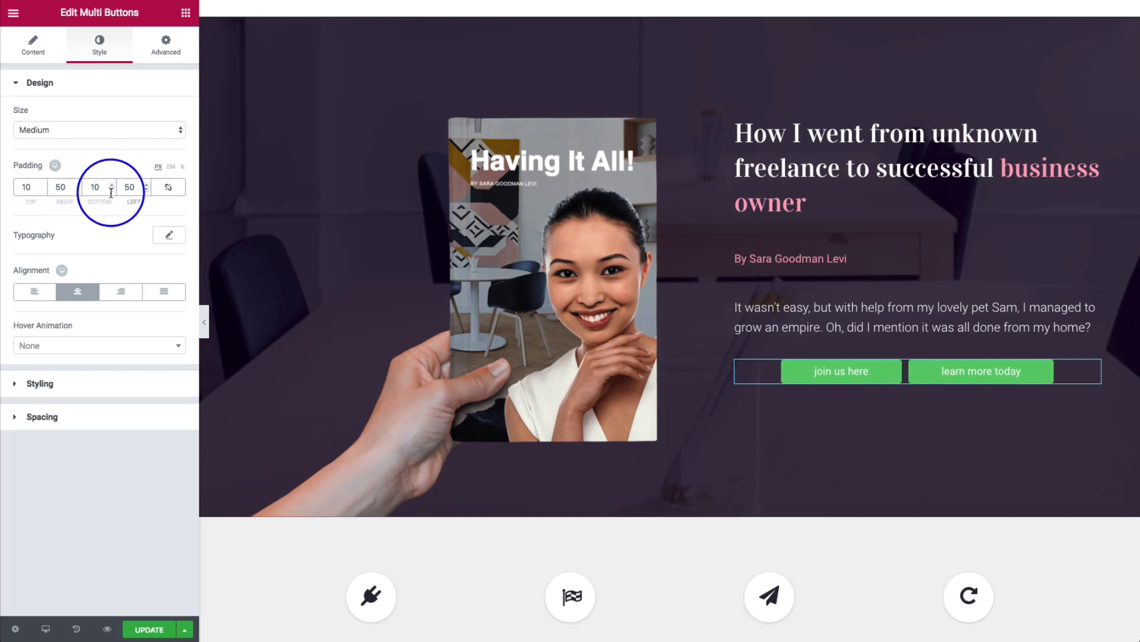
left_click(168, 235)
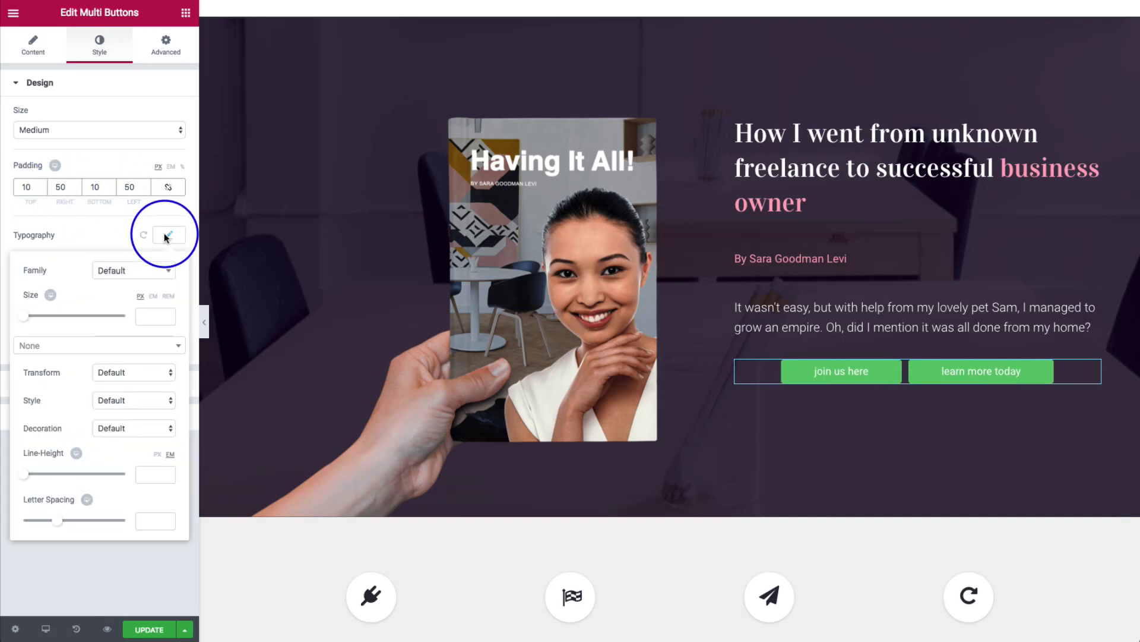
mouse_move(92, 273)
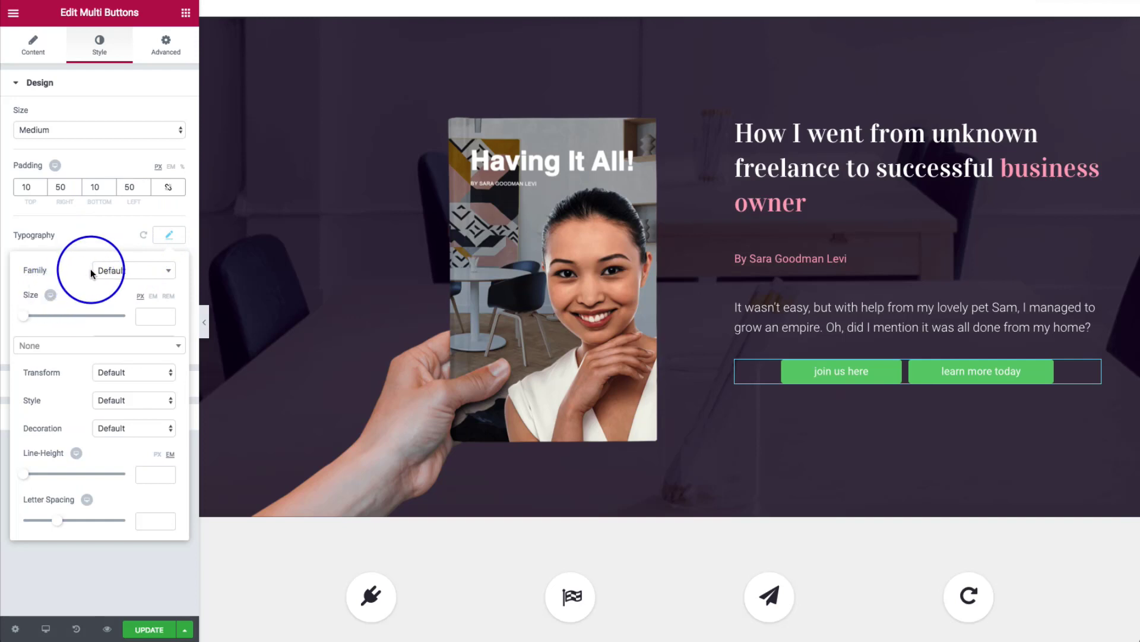
Step: Browse the hover animation list, then close the typography options without changes
left_click(98, 345)
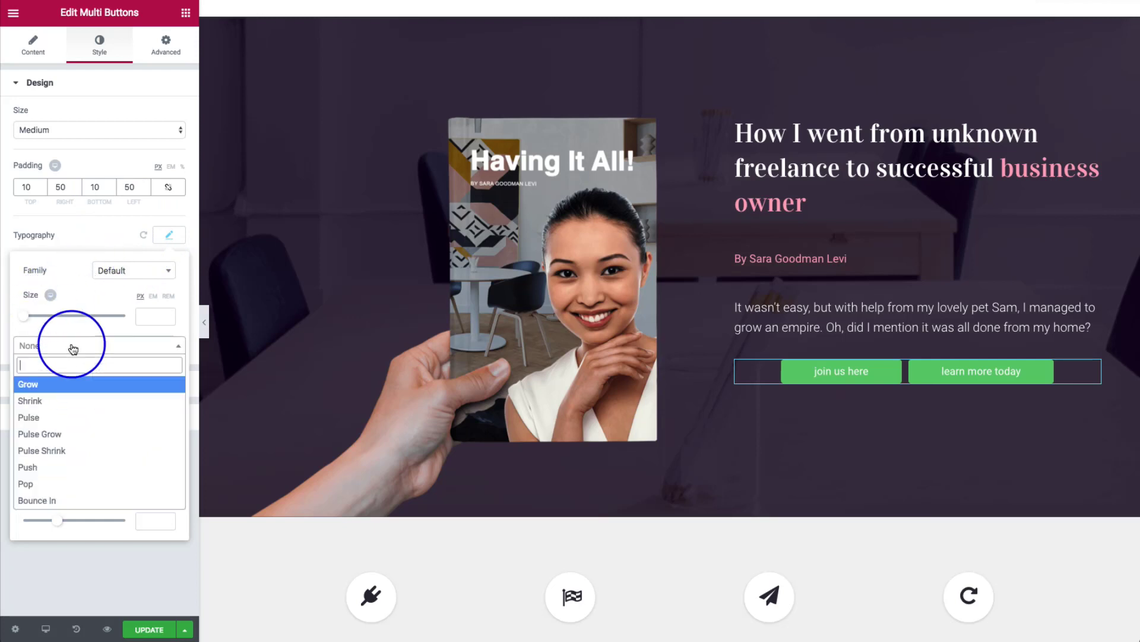
mouse_move(68, 327)
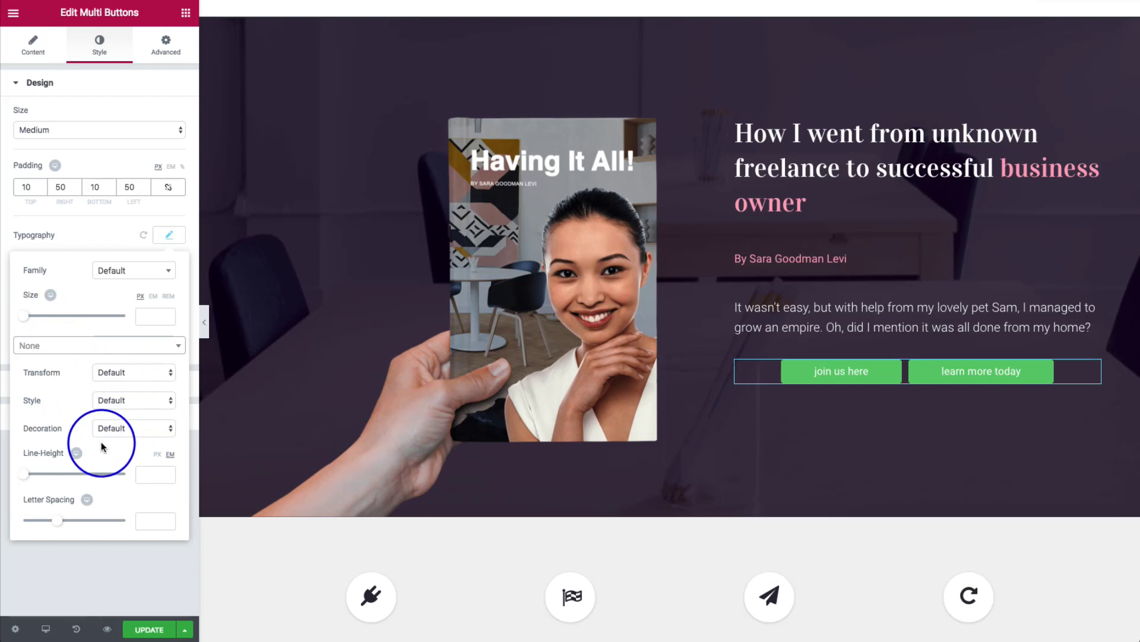
left_click(134, 428)
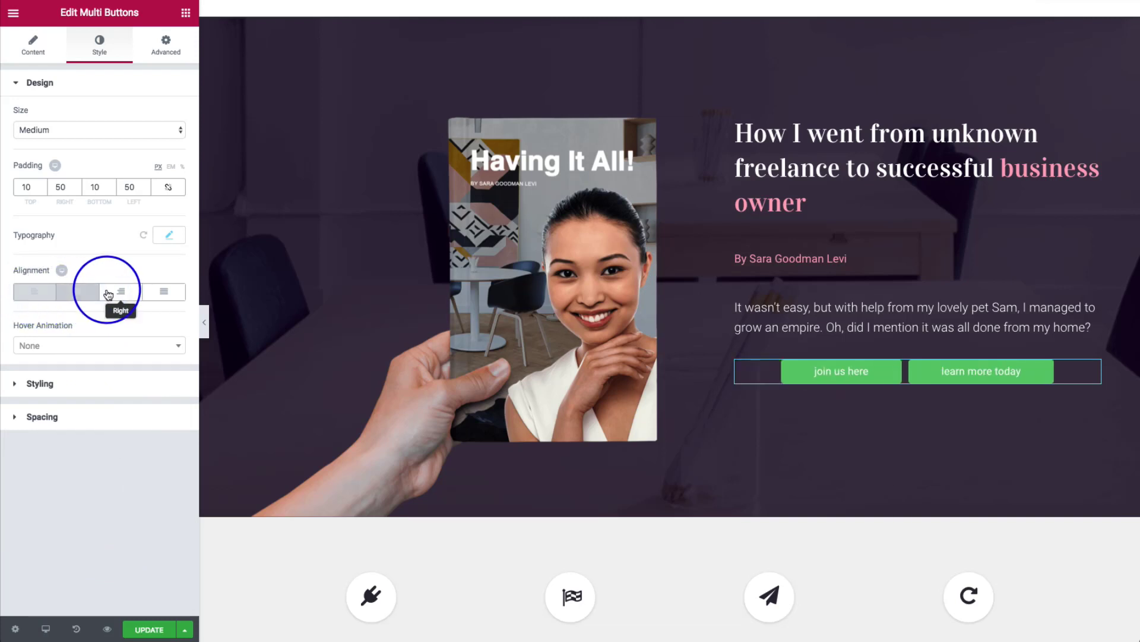
left_click(164, 291)
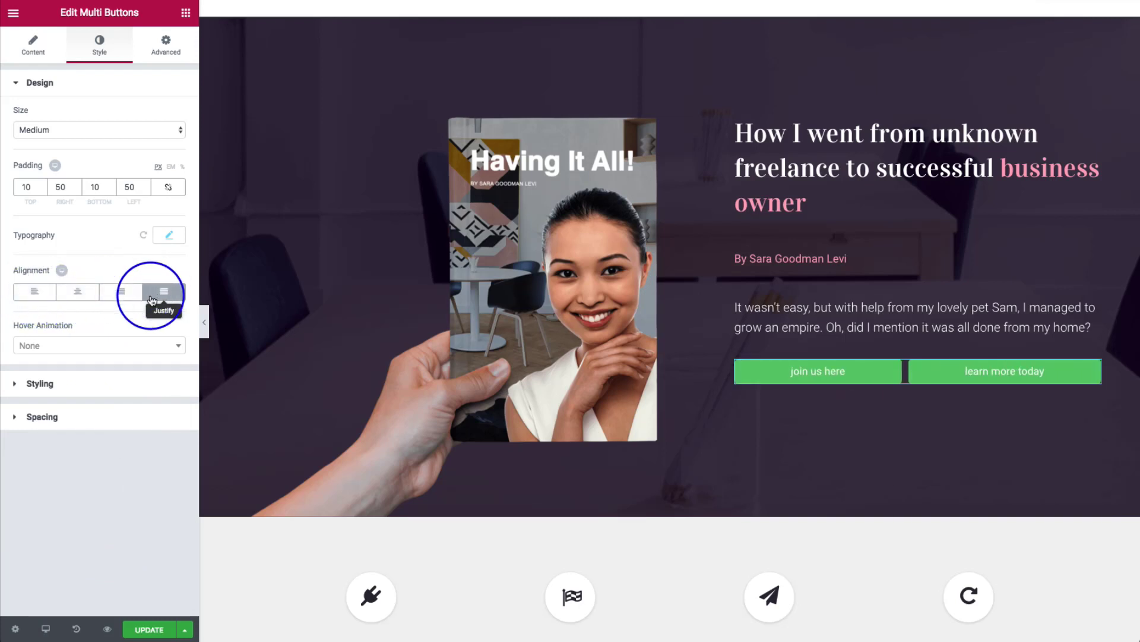
mouse_move(112, 321)
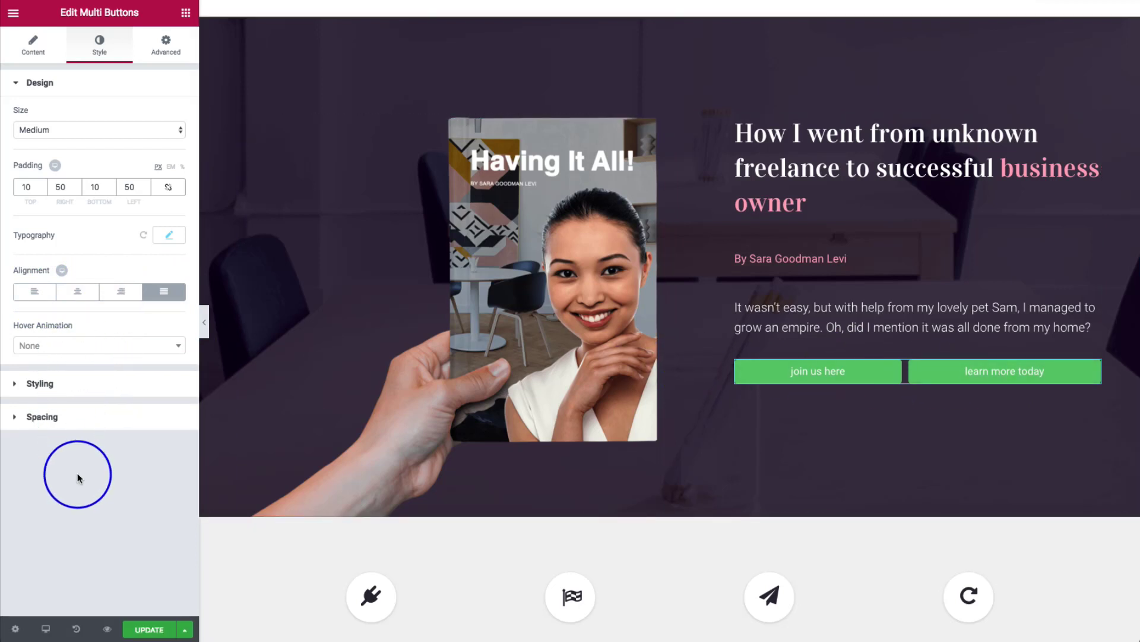
mouse_move(76, 380)
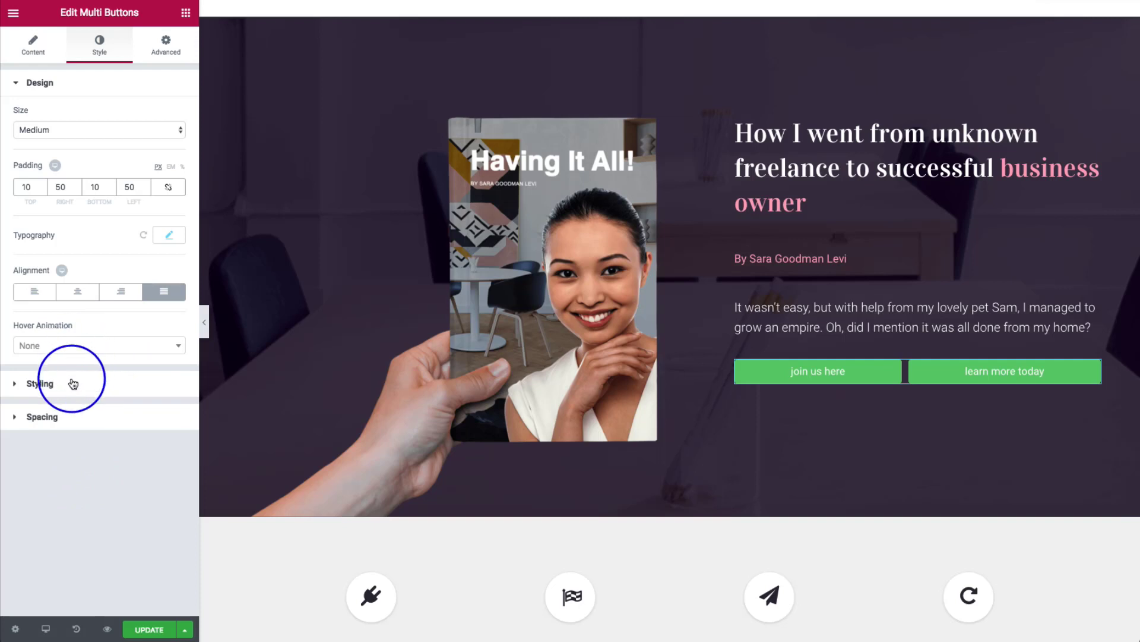
left_click(100, 344)
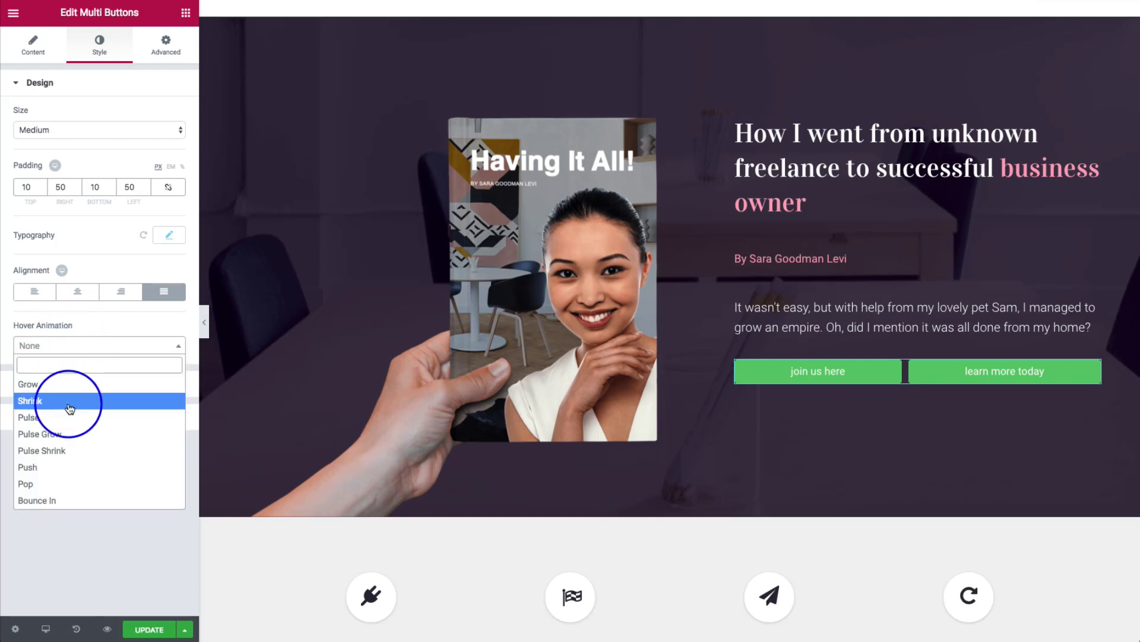
left_click(39, 435)
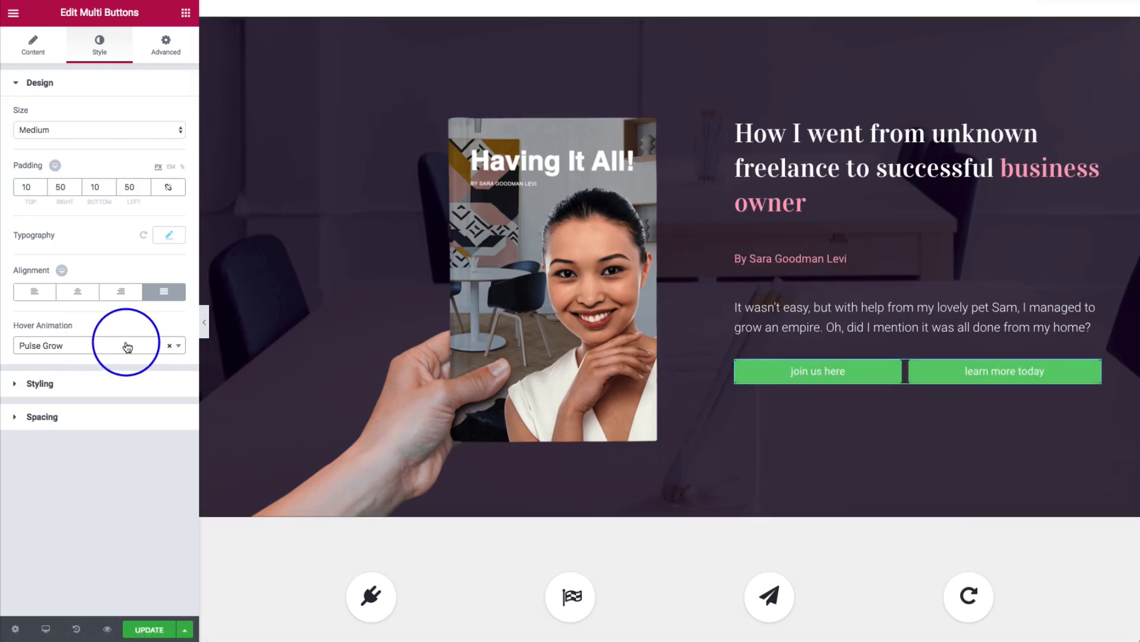
left_click(168, 344)
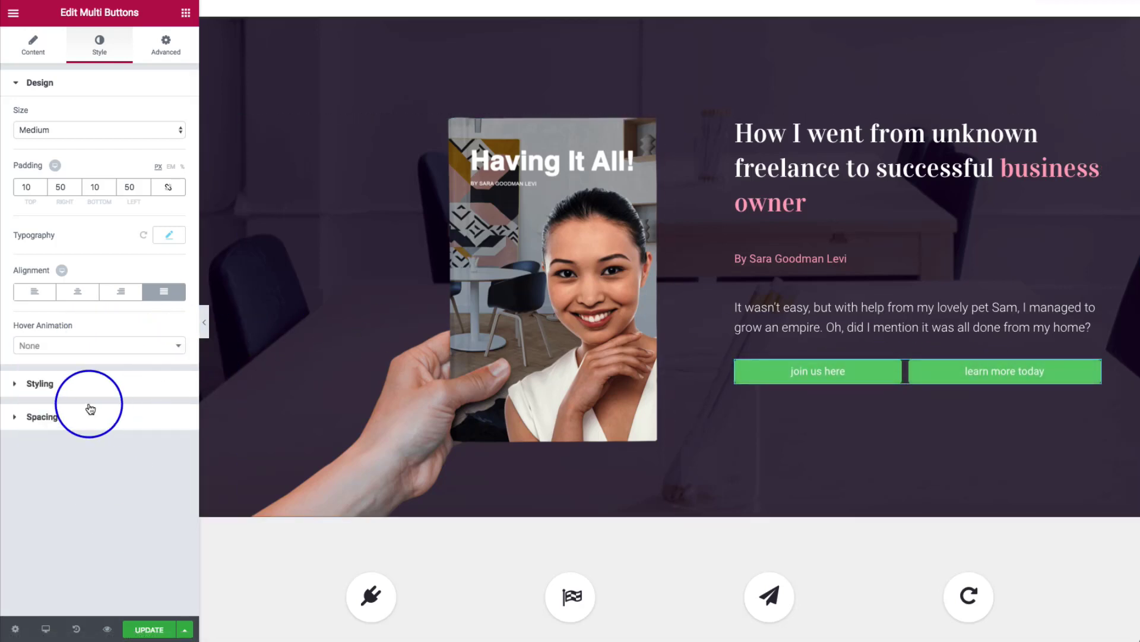
left_click(36, 383)
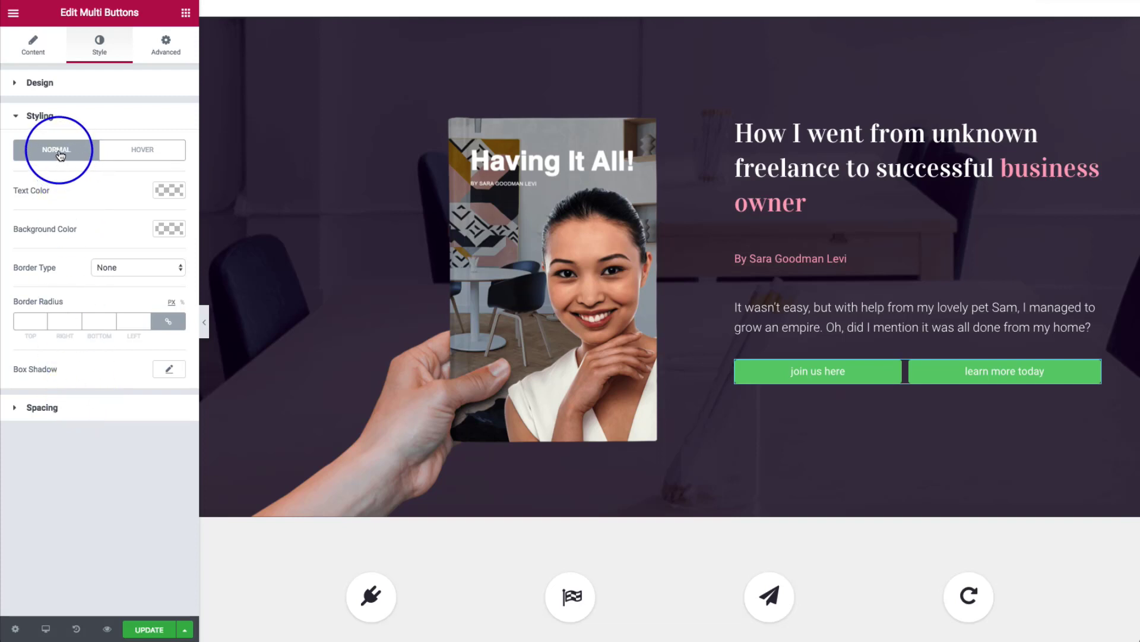
mouse_move(153, 236)
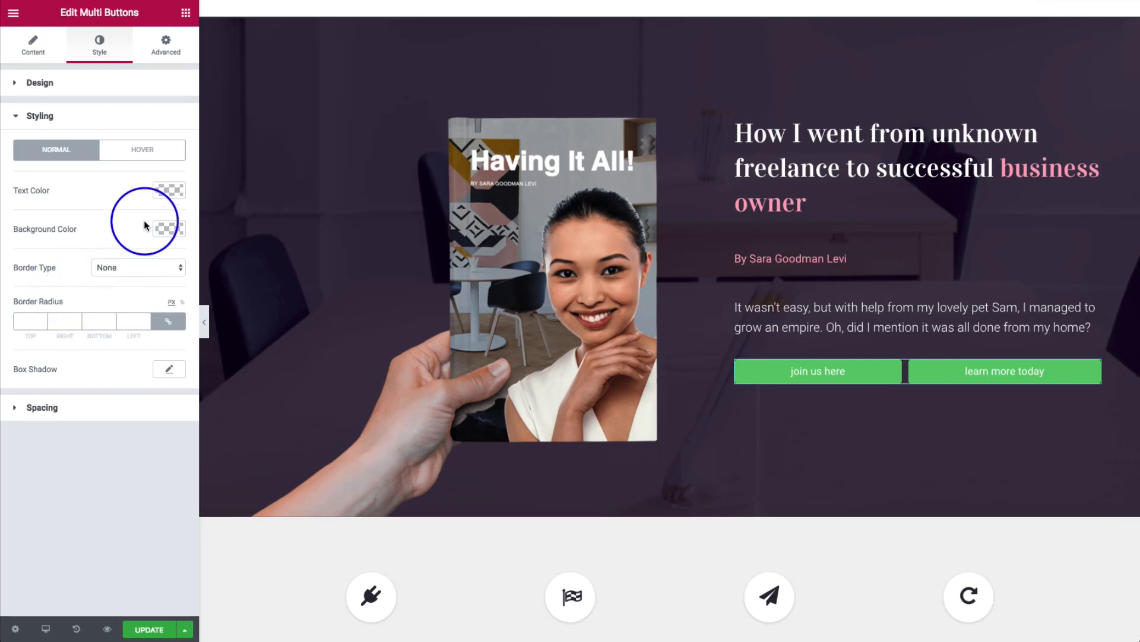
Step: Style both buttons with a pink background, white text, 100 border radius, and check Box Shadow
left_click(168, 190)
type("100")
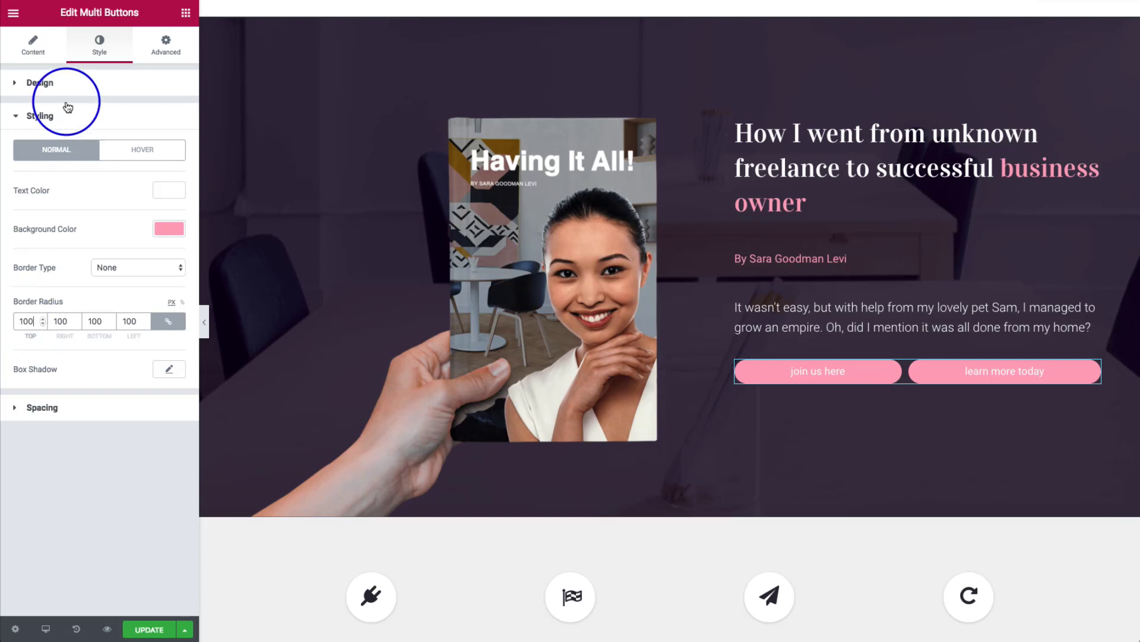
left_click(41, 82)
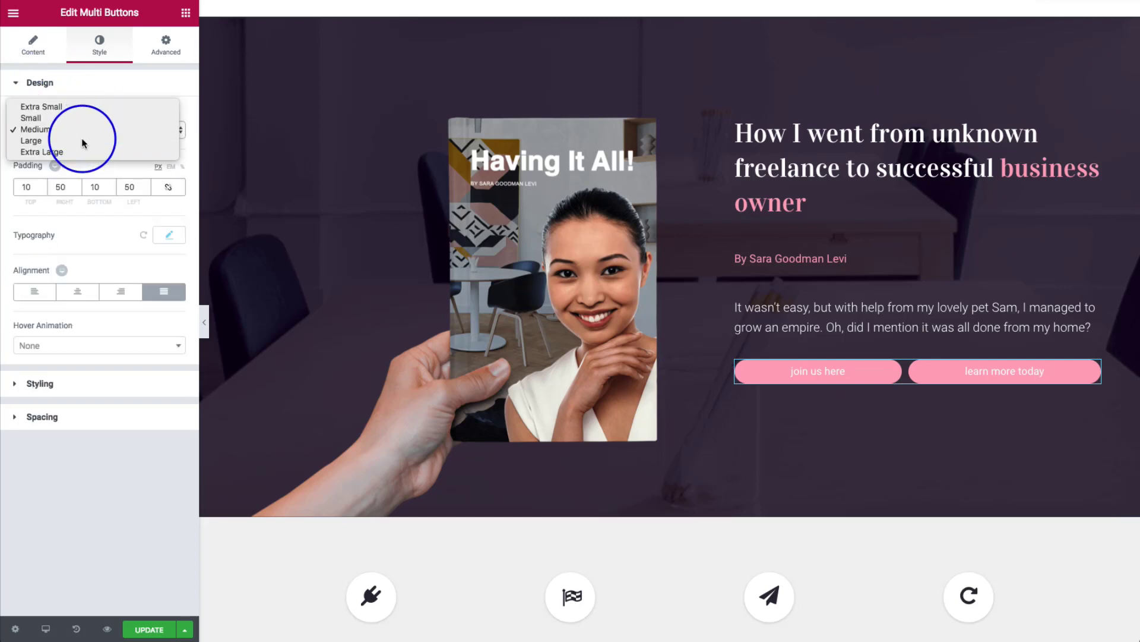
left_click(38, 82)
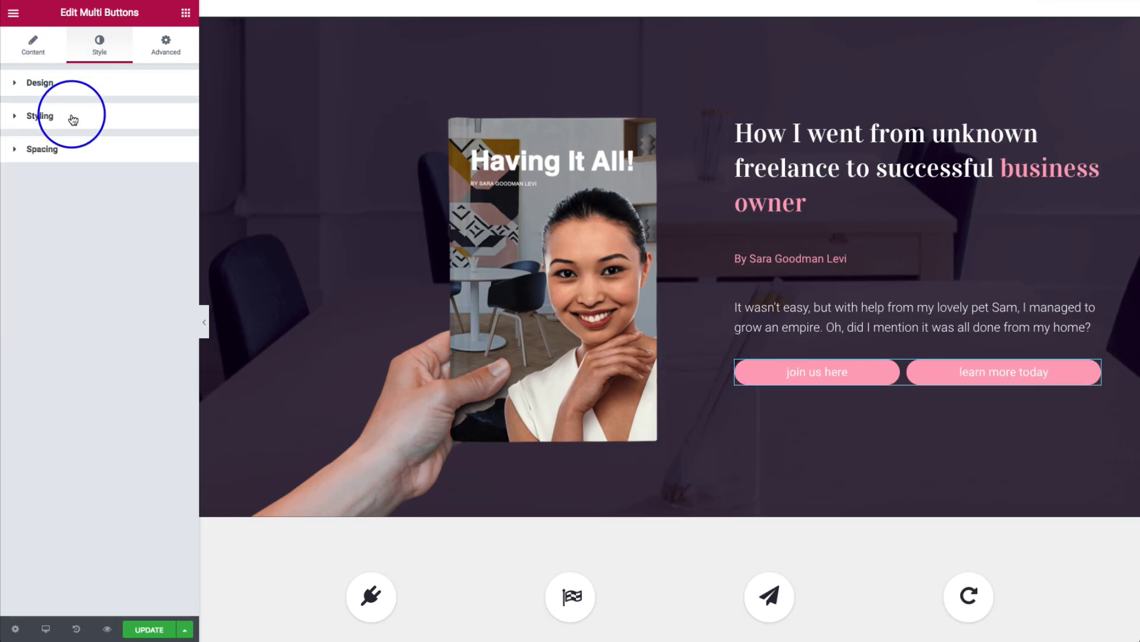
left_click(40, 116)
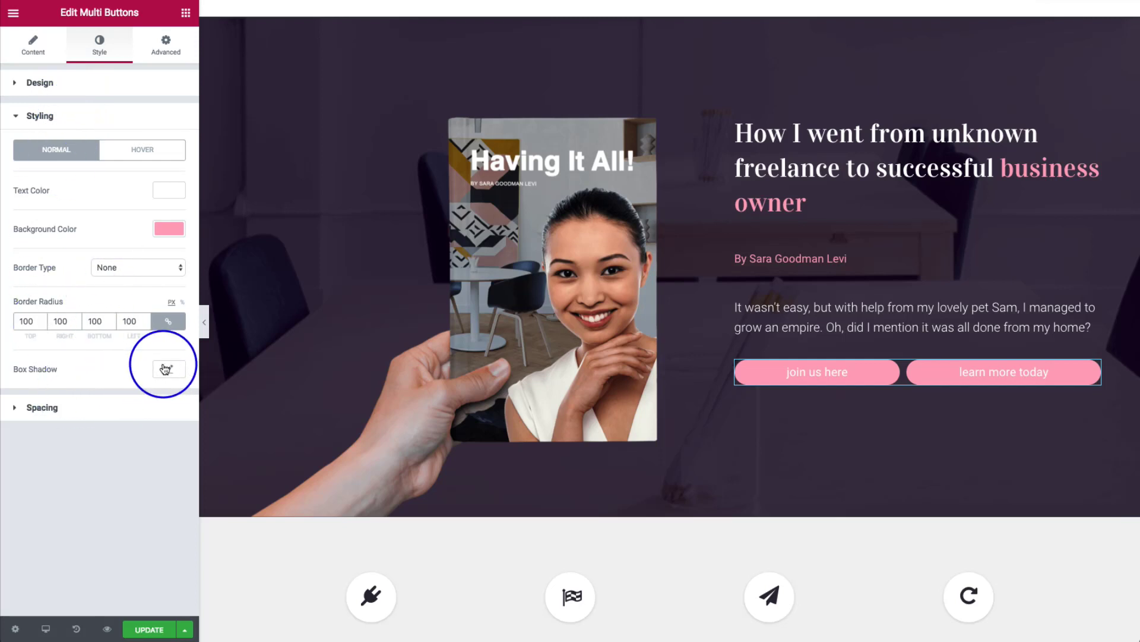
left_click(168, 369)
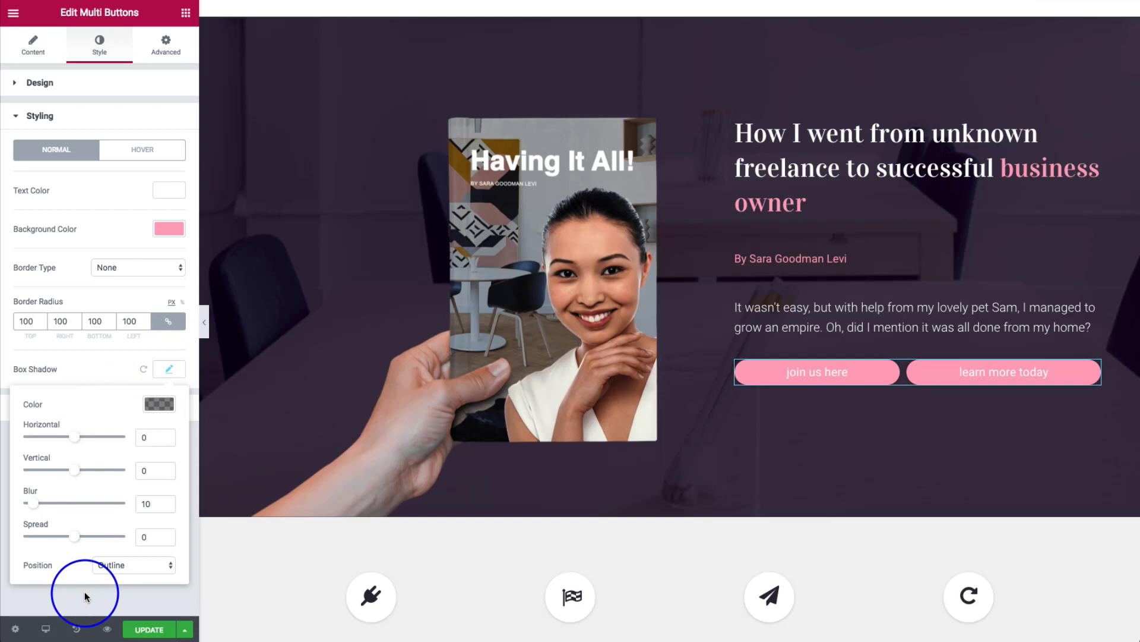
left_click(41, 115)
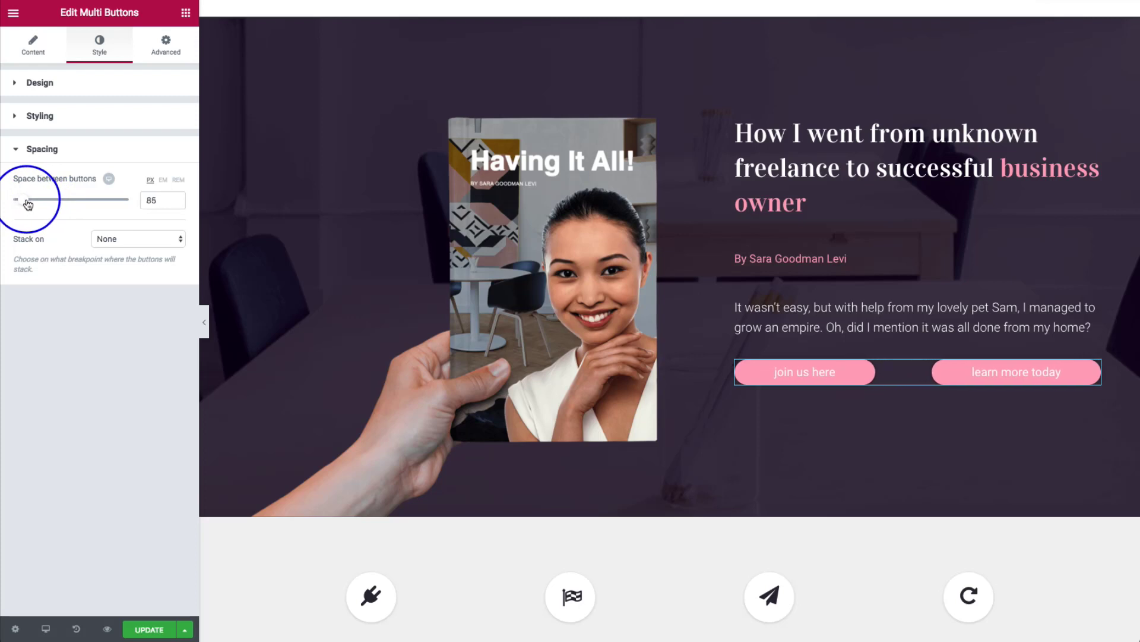
Step: Set the space between buttons to 30 px and stack them from Tablet down
left_click_drag(72, 200, 55, 200)
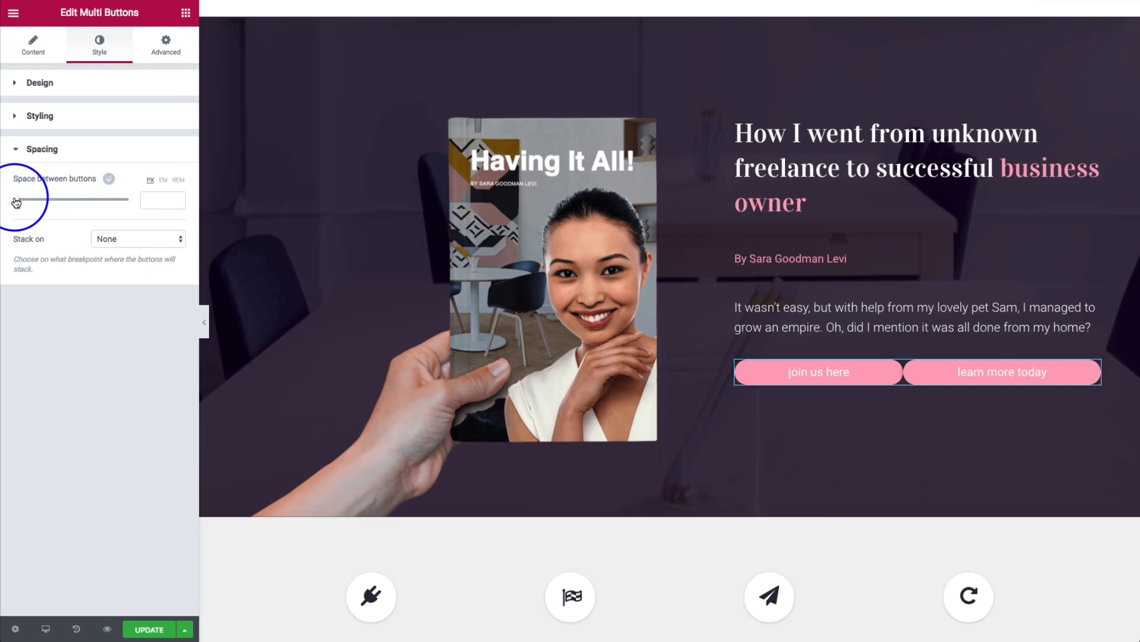
left_click(137, 239)
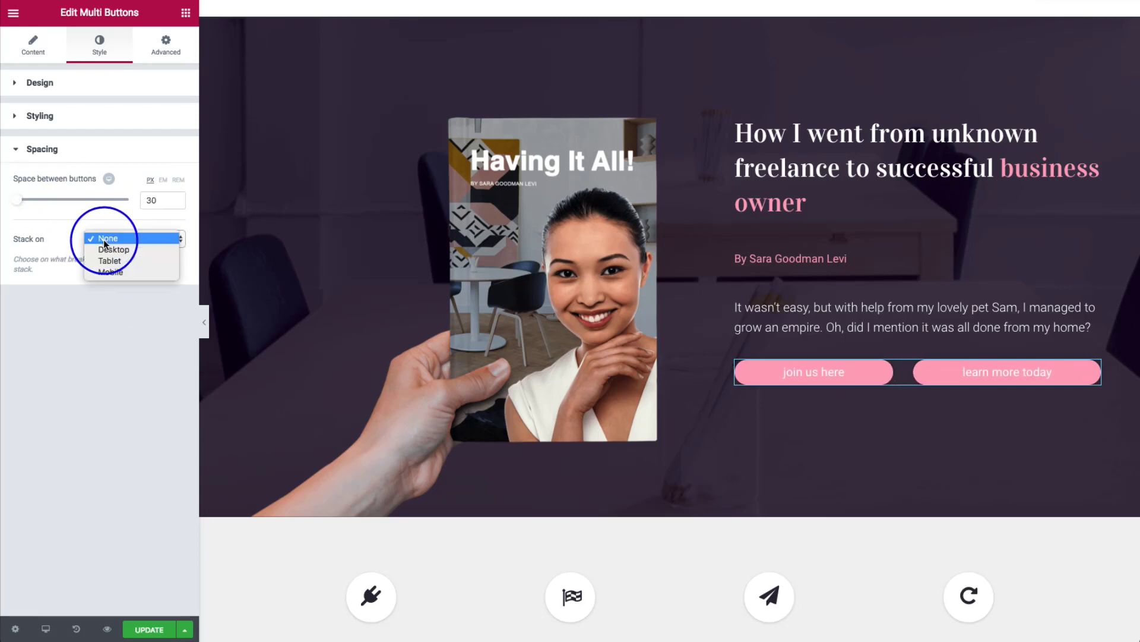
mouse_move(112, 250)
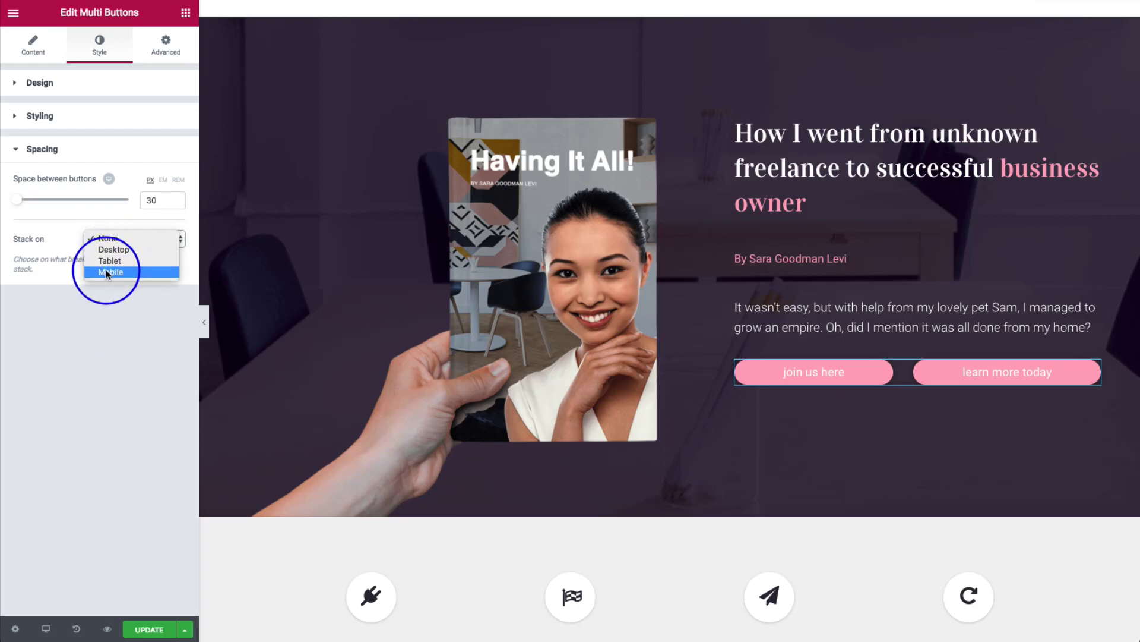
left_click(113, 249)
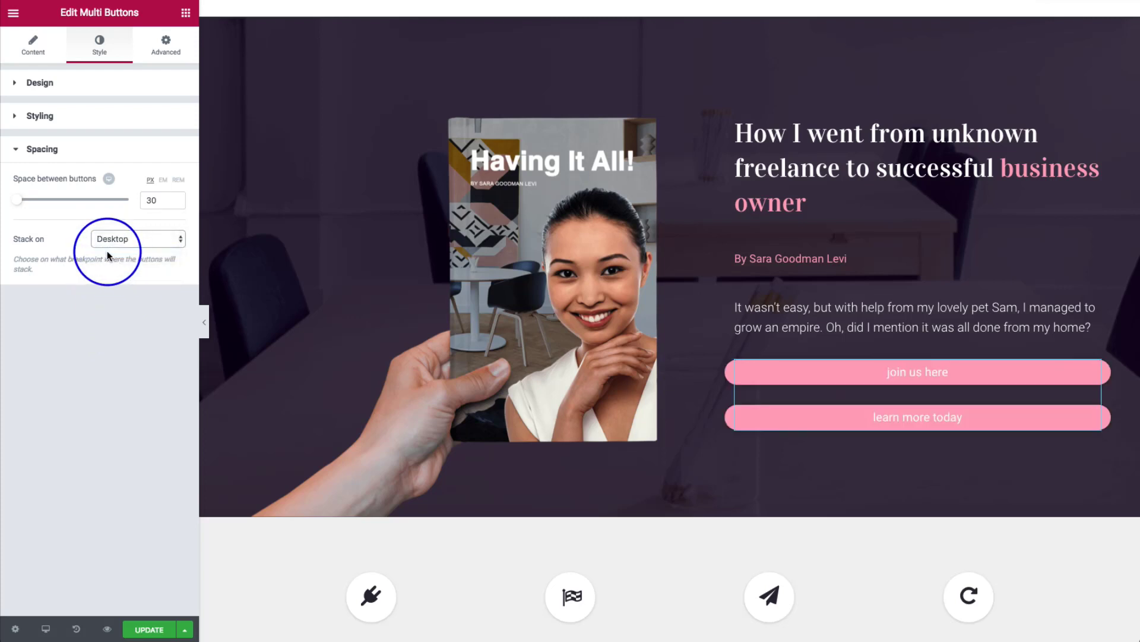
left_click(136, 239)
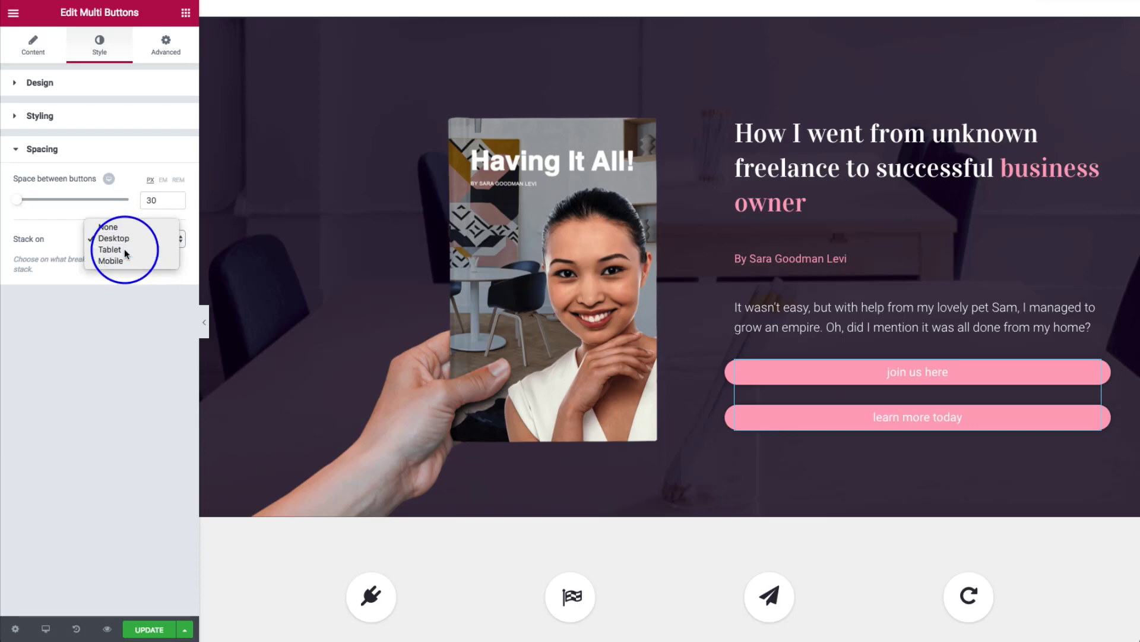
left_click(109, 250)
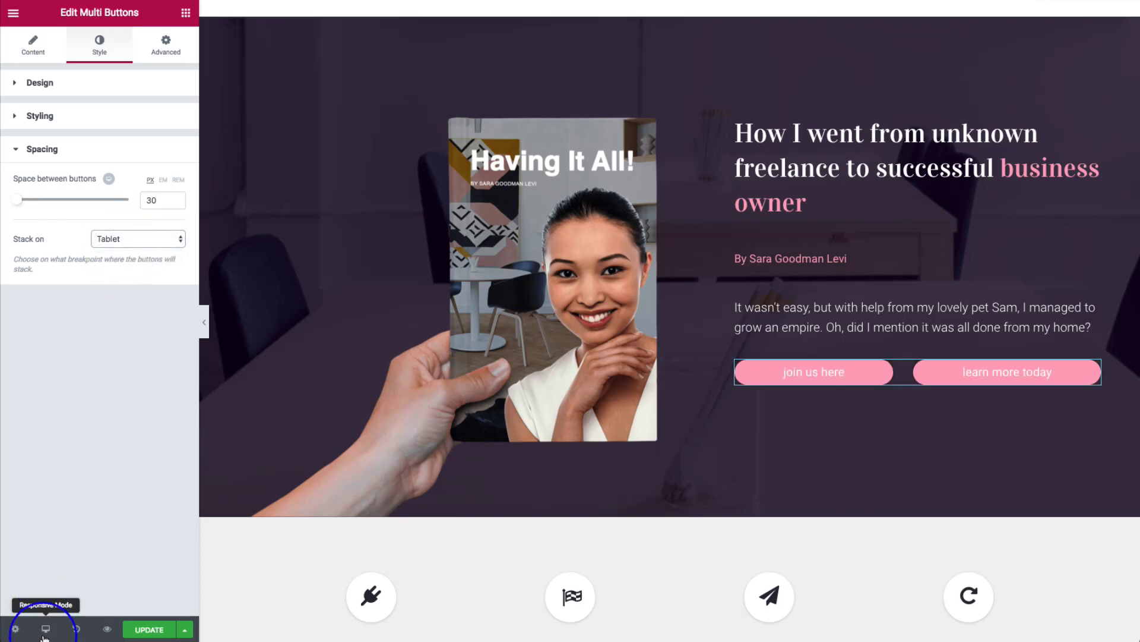
Step: Change Stack on to Mobile, preview tablet and phone widths, then return to desktop
left_click(45, 628)
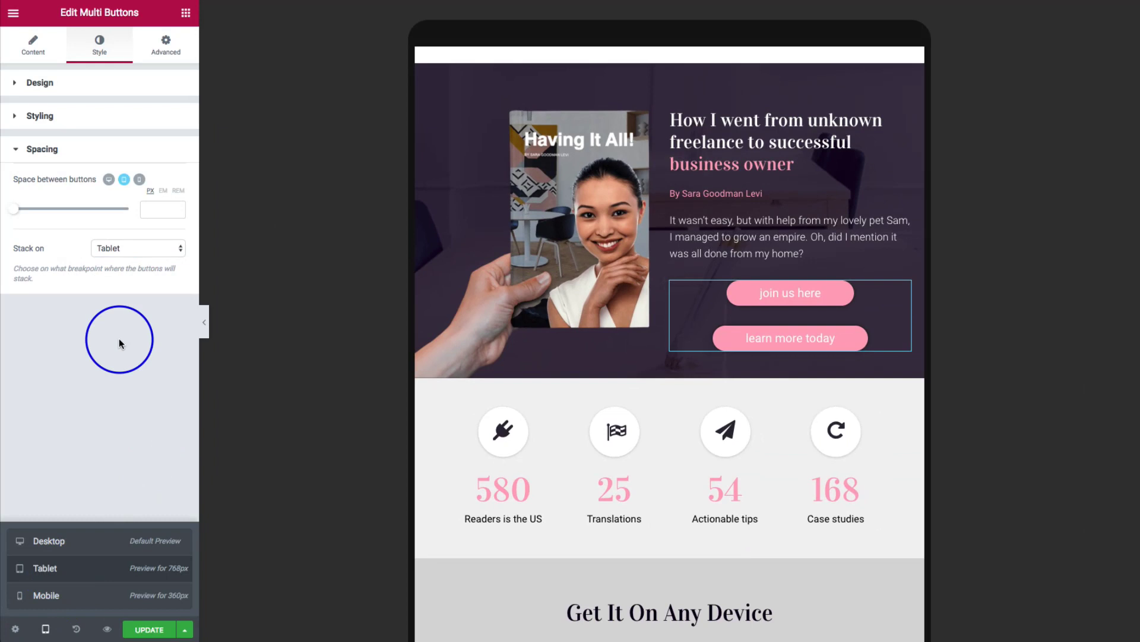
left_click(137, 249)
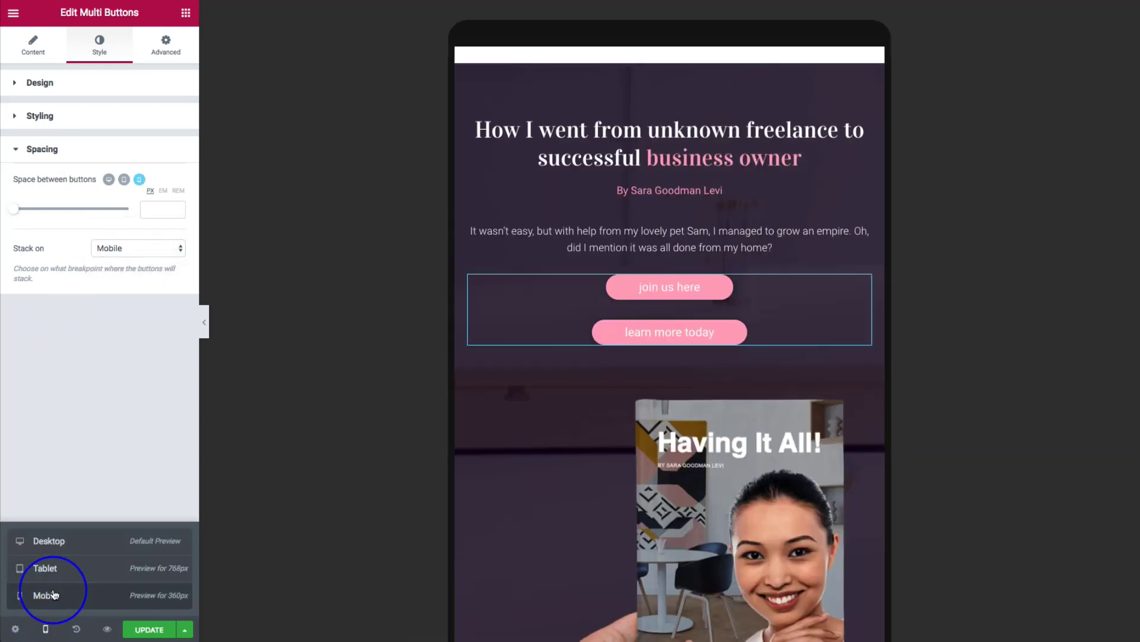
left_click(46, 595)
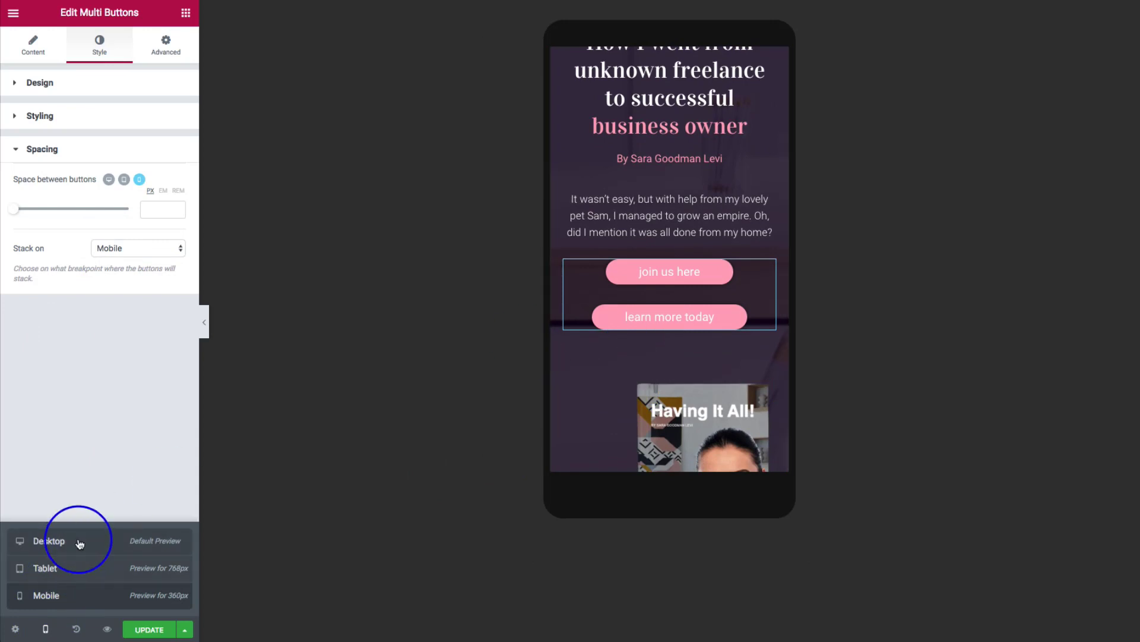
left_click(49, 541)
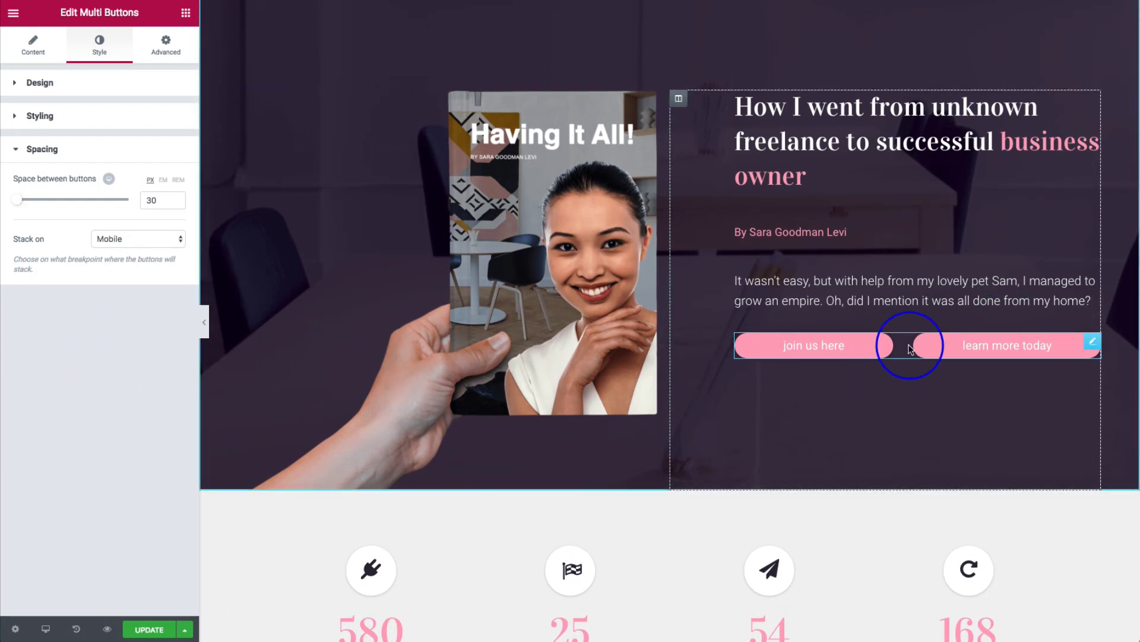
mouse_move(900, 346)
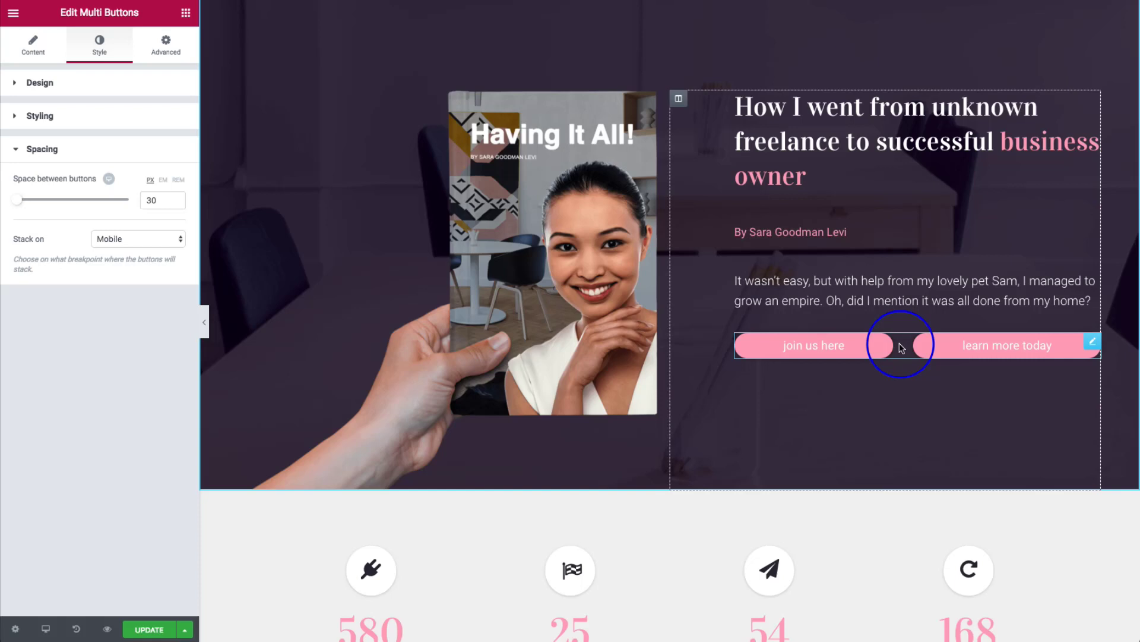